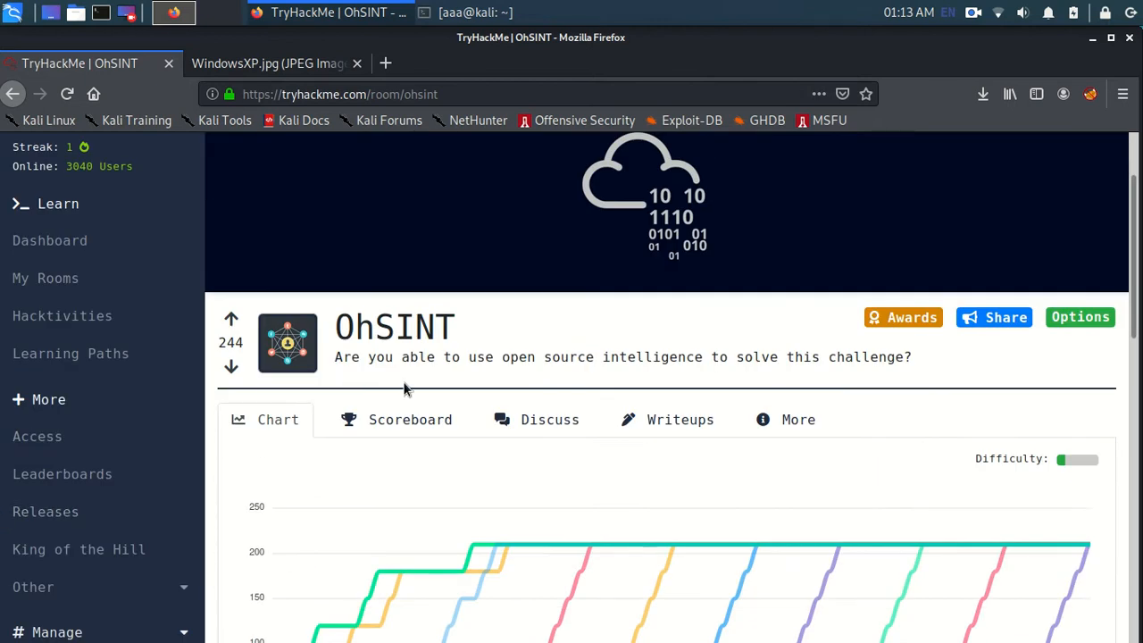
- Scroll through the OhSINT room page to review its task questions
{"action": "double_click", "coordinate": [402, 326]}
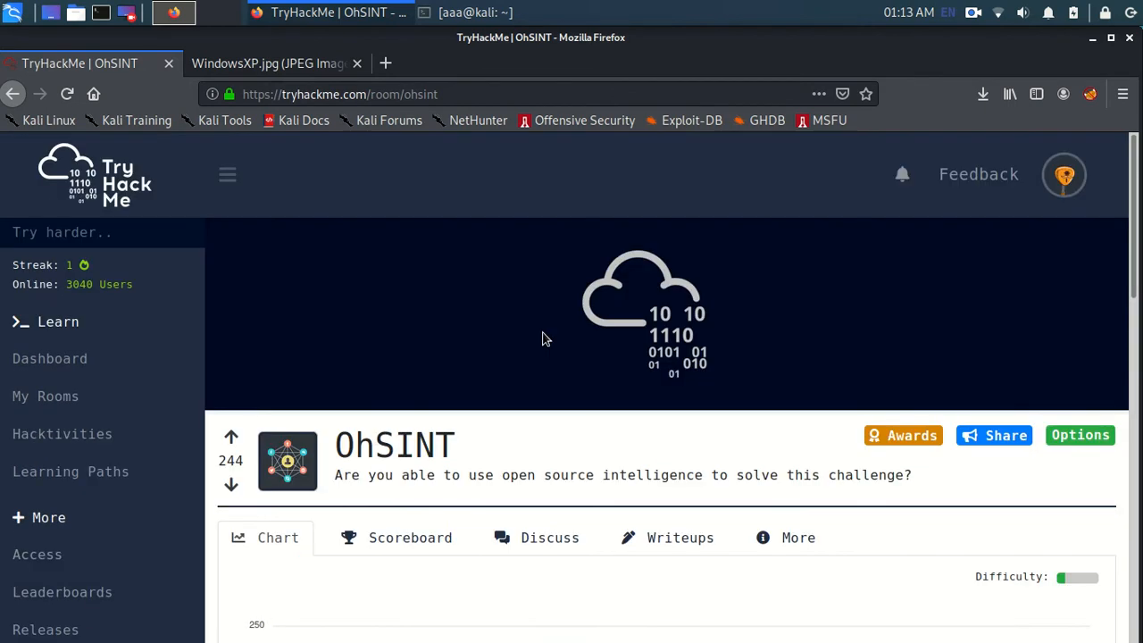
{"action": "scroll", "scroll_direction": "down", "scroll_amount": 3}
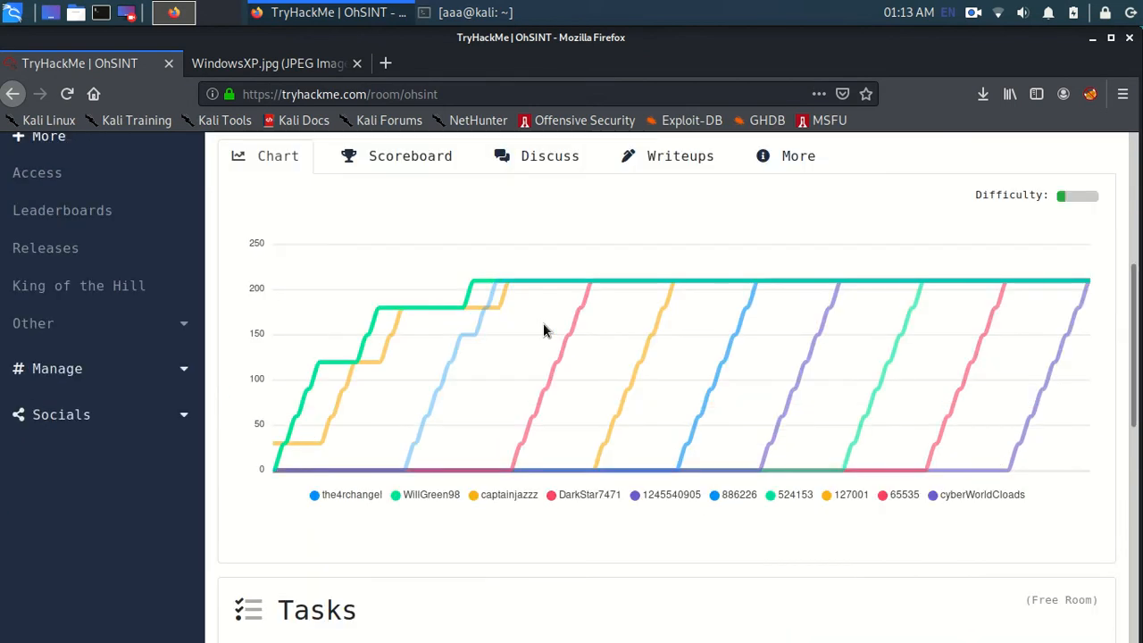
{"action": "scroll", "scroll_direction": "up", "scroll_amount": 3}
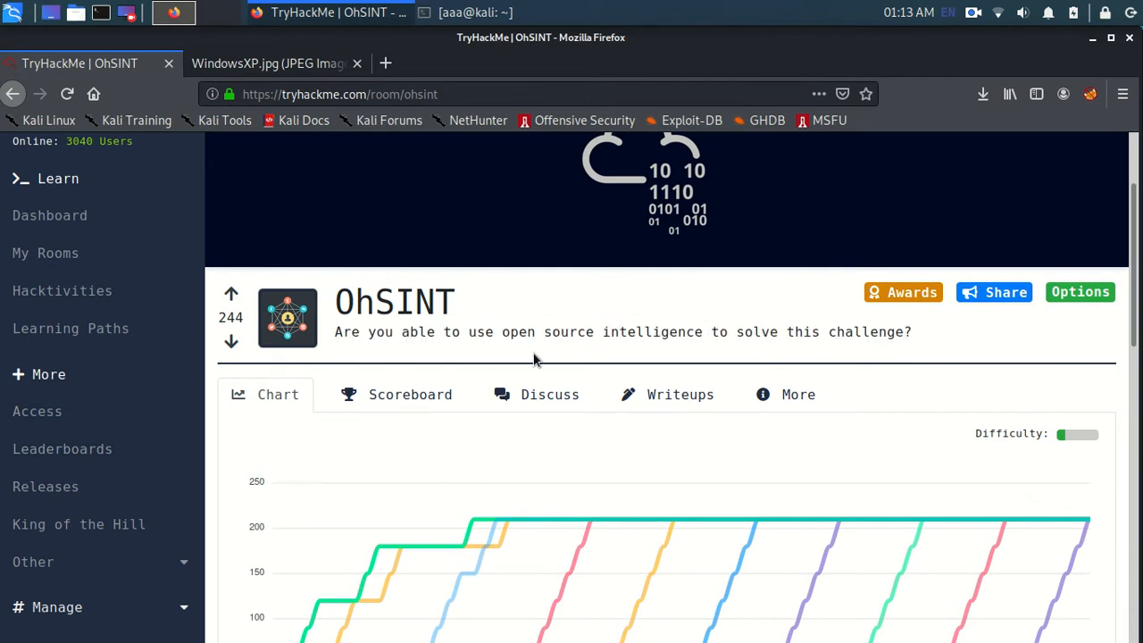
{"action": "scroll", "scroll_direction": "down", "scroll_amount": 3}
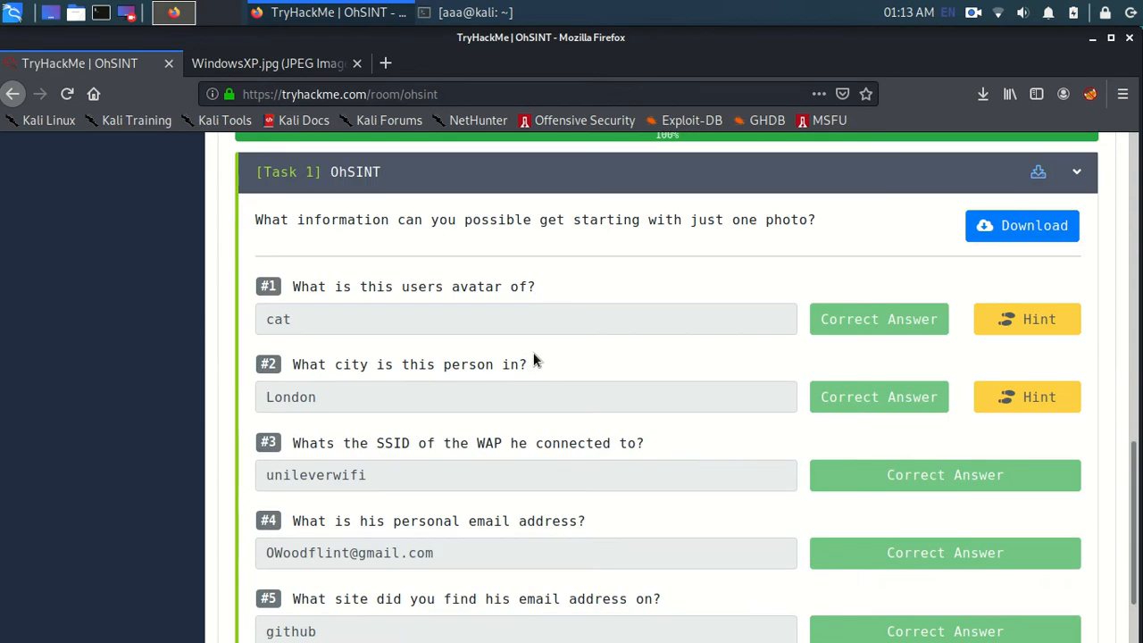
{"action": "mouse_move", "coordinate": [464, 261]}
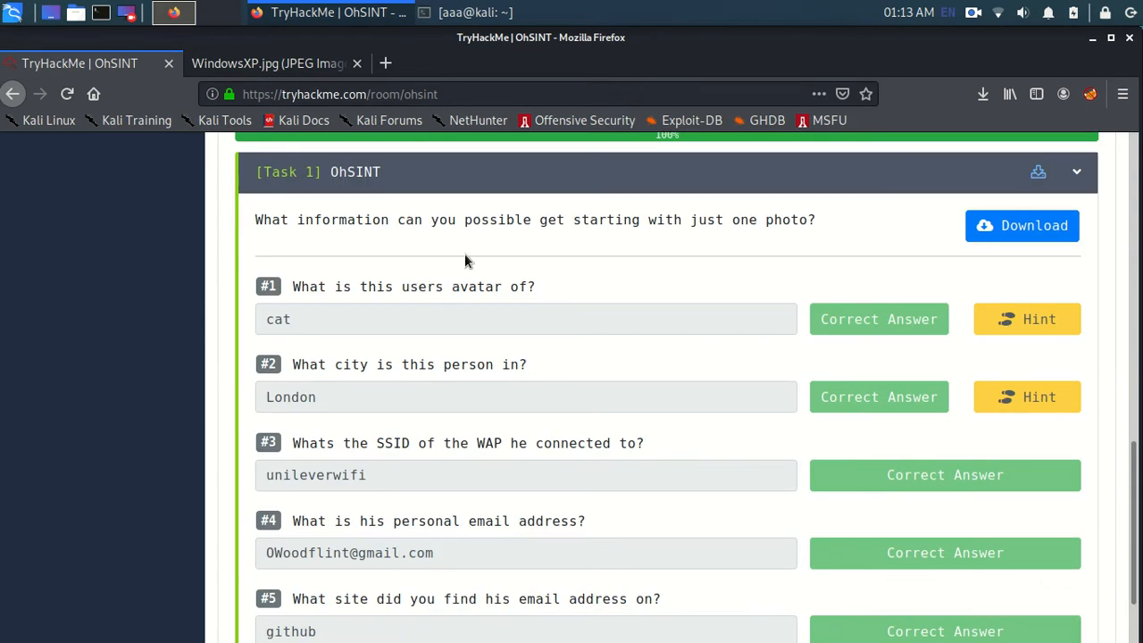
{"action": "mouse_move", "coordinate": [518, 384]}
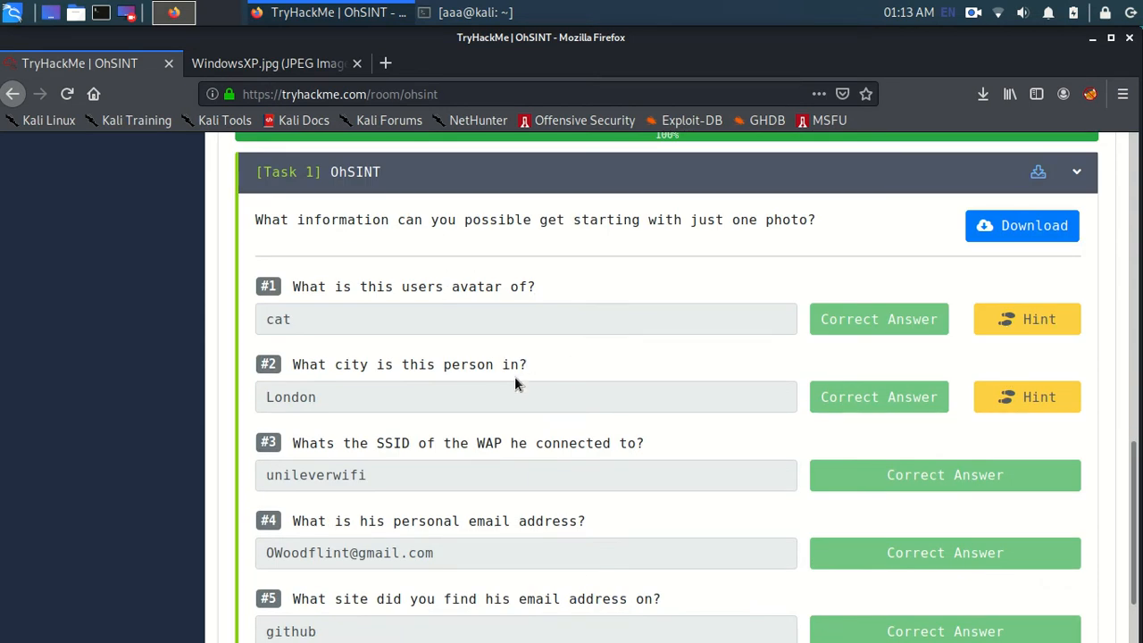
{"action": "mouse_move", "coordinate": [1001, 241]}
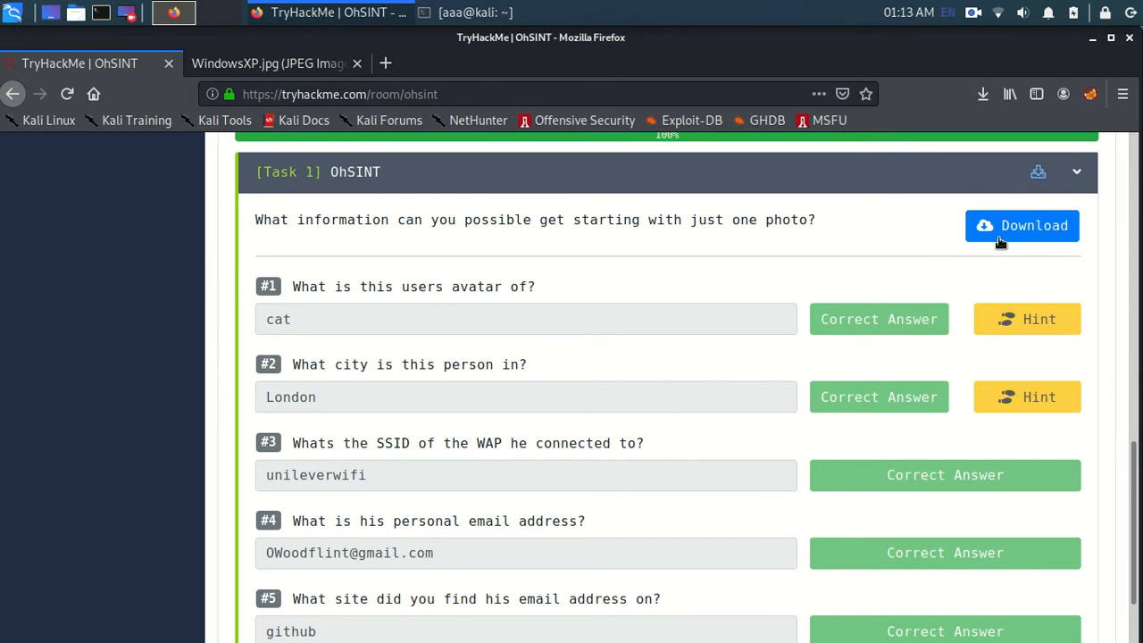
{"action": "scroll", "scroll_direction": "up", "scroll_amount": 3}
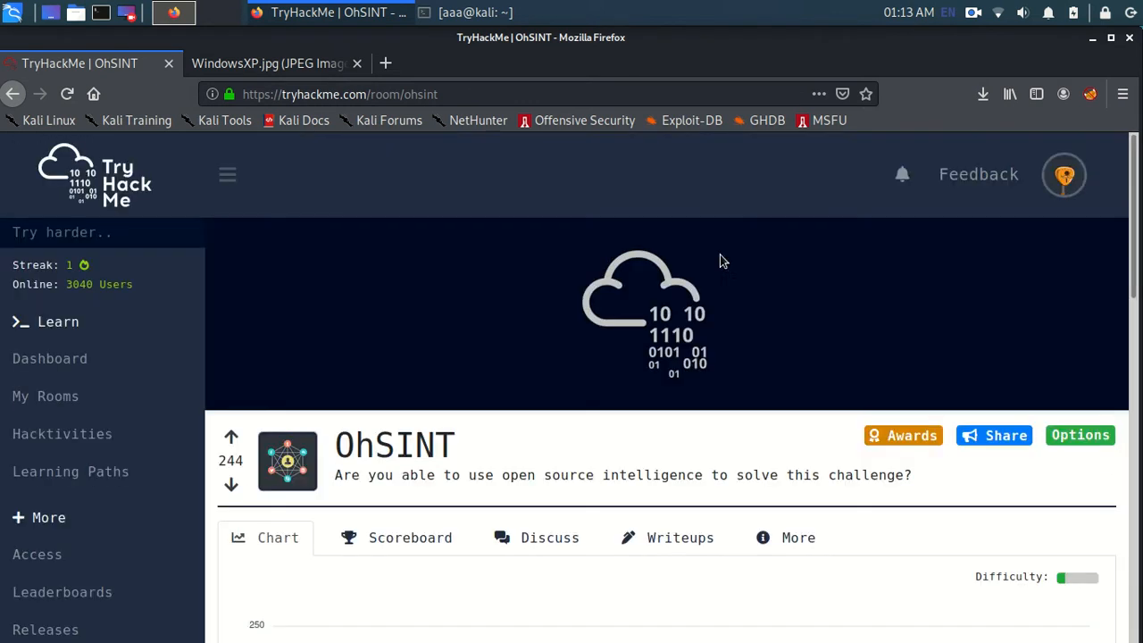
{"action": "scroll", "scroll_direction": "down", "scroll_amount": 3}
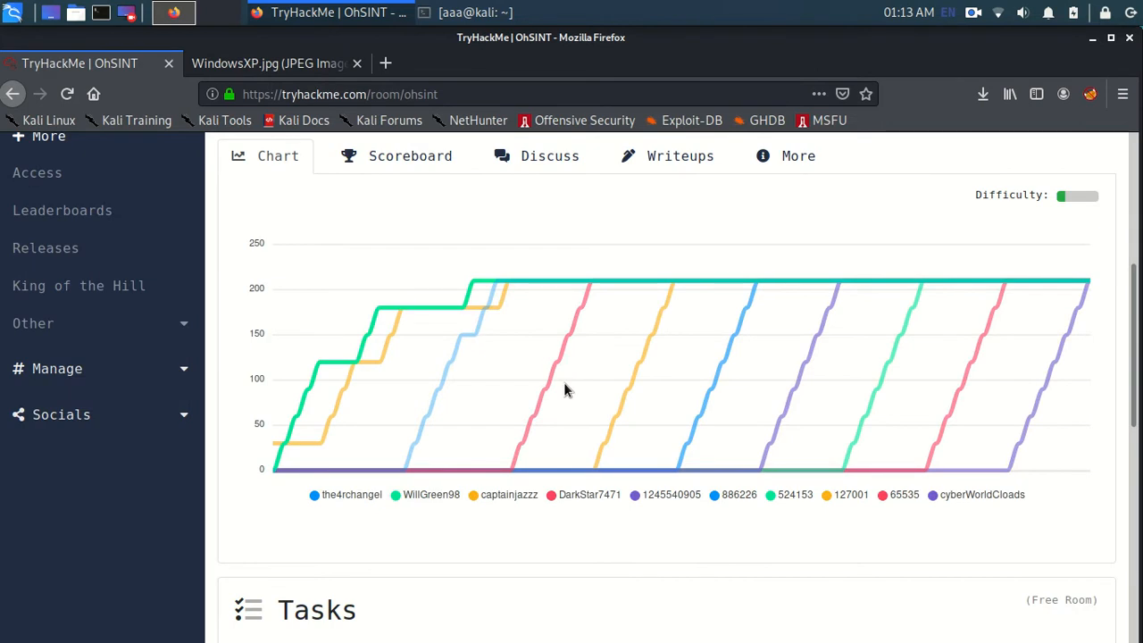
{"action": "scroll", "scroll_direction": "down", "scroll_amount": 3}
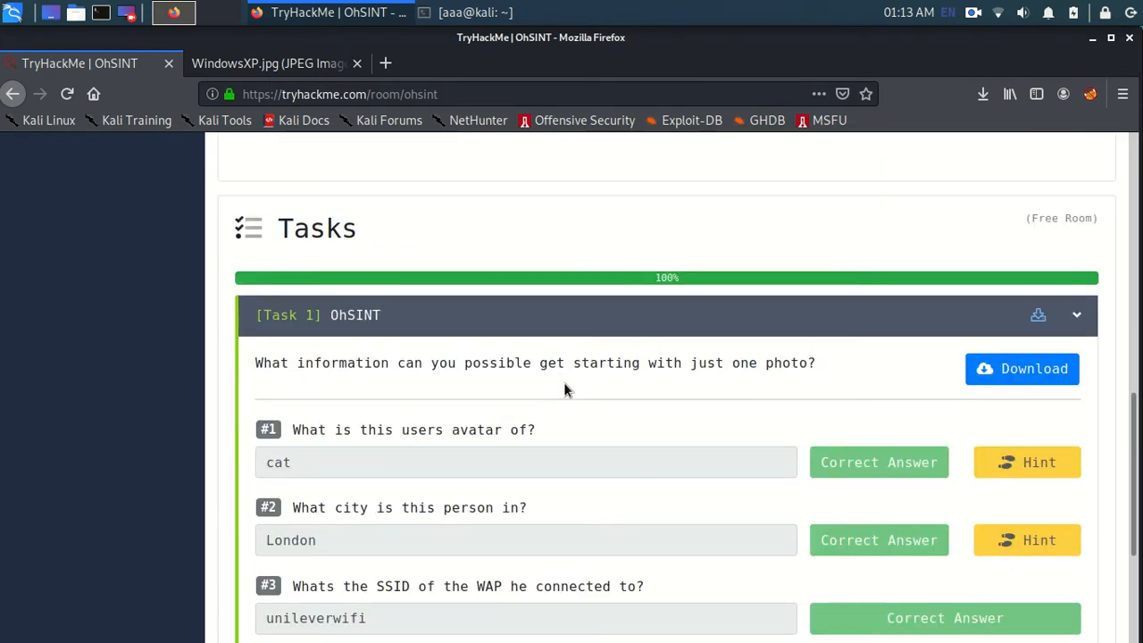
{"action": "mouse_move", "coordinate": [974, 358]}
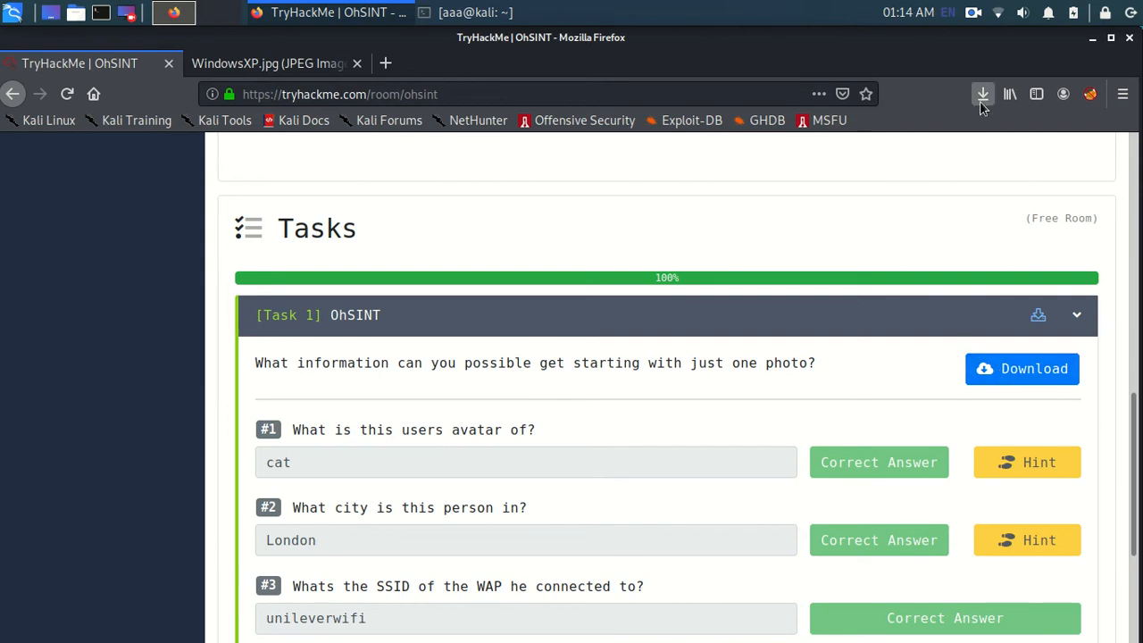
- View the downloaded WindowsXP.jpg from the browser's downloads, then move to the terminal
{"action": "left_click", "coordinate": [982, 93]}
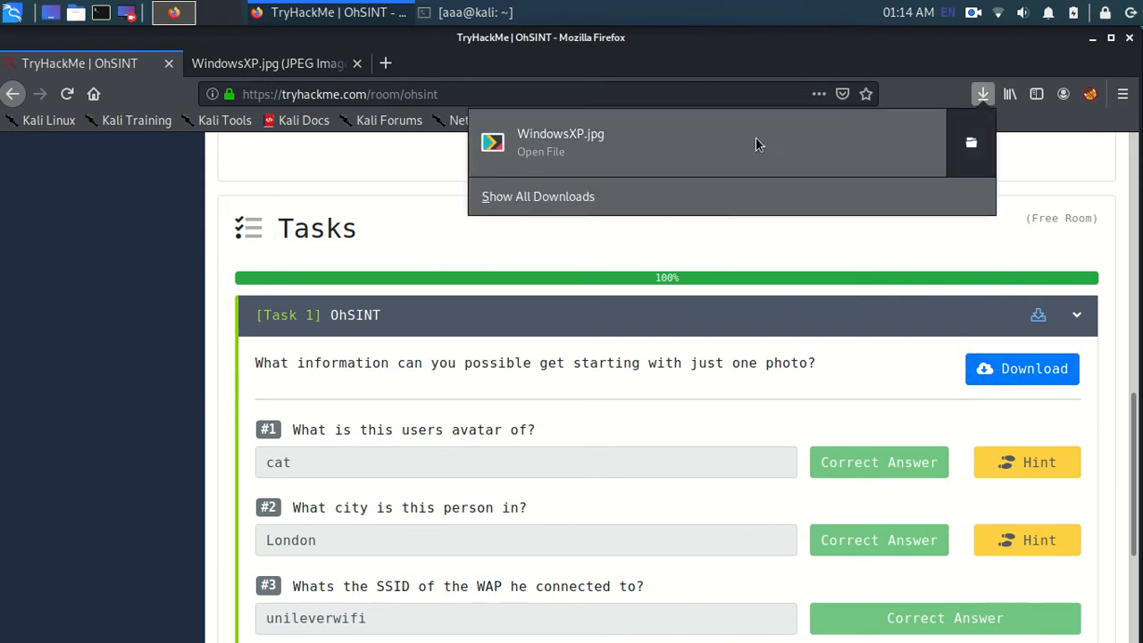
{"action": "left_click", "coordinate": [561, 143]}
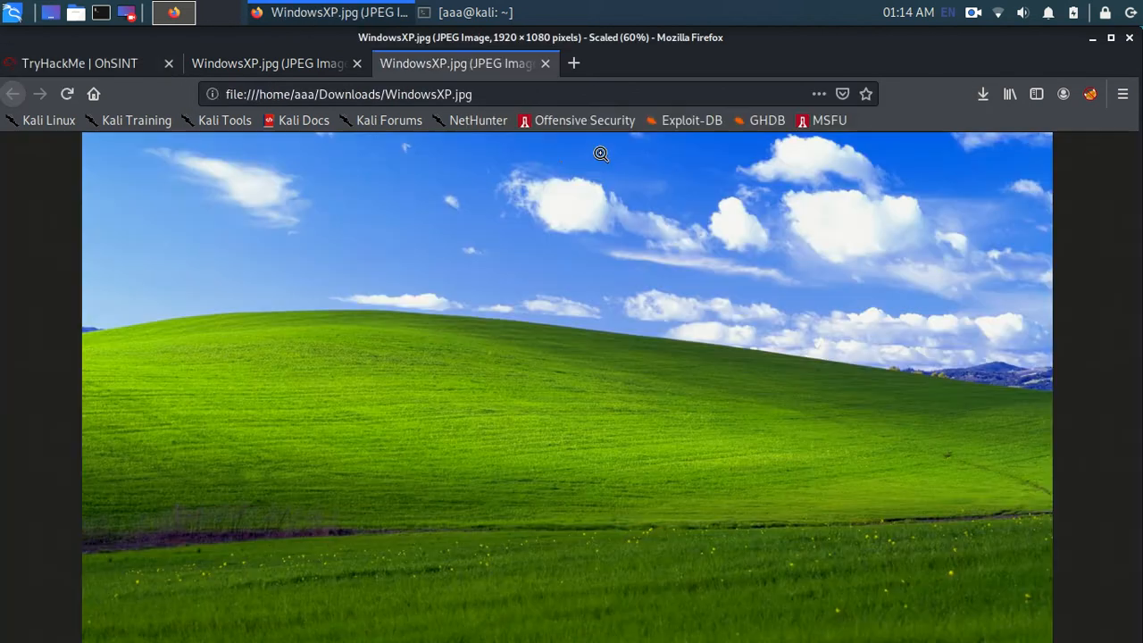
{"action": "left_click", "coordinate": [545, 65]}
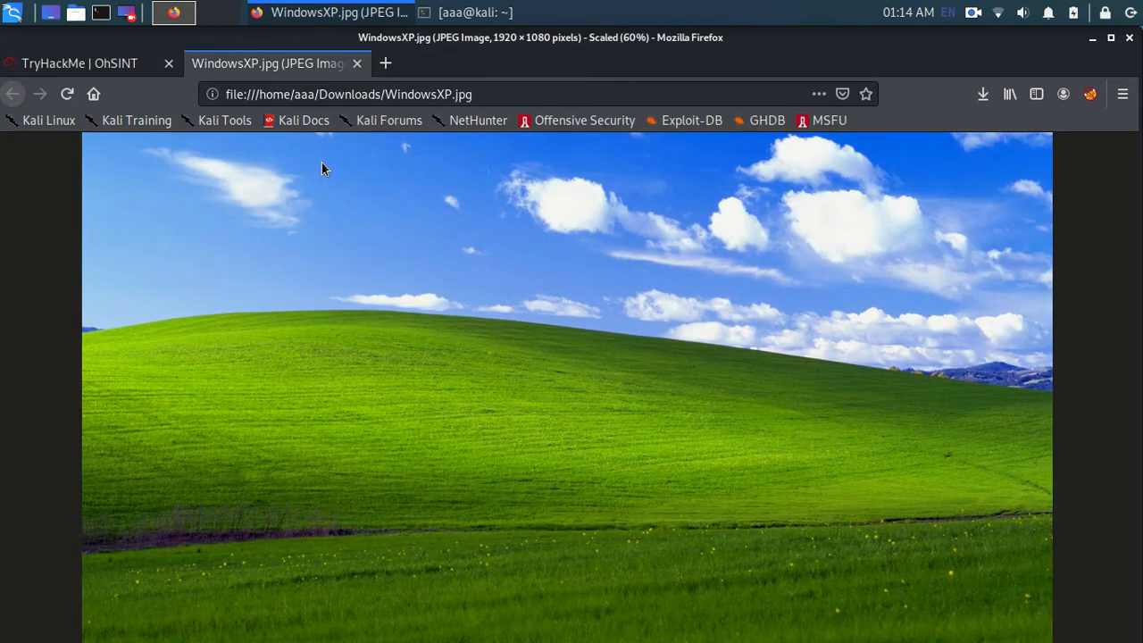
{"action": "mouse_move", "coordinate": [525, 415]}
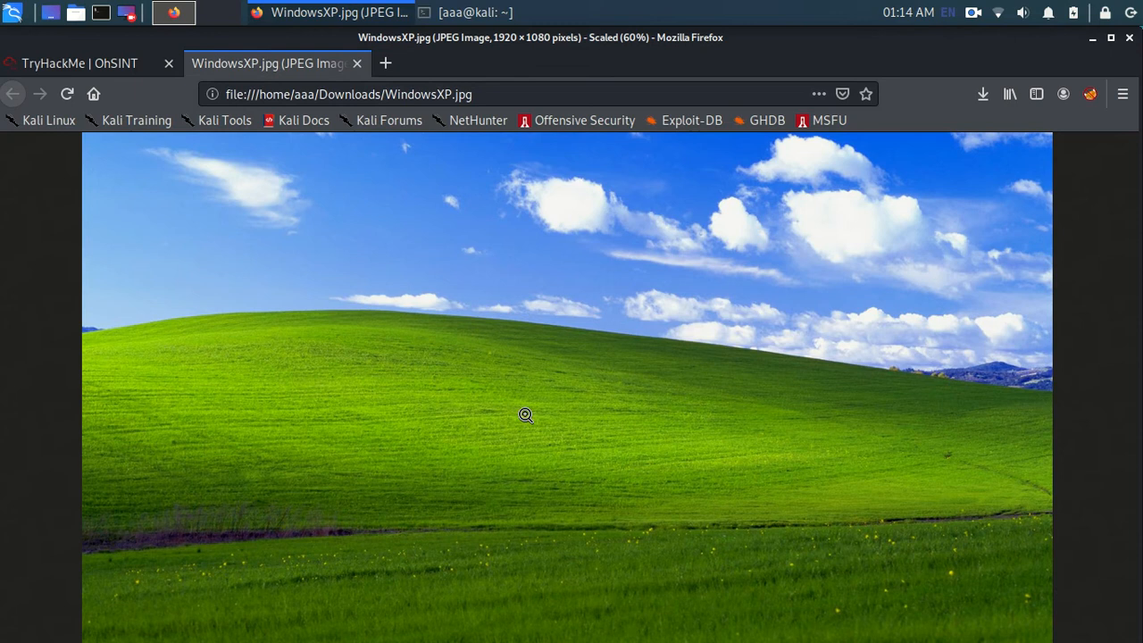
{"action": "mouse_move", "coordinate": [103, 75]}
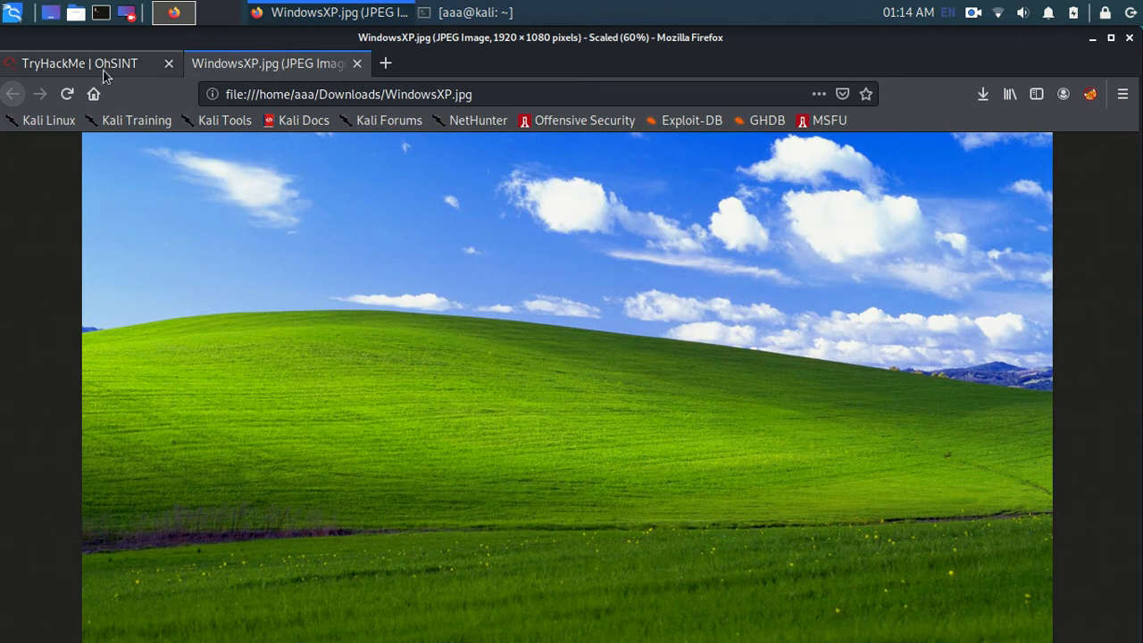
{"action": "left_click", "coordinate": [78, 63]}
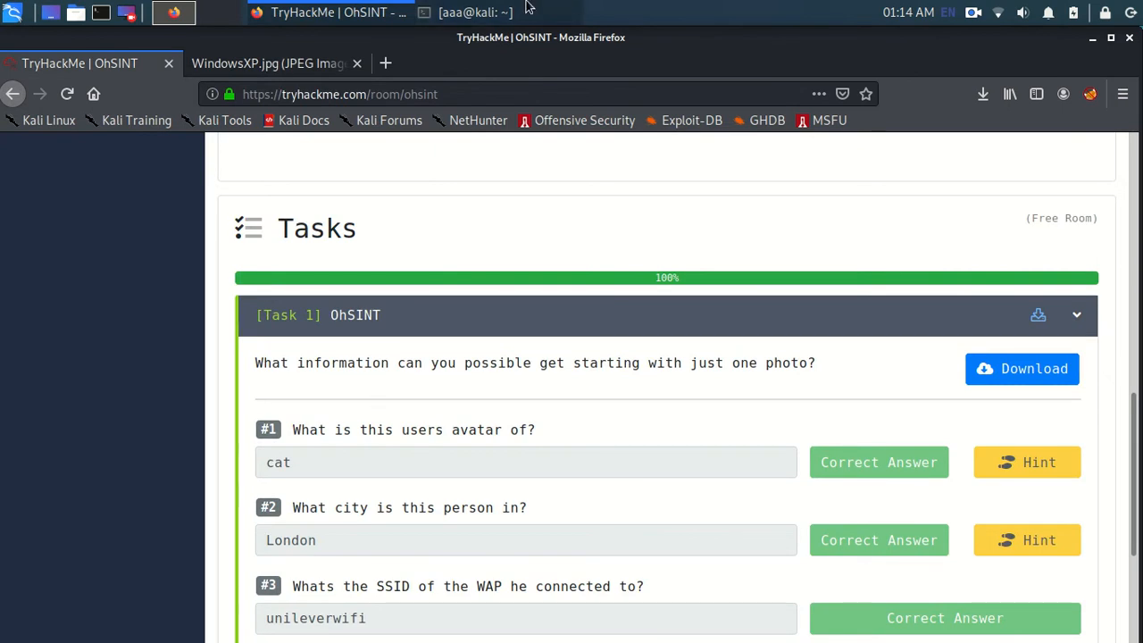
{"action": "mouse_move", "coordinate": [474, 12]}
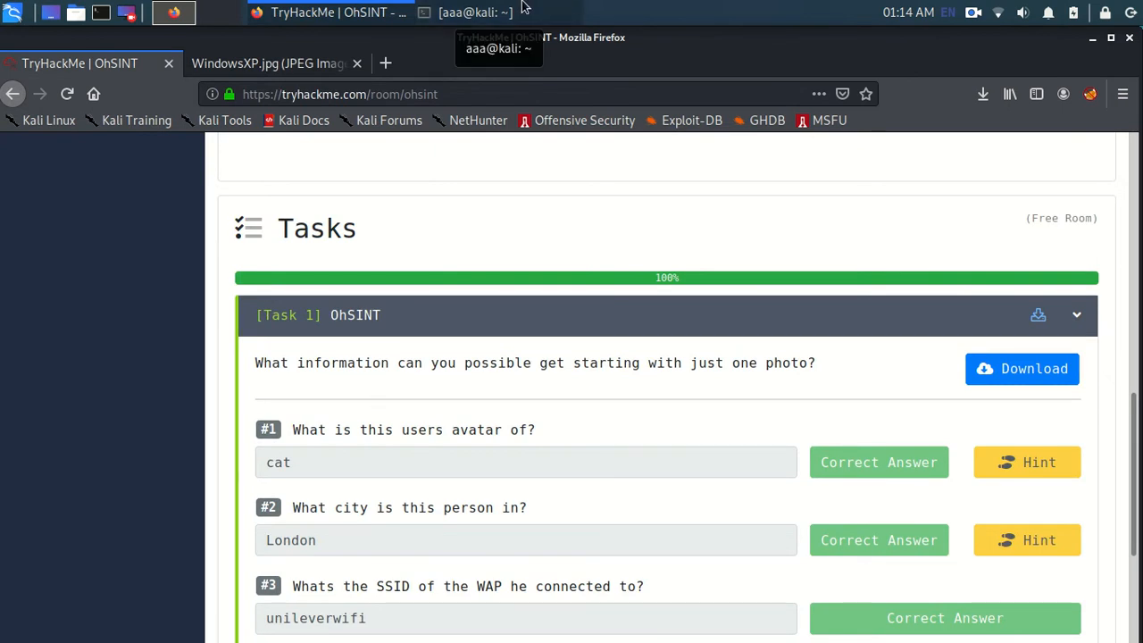
{"action": "left_click", "coordinate": [472, 10]}
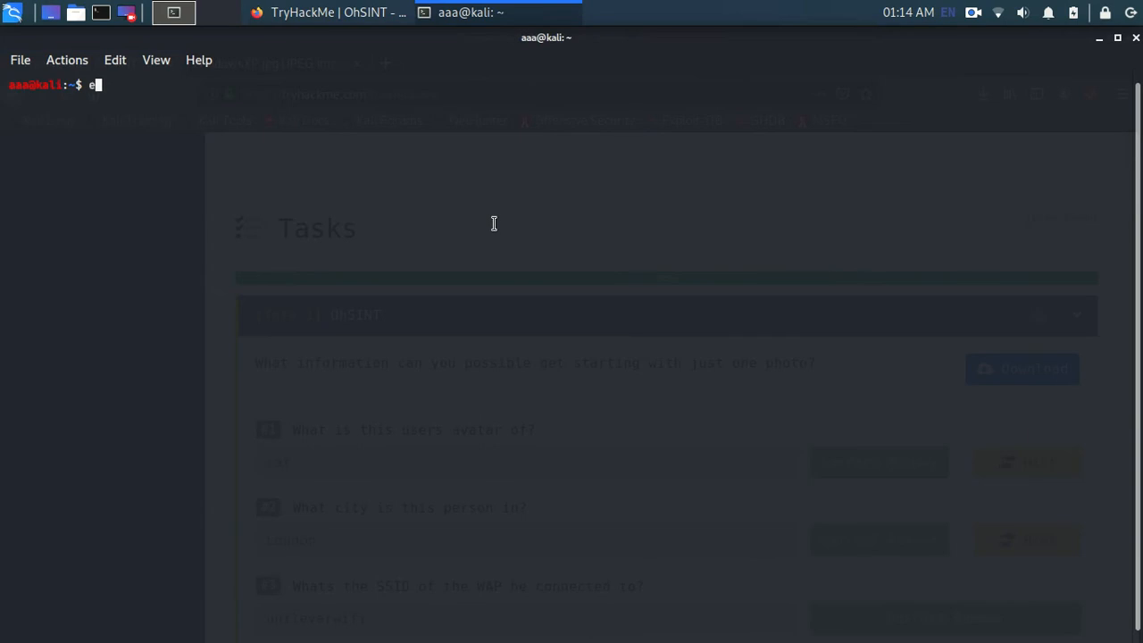
- Run sudo apt install exiftool with the password, confirming it is already the newest version
{"action": "type", "text": "xitfo"}
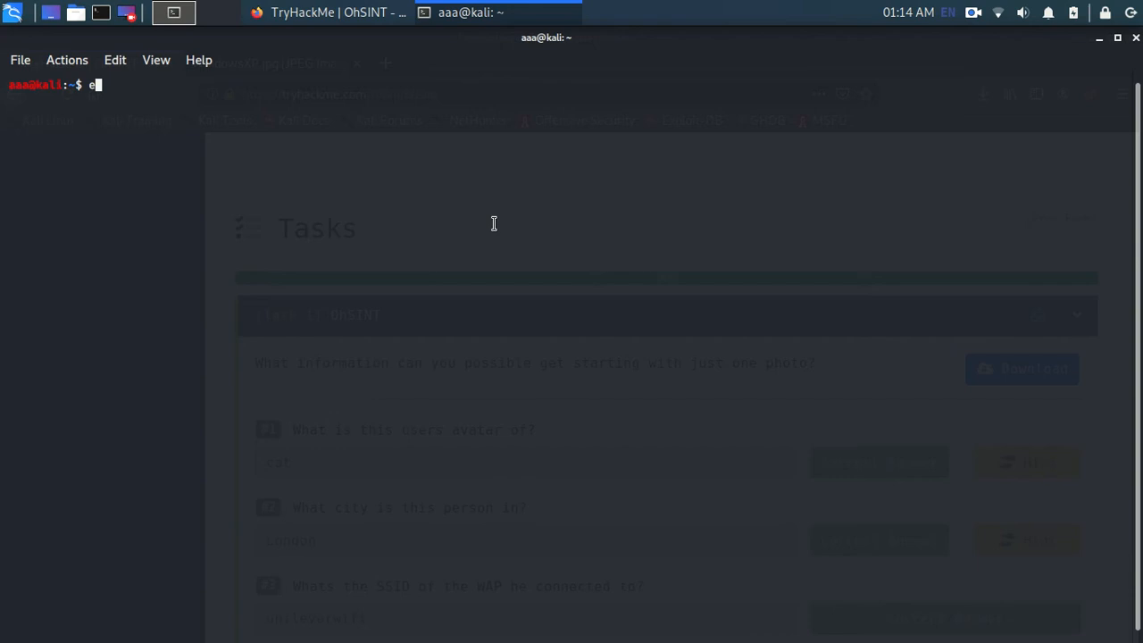
{"action": "type", "text": "sudo apt install exiftool"}
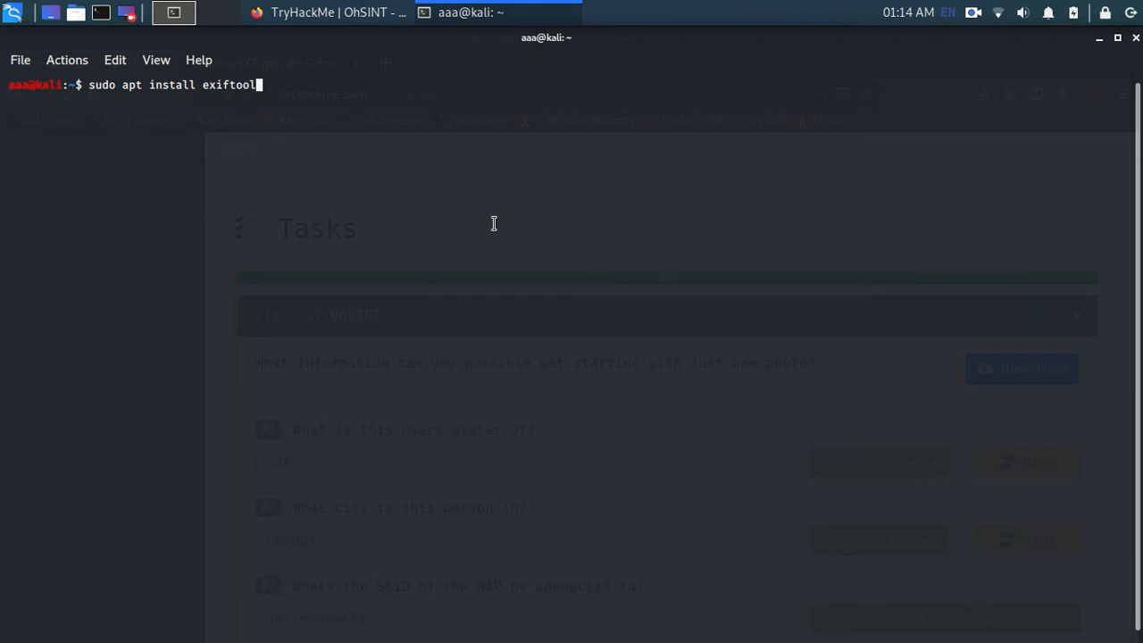
{"action": "key", "text": "Return"}
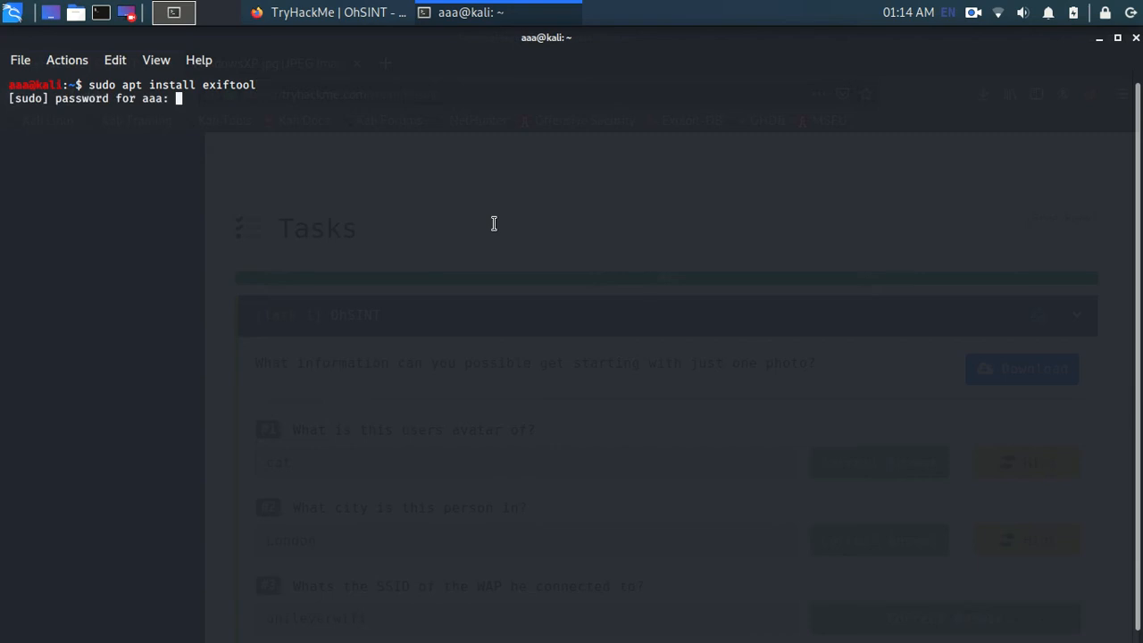
{"action": "key", "text": "Return"}
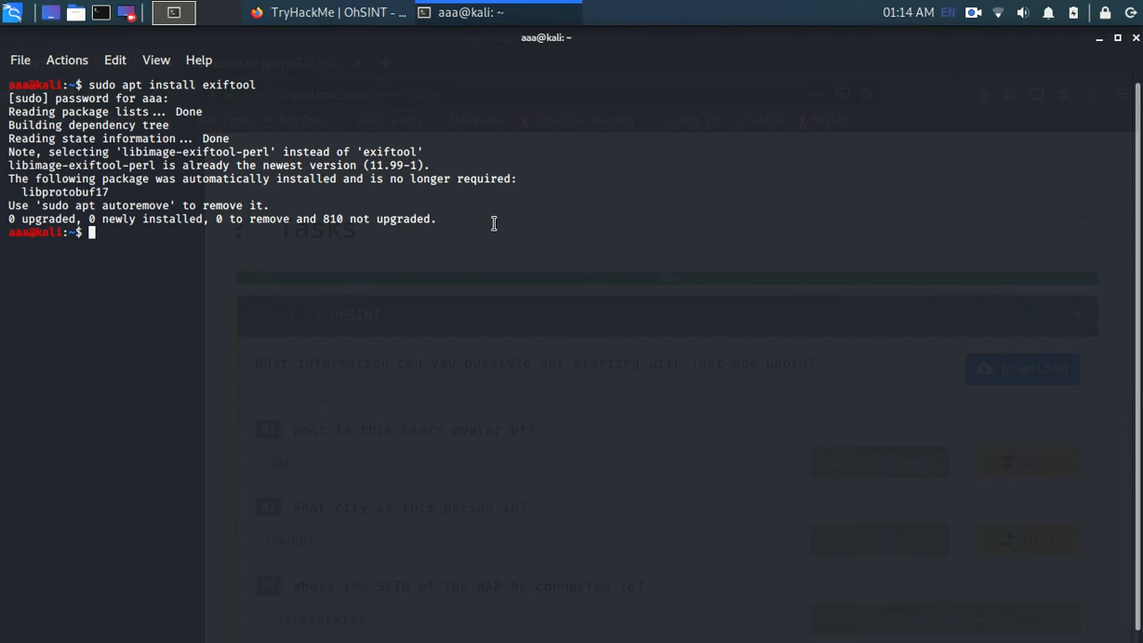
- View the exiftool manual page briefly and return to the prompt
{"action": "type", "text": "e"}
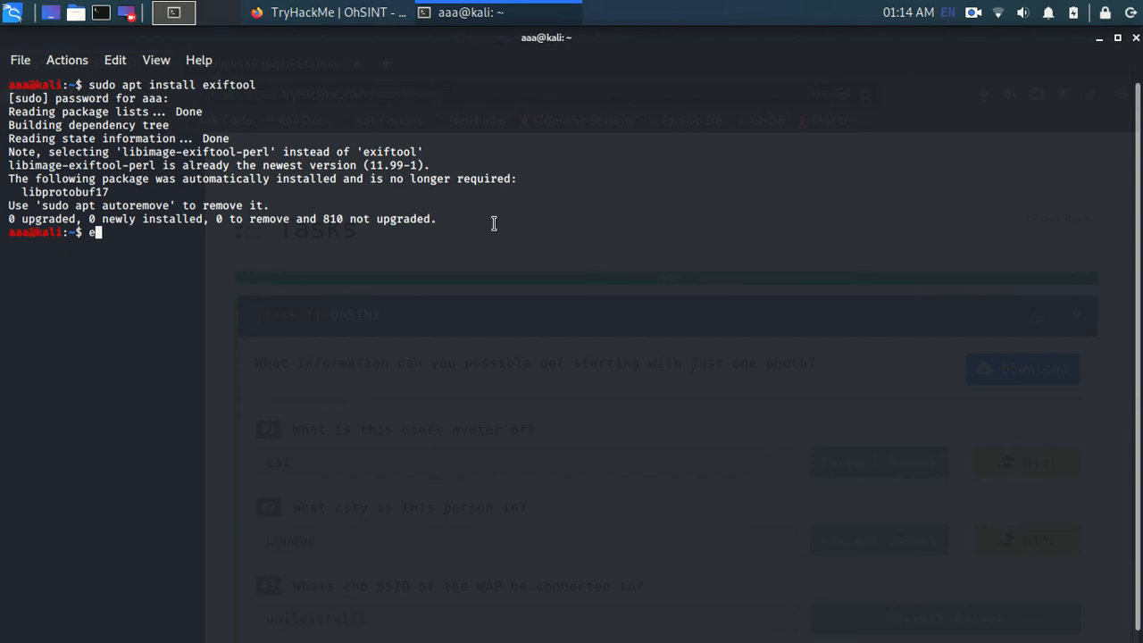
{"action": "type", "text": "man"}
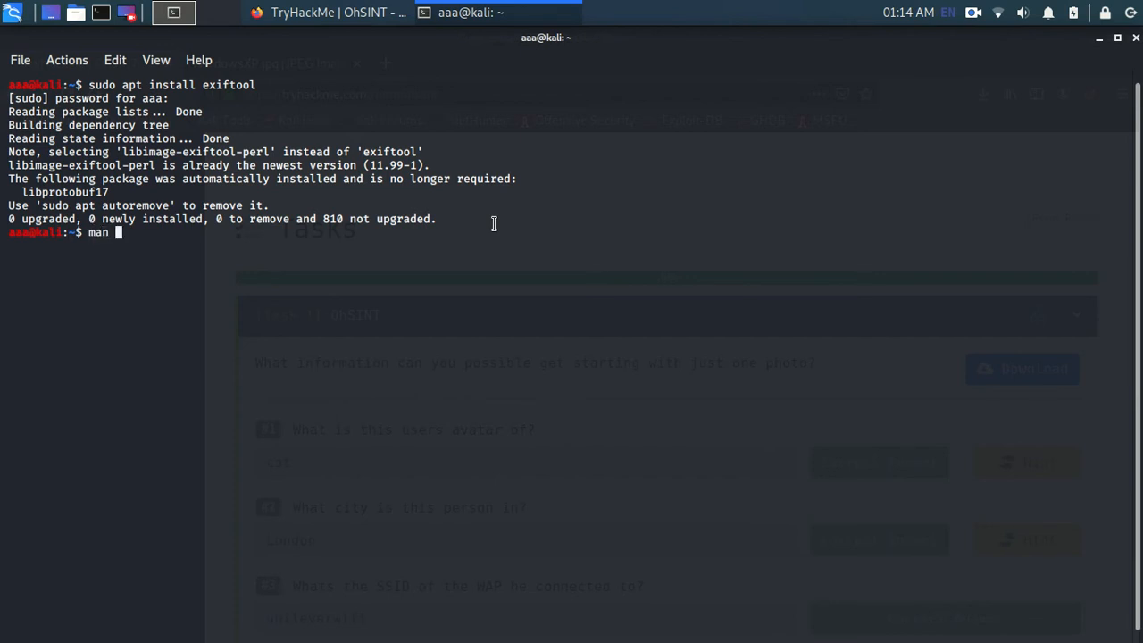
{"action": "type", "text": "exifto"}
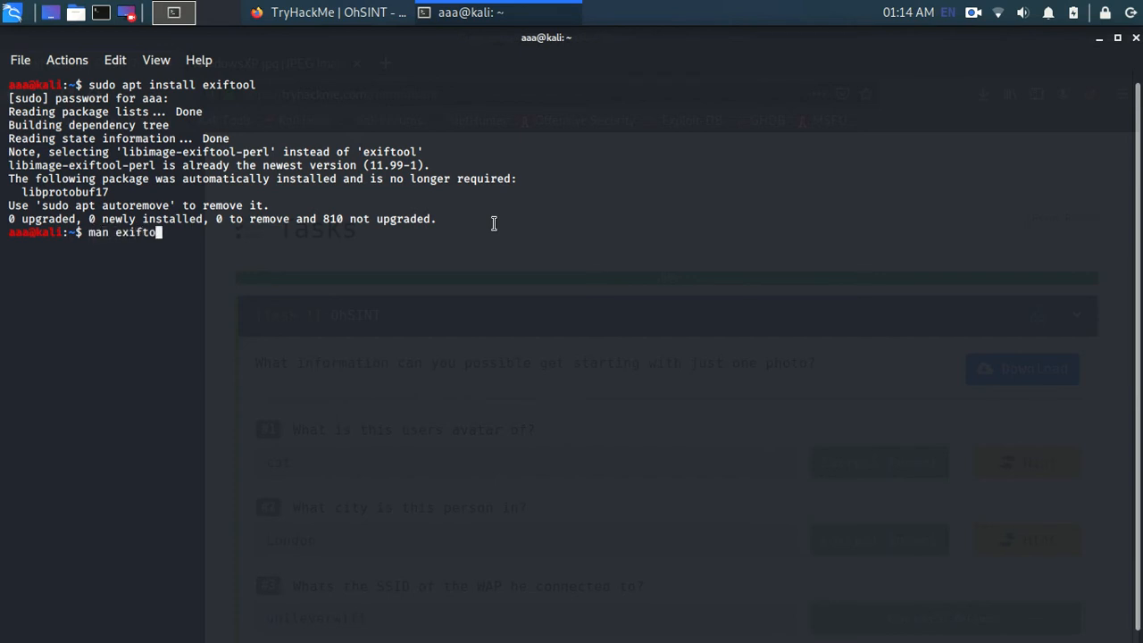
{"action": "key", "text": "Return"}
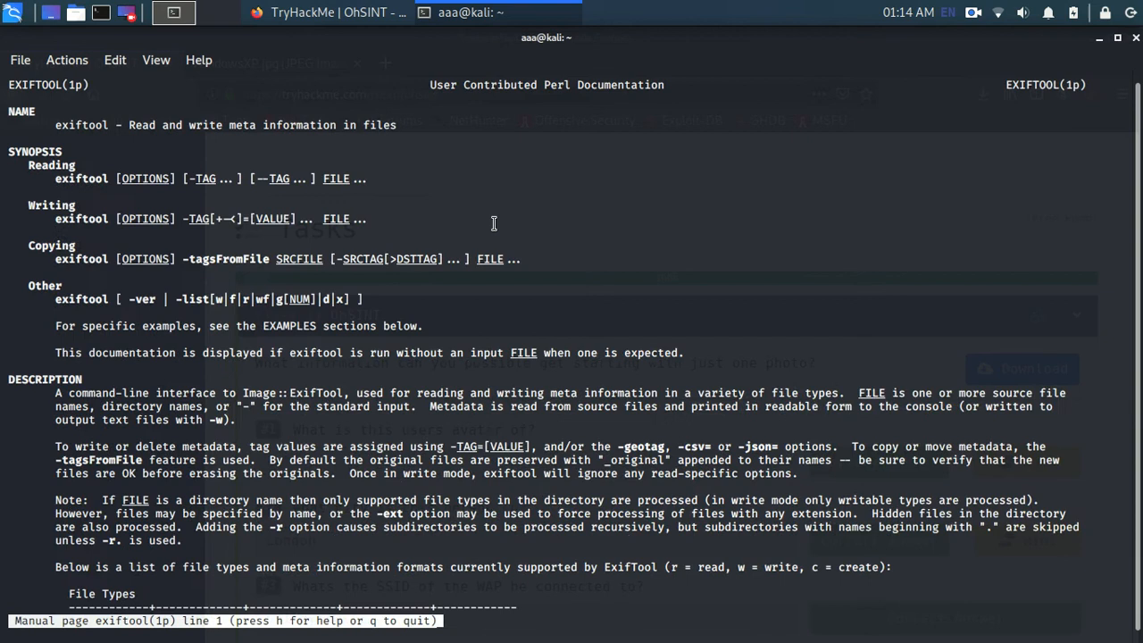
{"action": "key", "text": "q"}
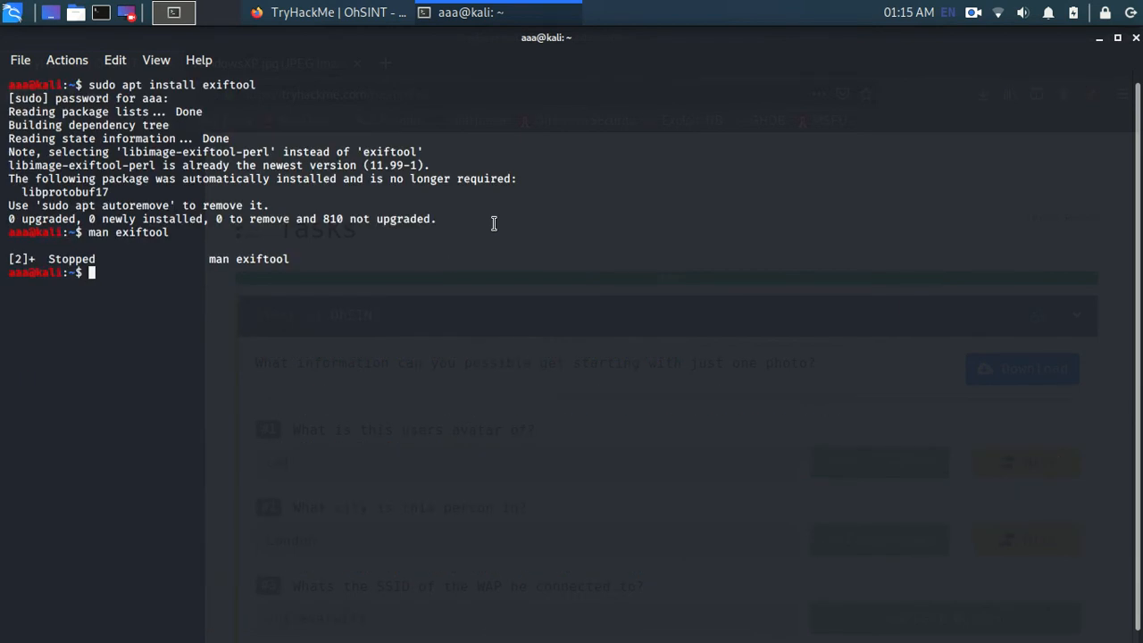
- Run exiftool Downloads/WindowsXP.jpg, correcting the path from Documents, to list GPS and OWoodflint copyright
{"action": "type", "text": "e"}
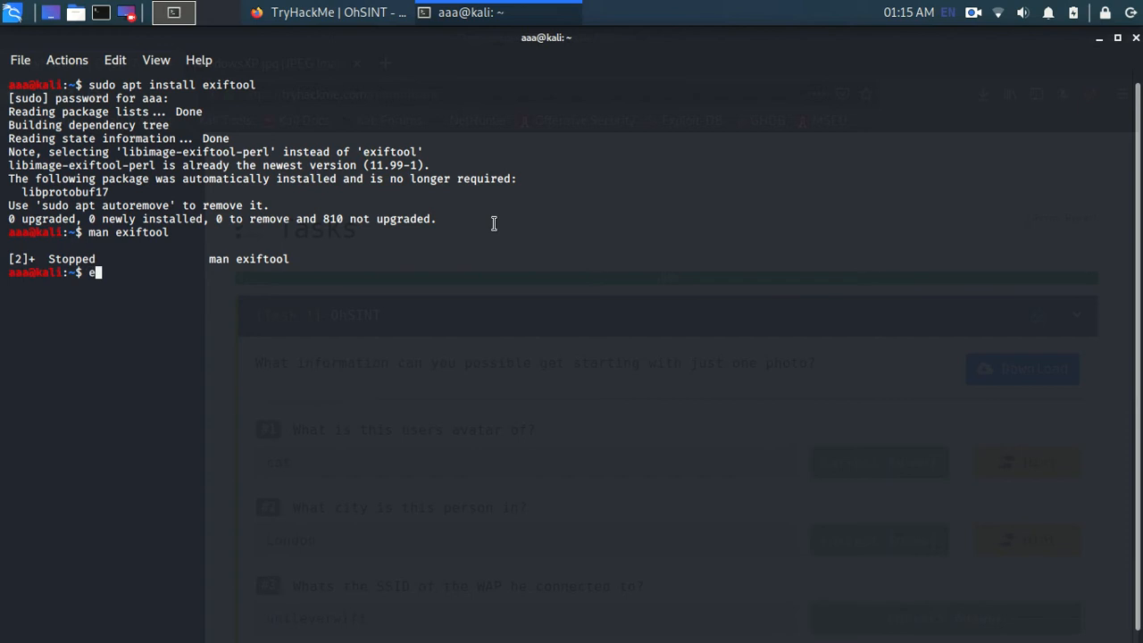
{"action": "type", "text": "exif"}
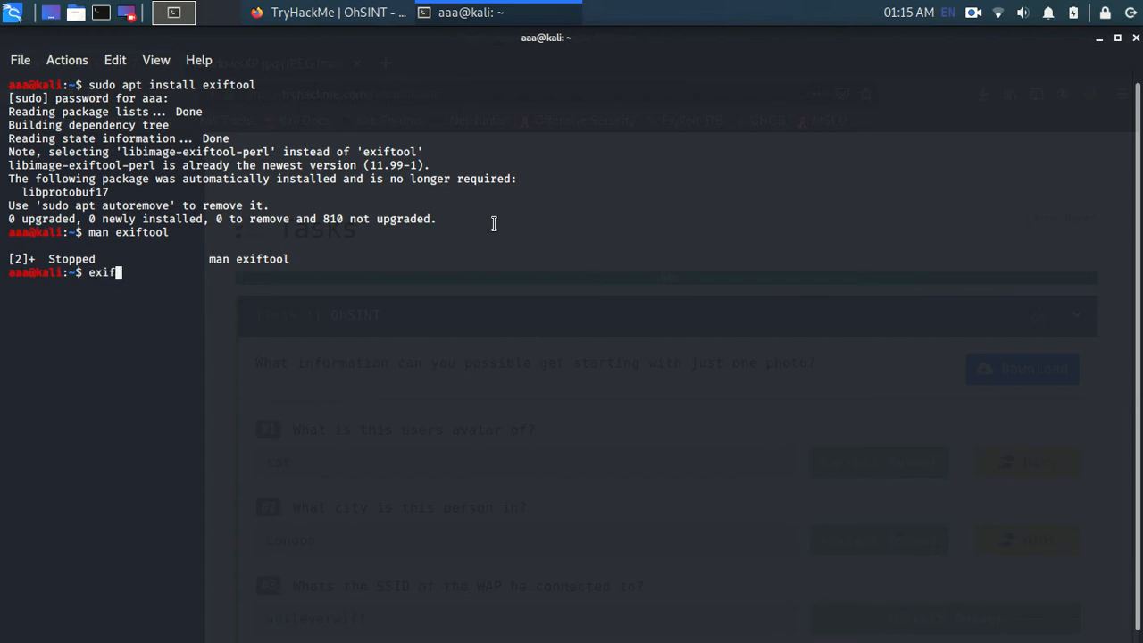
{"action": "type", "text": "tool"}
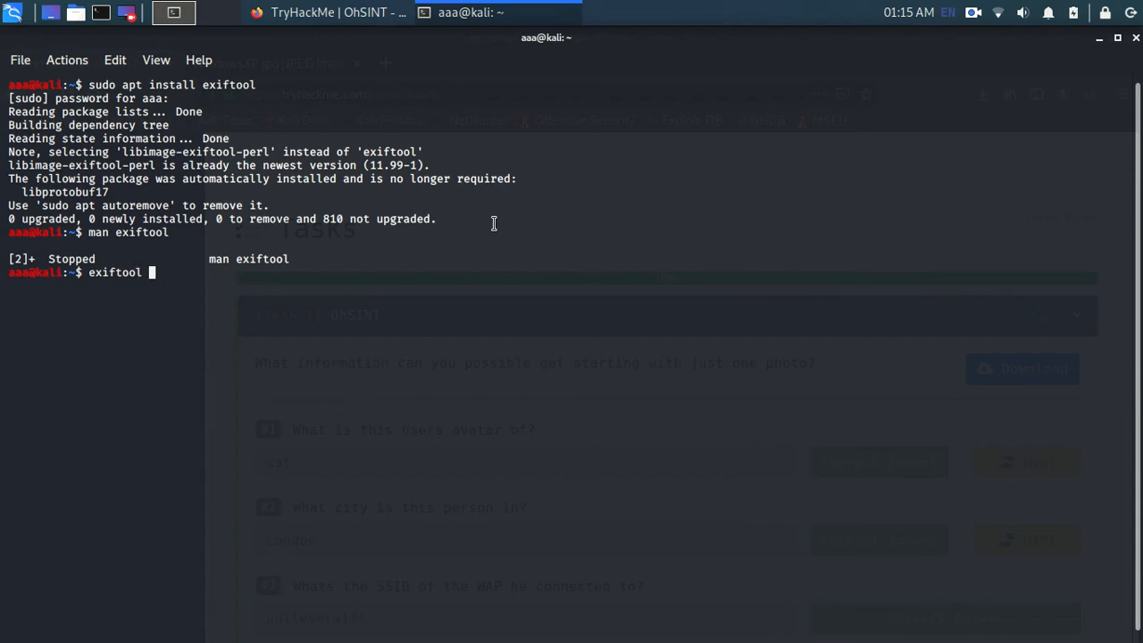
{"action": "type", "text": "Documents/"}
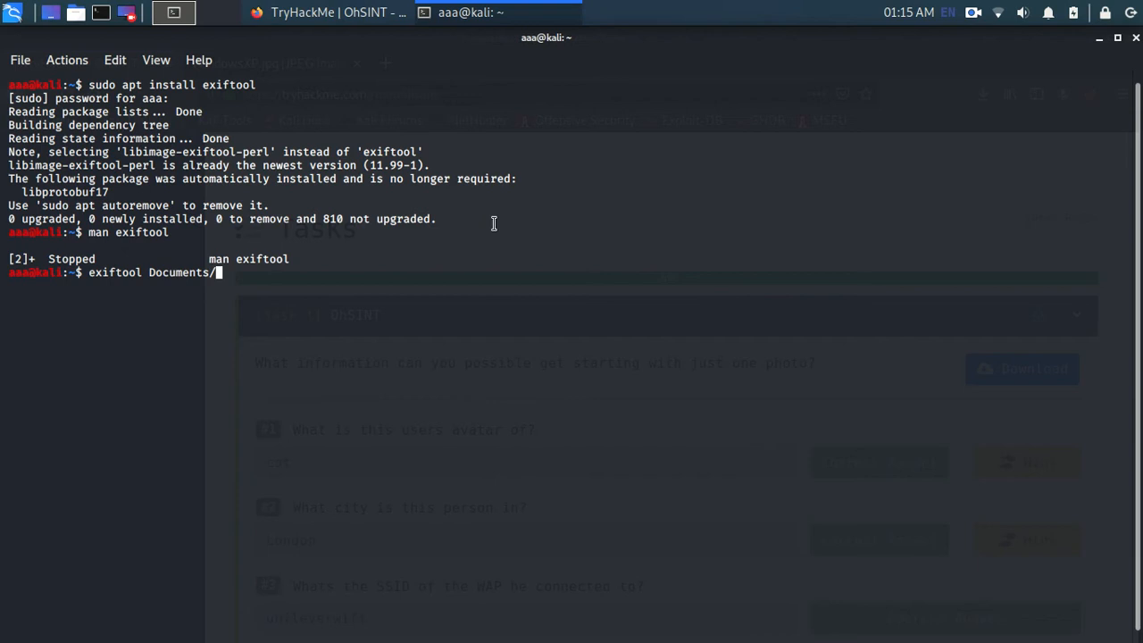
{"action": "type", "text": "Wind"}
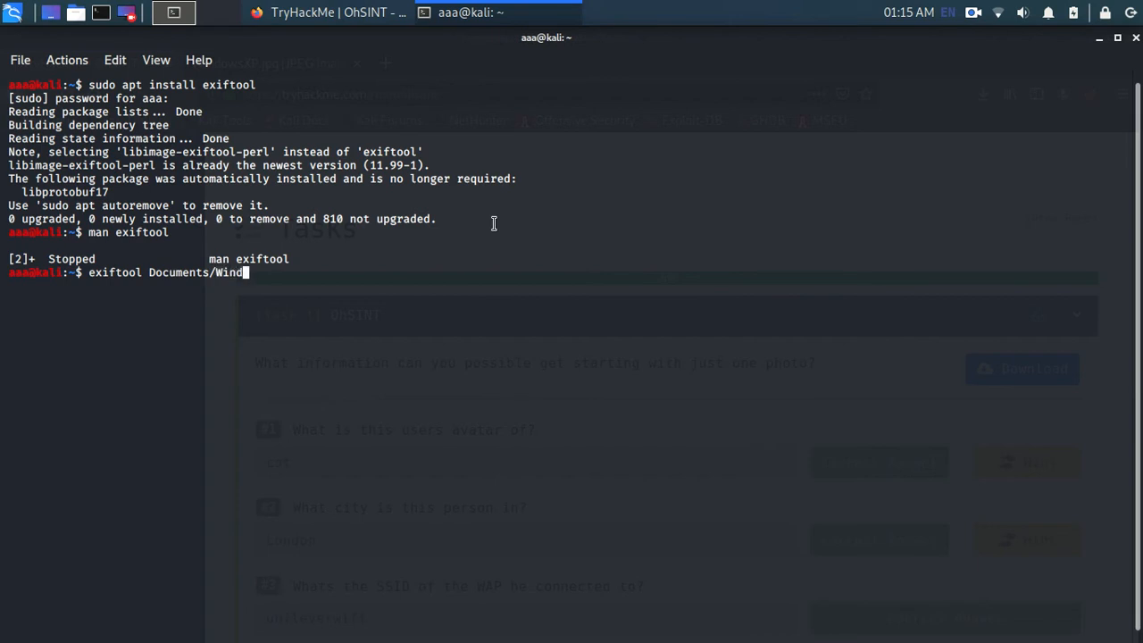
{"action": "key", "text": "BackSpace"}
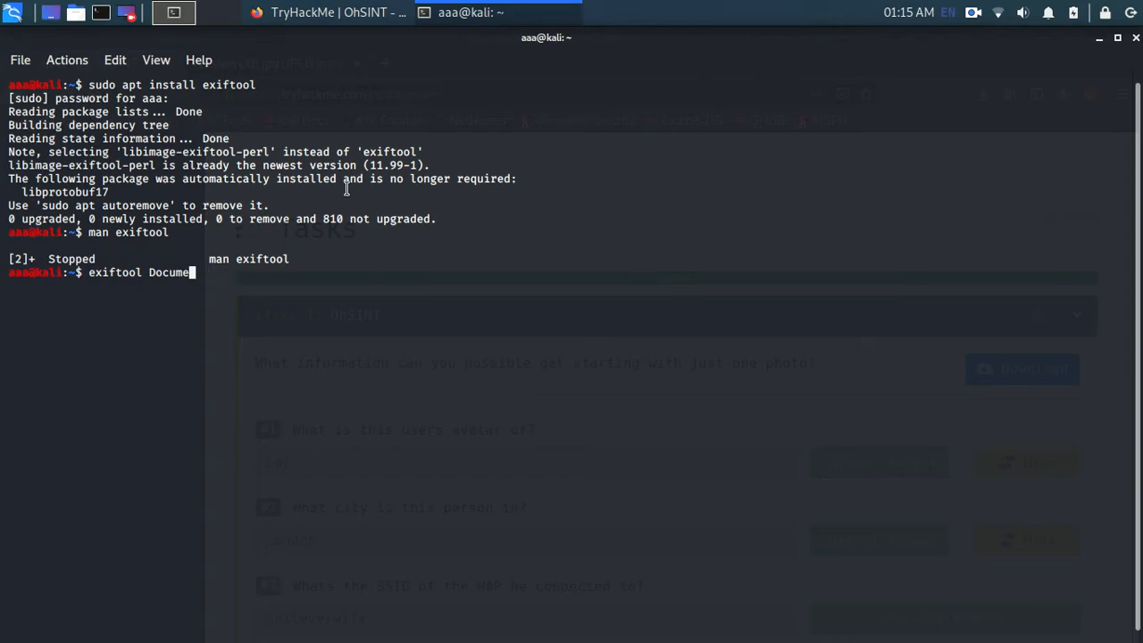
{"action": "type", "text": "Downloads/"}
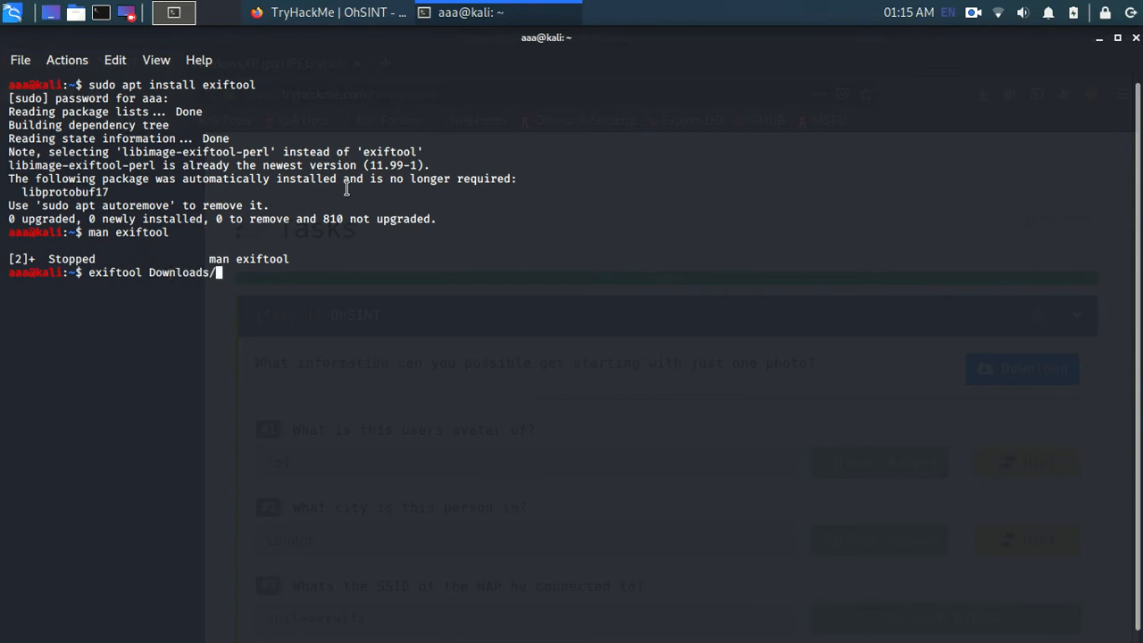
{"action": "type", "text": "WindowsXP.jpg"}
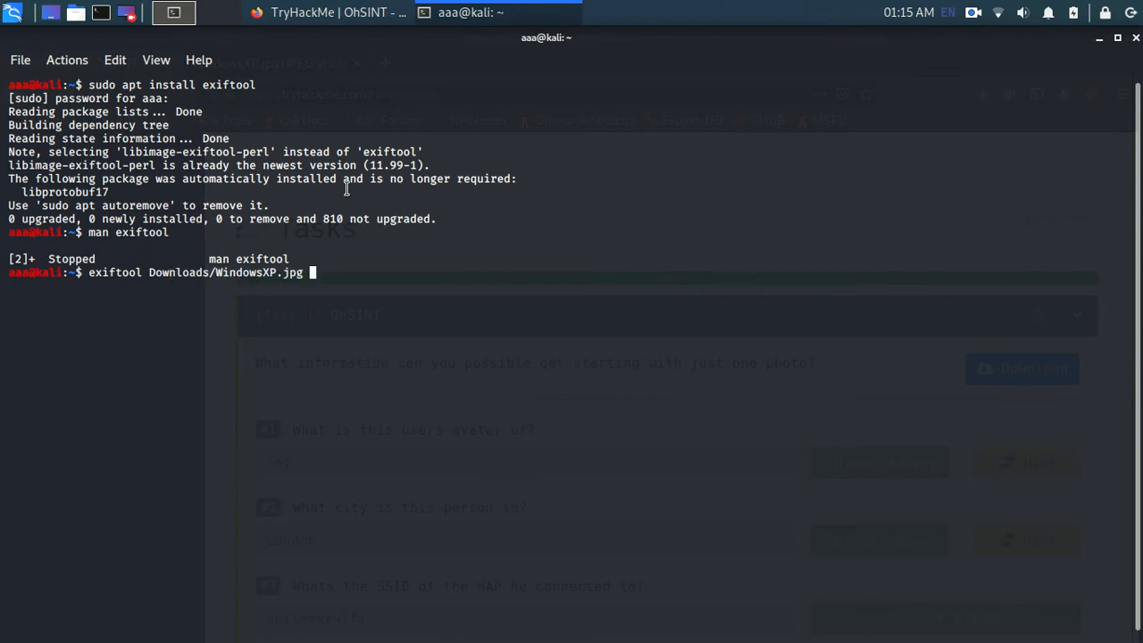
{"action": "key", "text": "Return"}
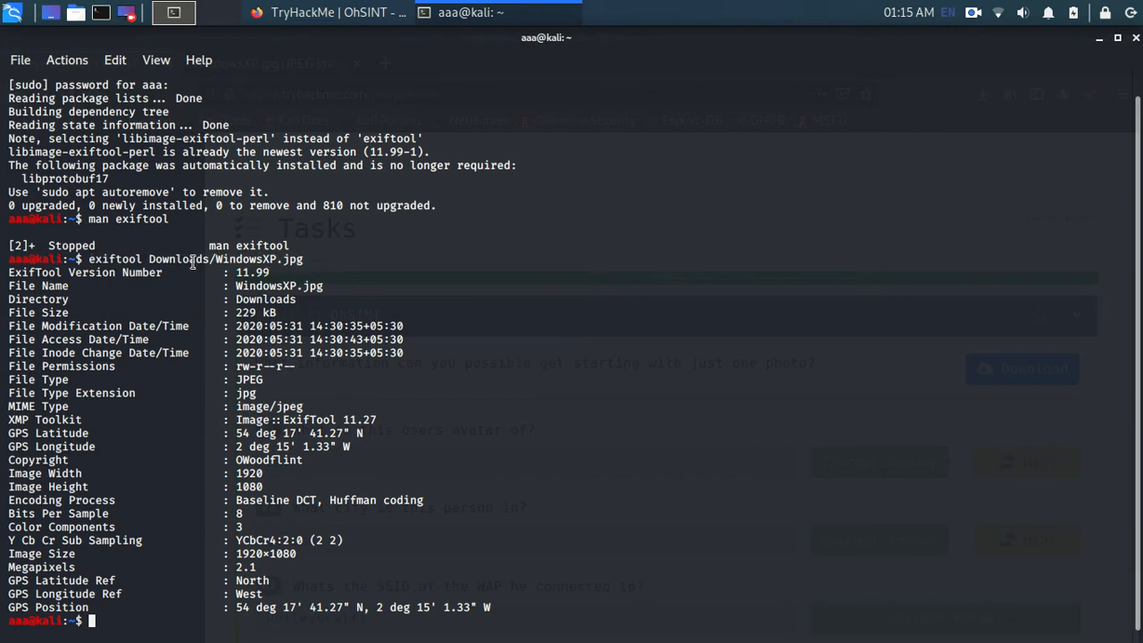
{"action": "mouse_move", "coordinate": [282, 543]}
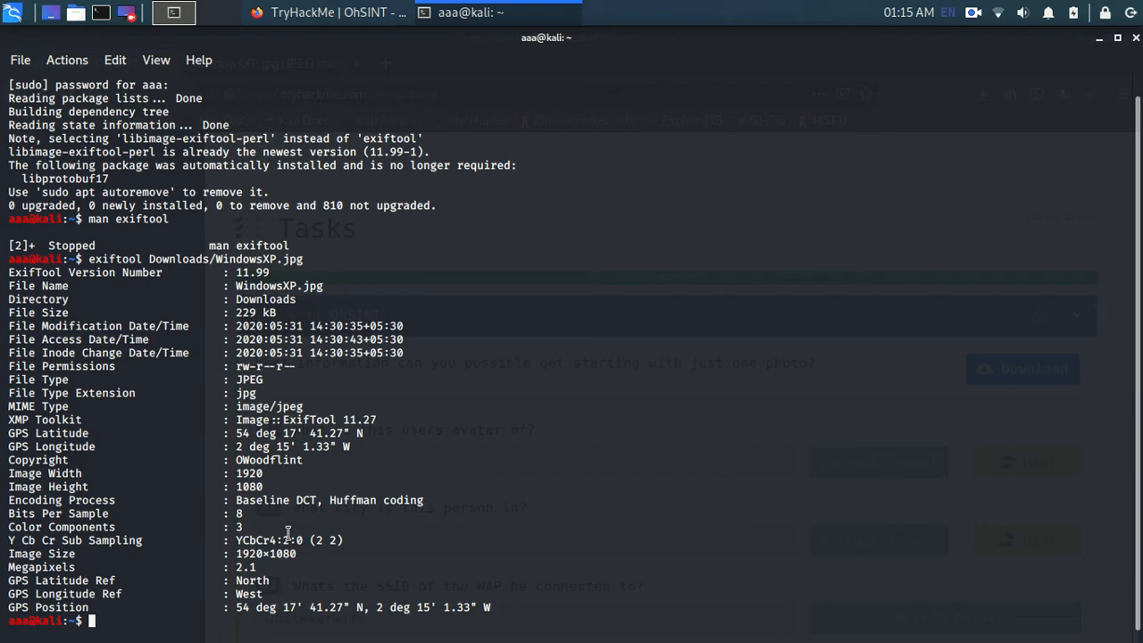
{"action": "mouse_move", "coordinate": [307, 378]}
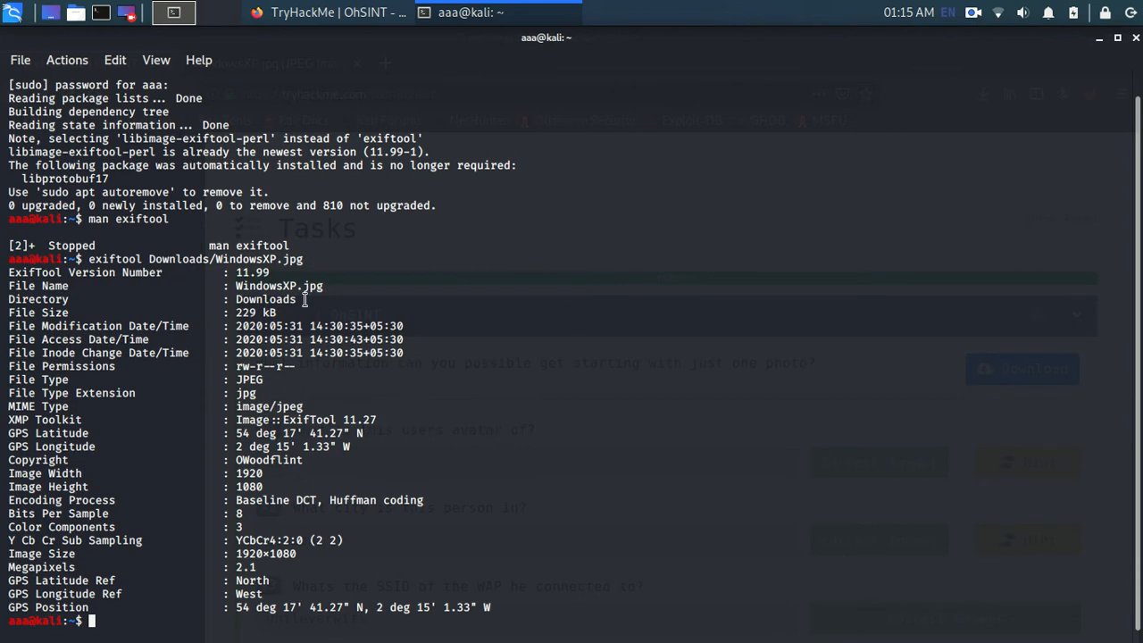
{"action": "mouse_move", "coordinate": [307, 458]}
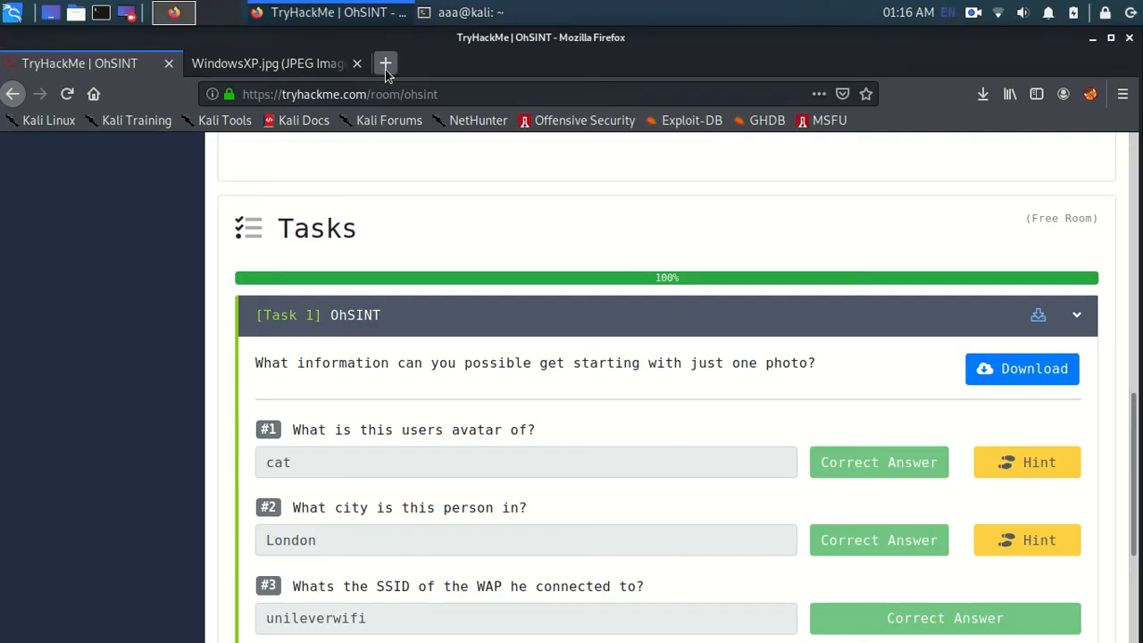
- Google the username OWoodflint and open the Twitter result in a new tab
{"action": "type", "text": "OWoodflint"}
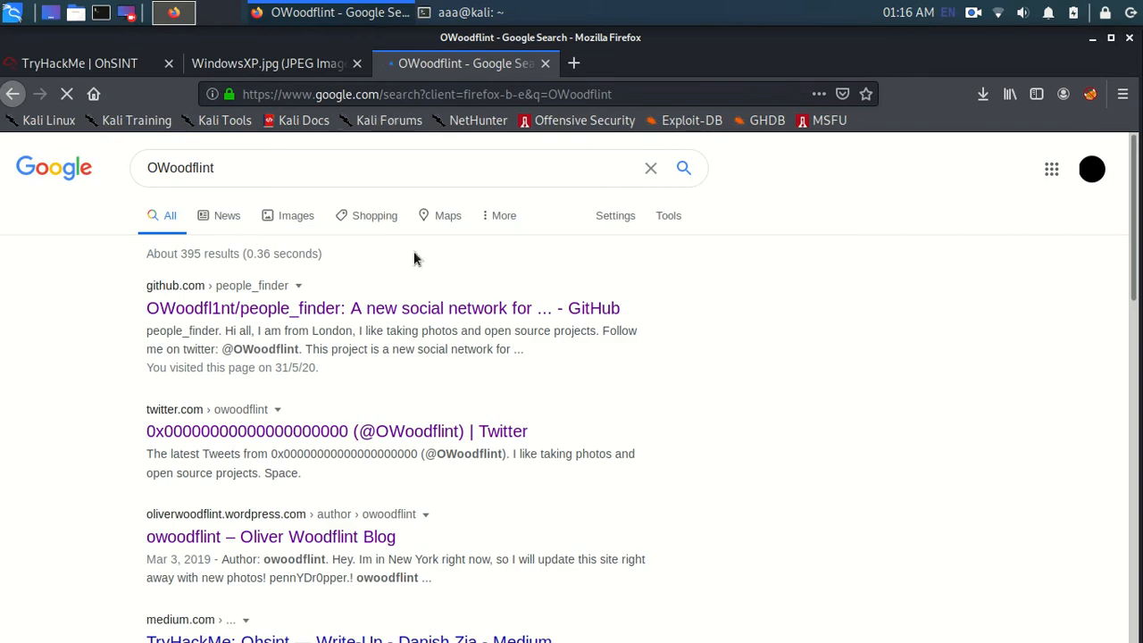
{"action": "mouse_move", "coordinate": [493, 307]}
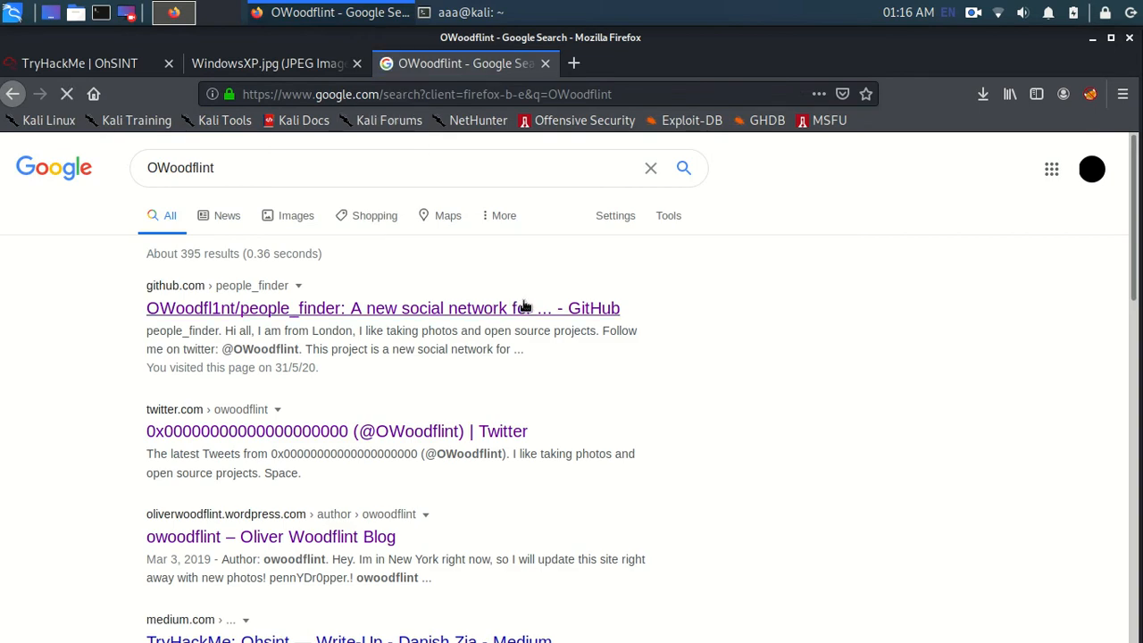
{"action": "right_click", "coordinate": [527, 307]}
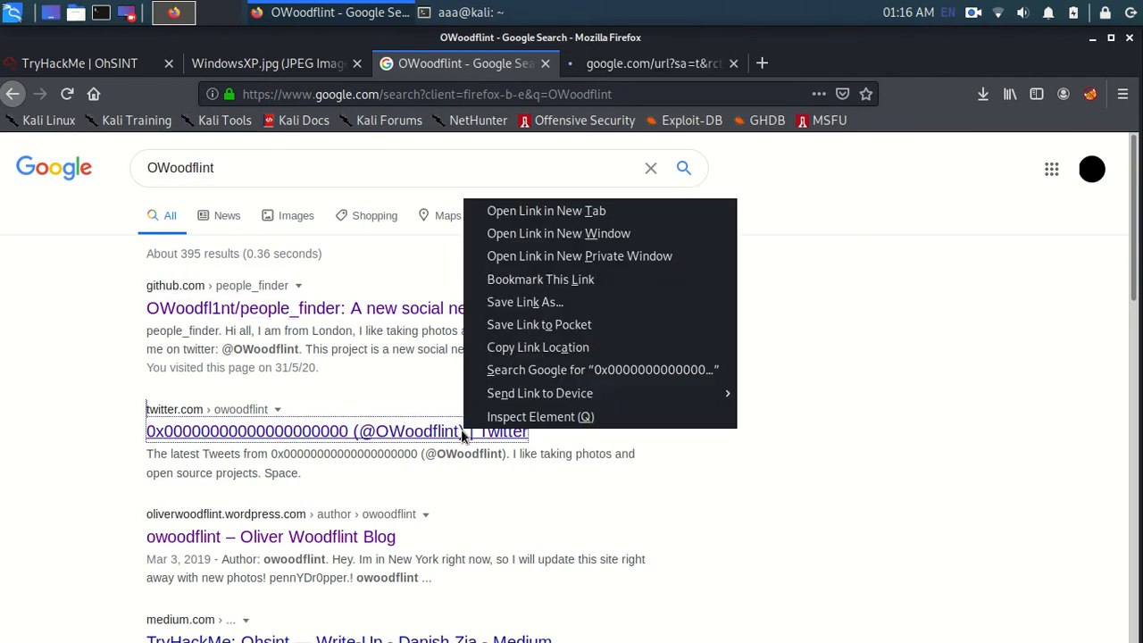
{"action": "left_click", "coordinate": [546, 211]}
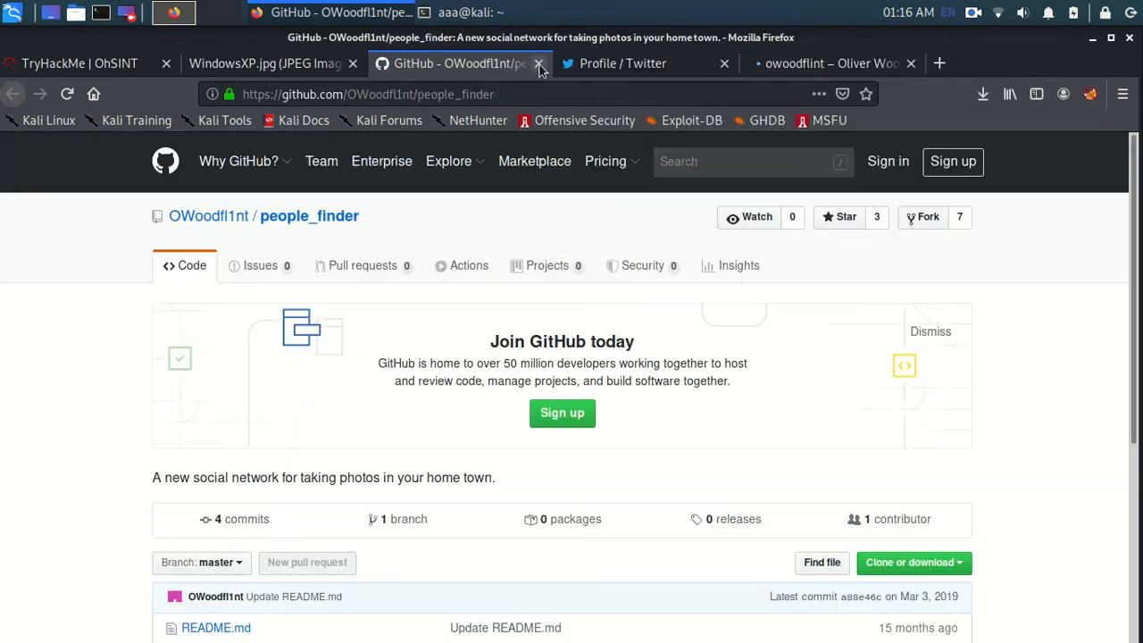
- Flip between the room questions, Twitter profile, GitHub repository and blog pages to review them
{"action": "left_click", "coordinate": [80, 62]}
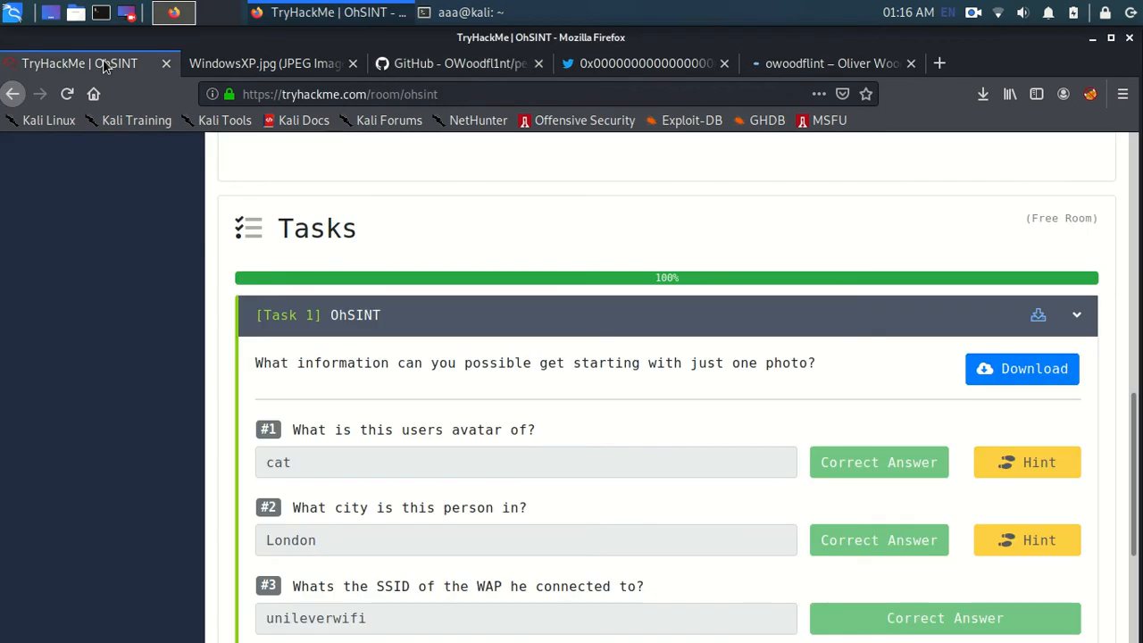
{"action": "scroll", "scroll_direction": "down", "scroll_amount": 3}
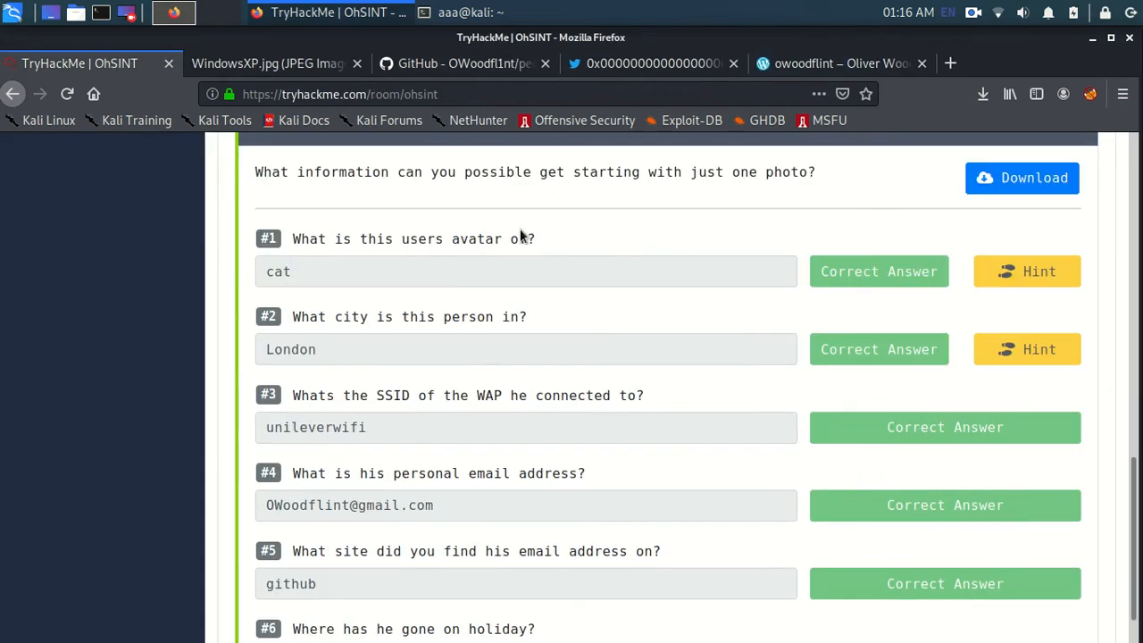
{"action": "left_click", "coordinate": [652, 64]}
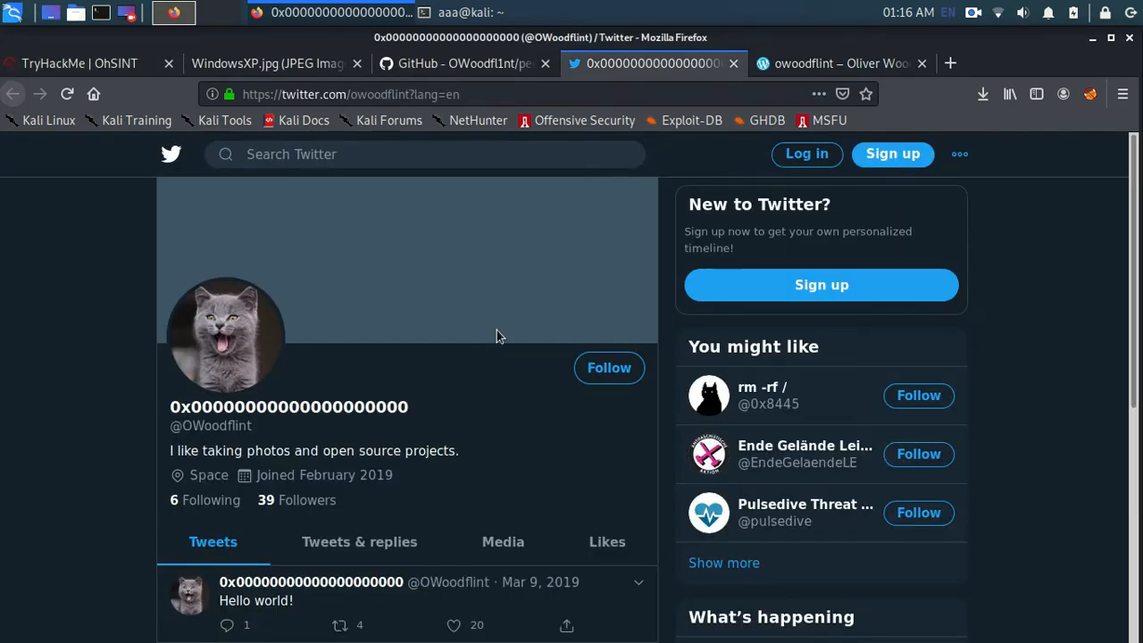
{"action": "left_click", "coordinate": [461, 65]}
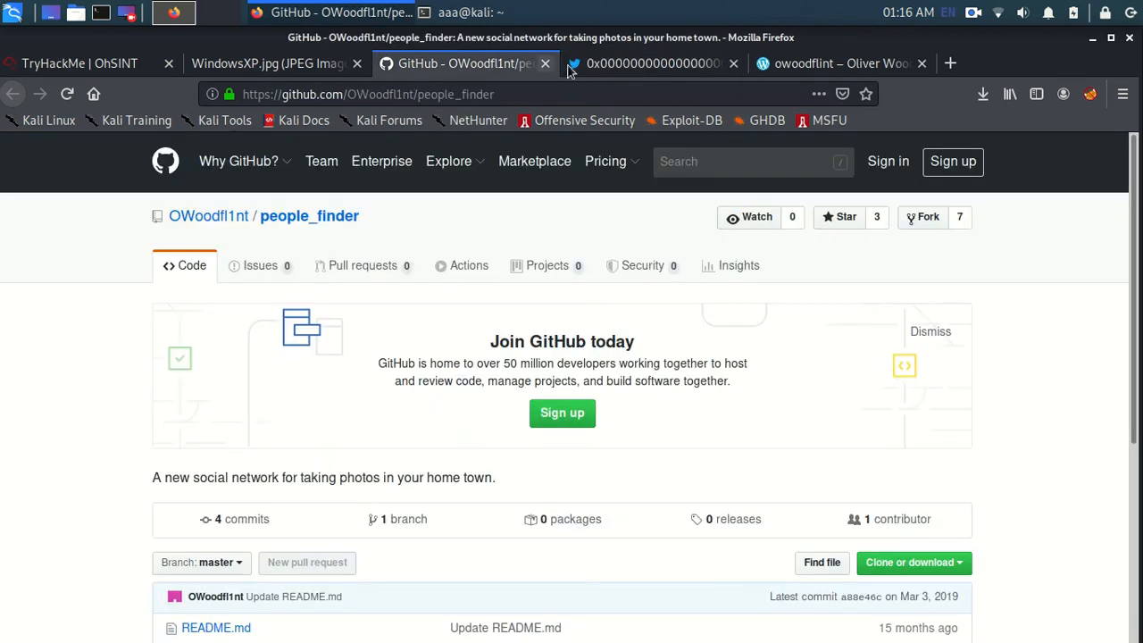
{"action": "left_click", "coordinate": [652, 62]}
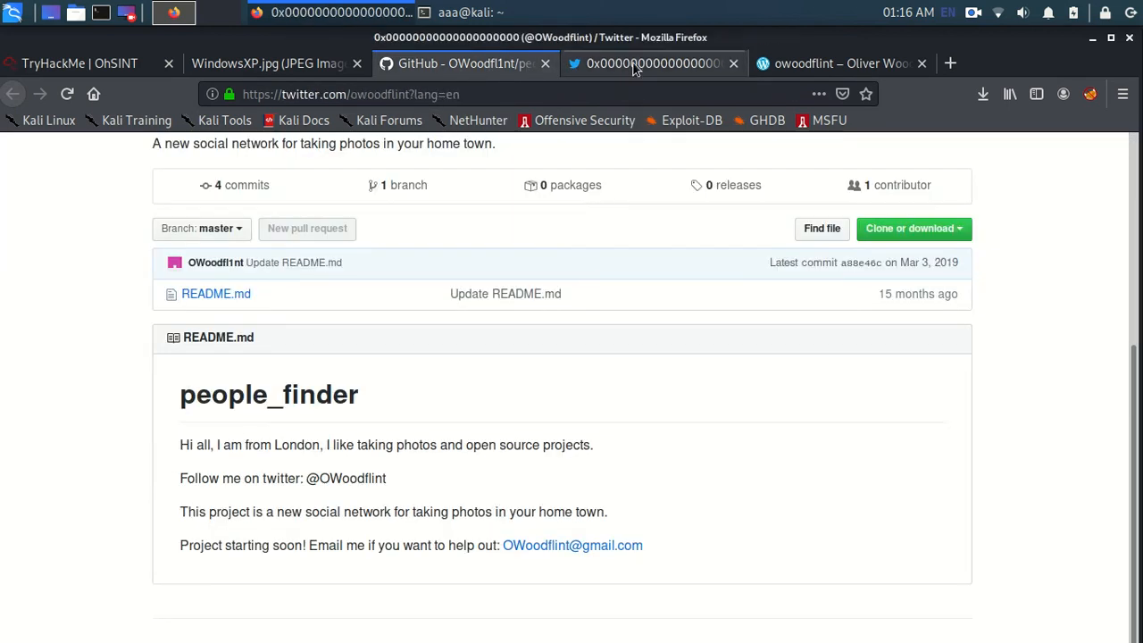
{"action": "left_click", "coordinate": [839, 65]}
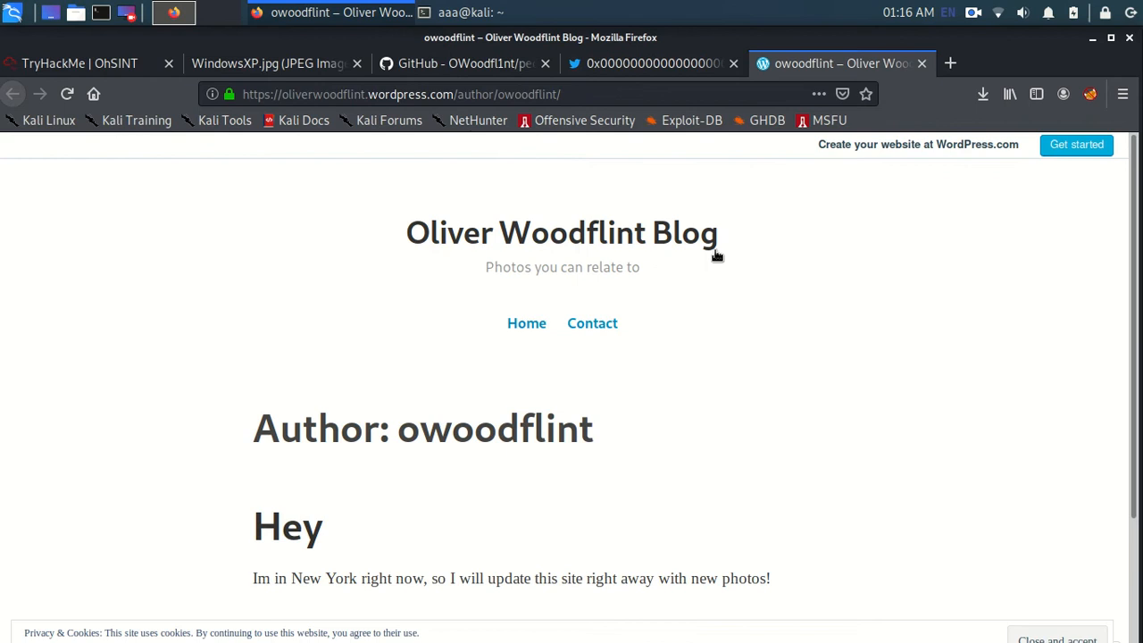
{"action": "mouse_move", "coordinate": [694, 84]}
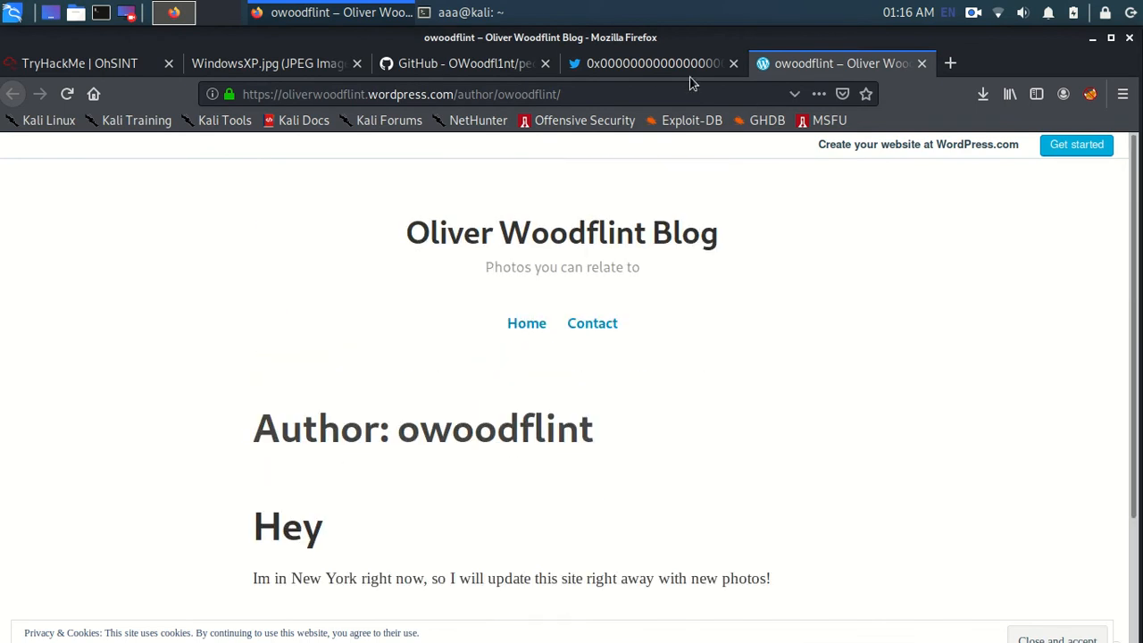
{"action": "left_click", "coordinate": [652, 64]}
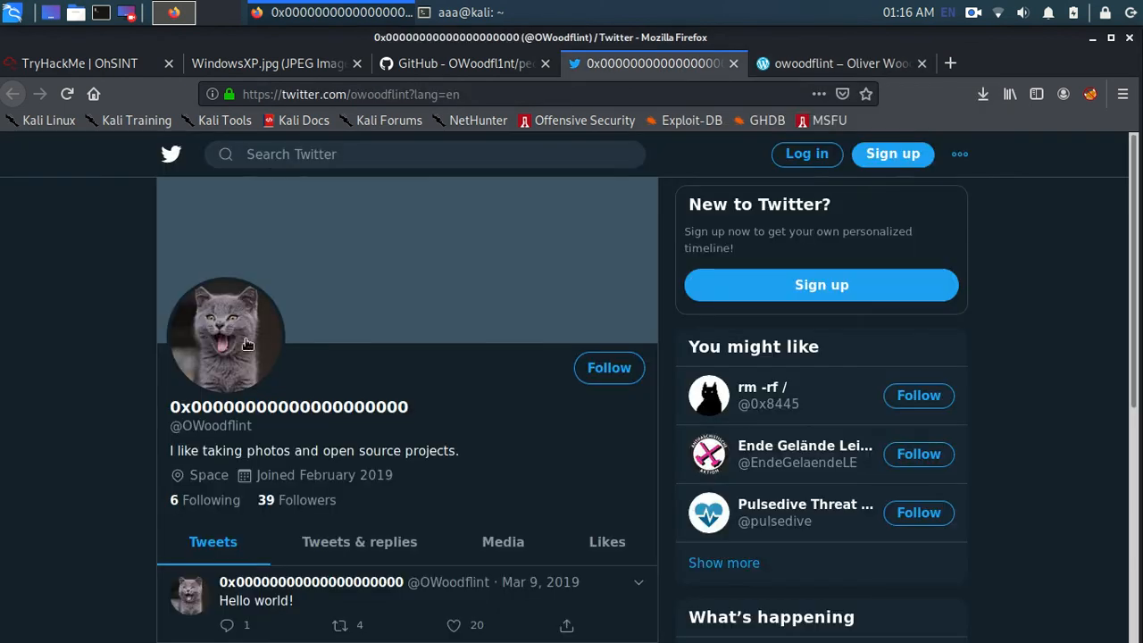
{"action": "left_click", "coordinate": [78, 65]}
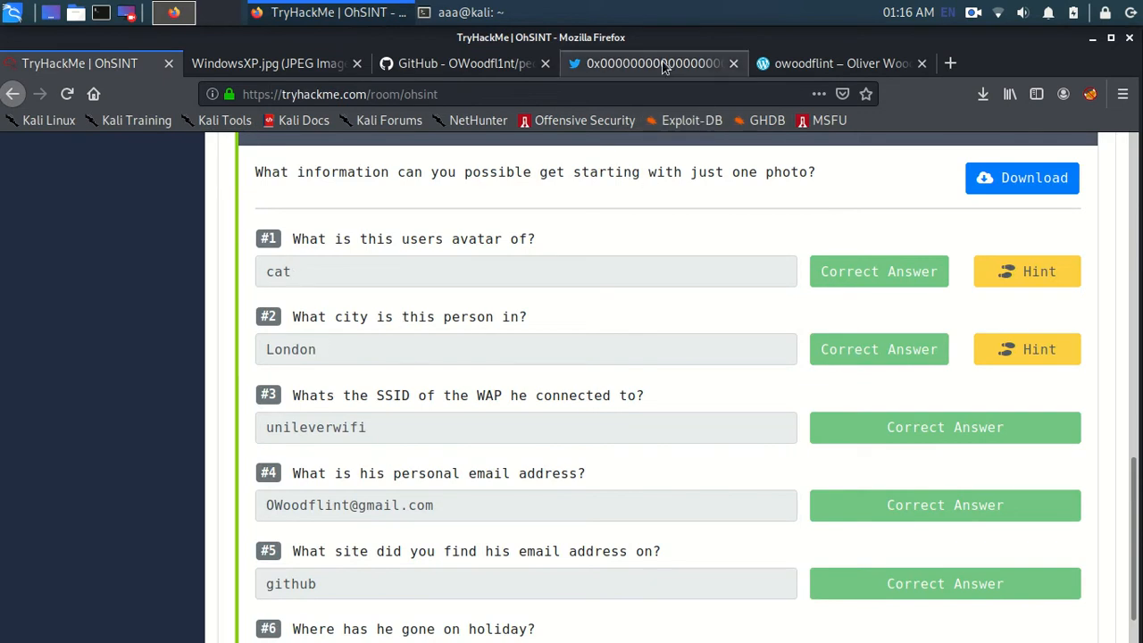
- Select 'London' in the GitHub readme as the city answer and return to the question list
{"action": "left_click", "coordinate": [465, 64]}
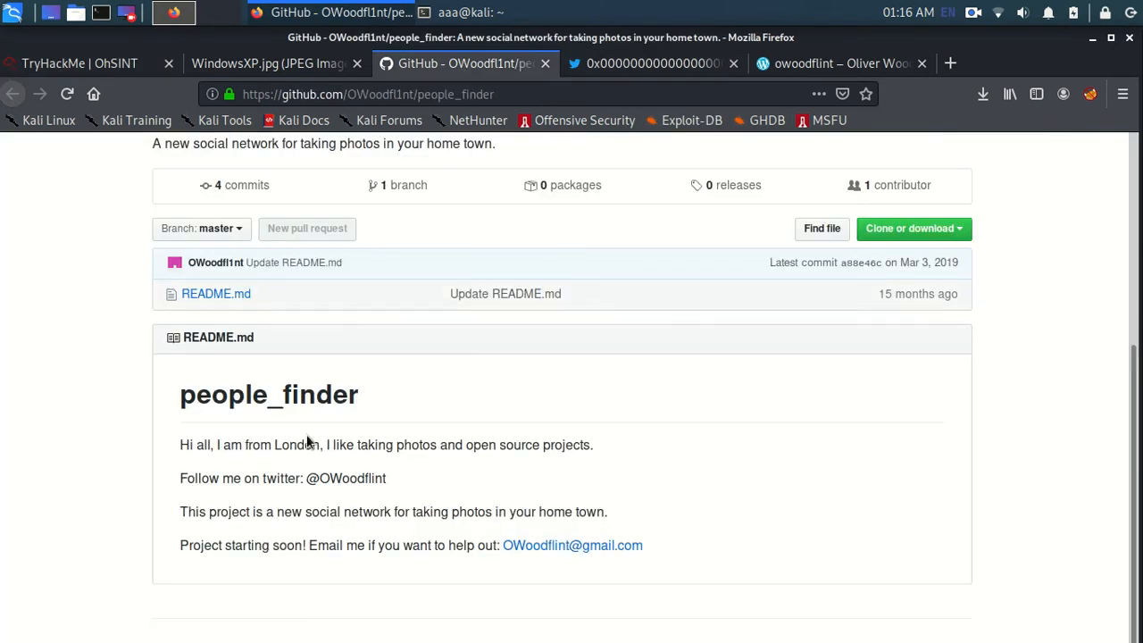
{"action": "double_click", "coordinate": [290, 445]}
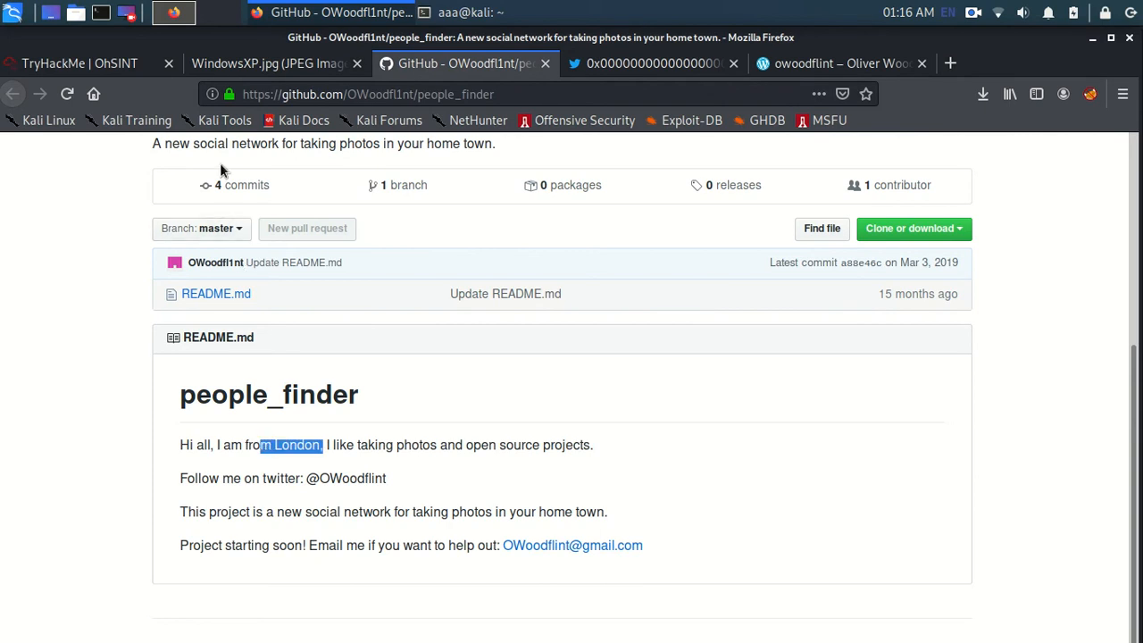
{"action": "left_click", "coordinate": [80, 65]}
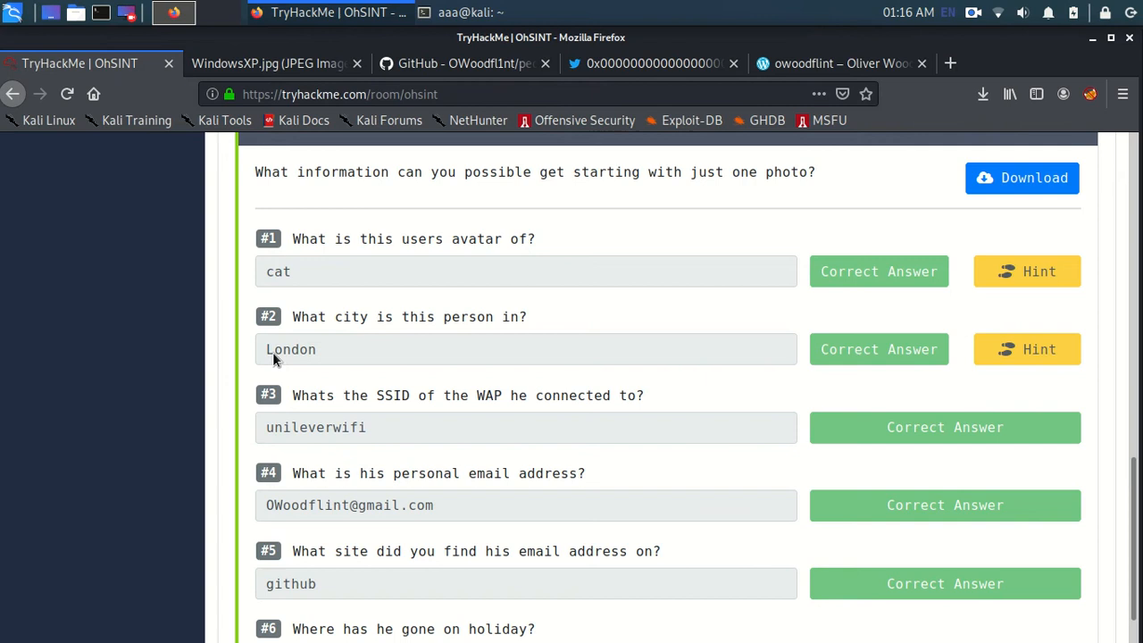
{"action": "mouse_move", "coordinate": [465, 65]}
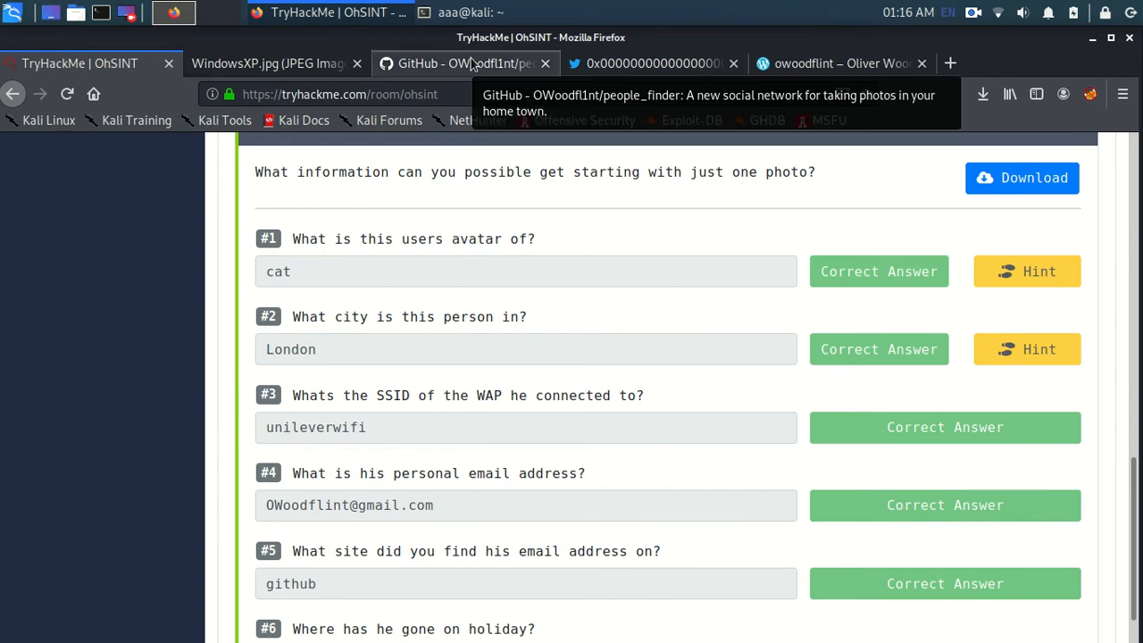
- Revisit the exiftool GPS output in the terminal, then return to the Twitter profile in Firefox
{"action": "left_click", "coordinate": [652, 64]}
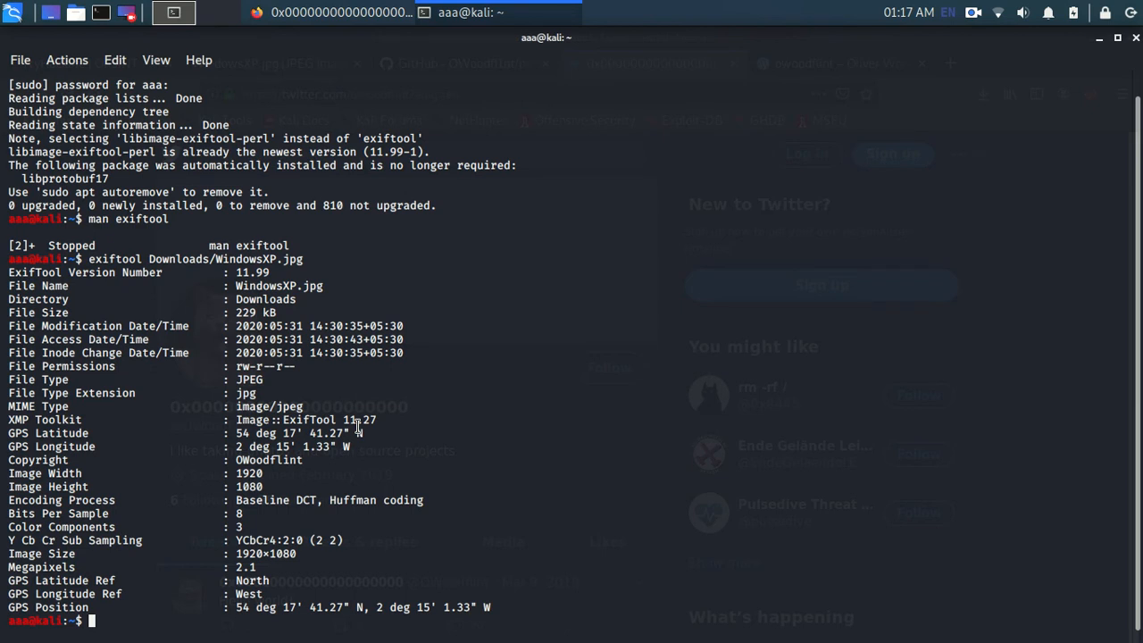
{"action": "left_click", "coordinate": [176, 12]}
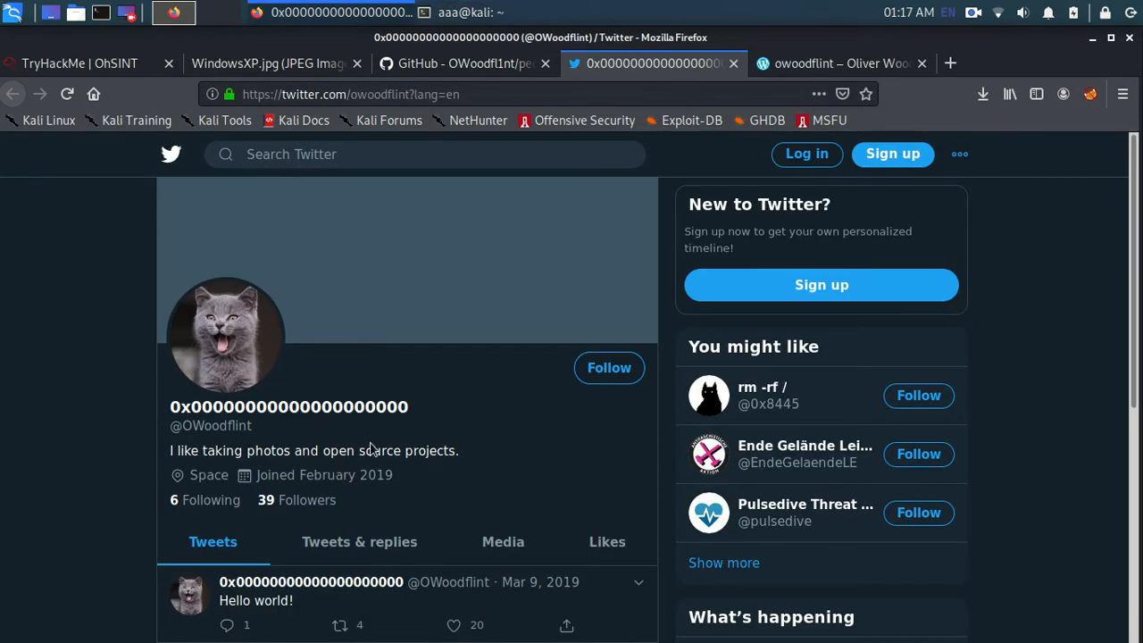
{"action": "mouse_move", "coordinate": [277, 43]}
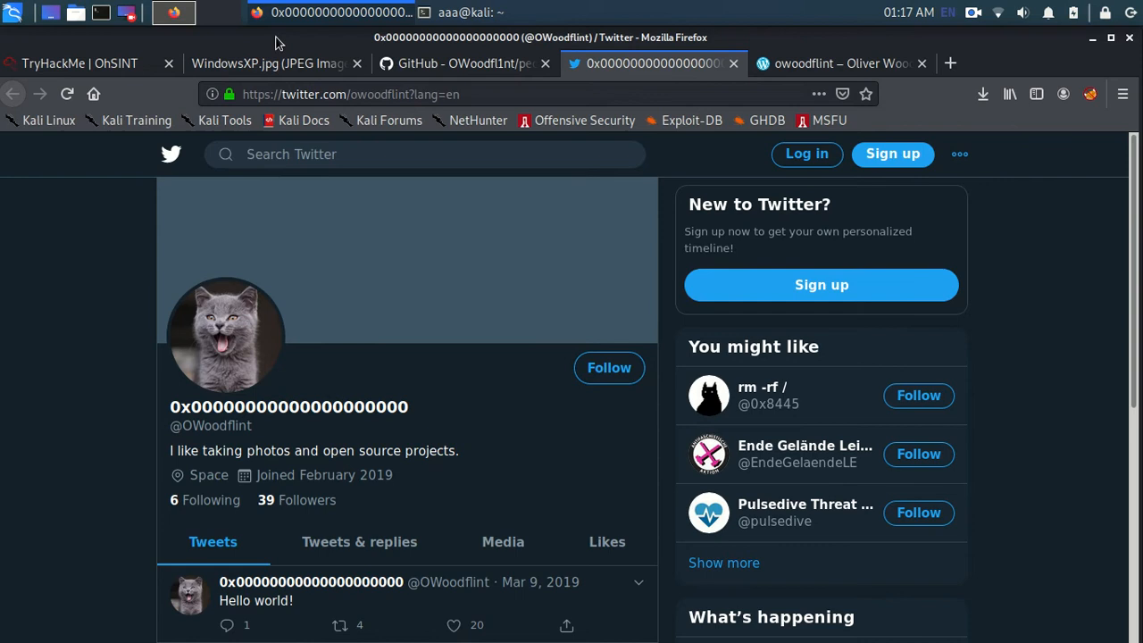
{"action": "left_click", "coordinate": [80, 64]}
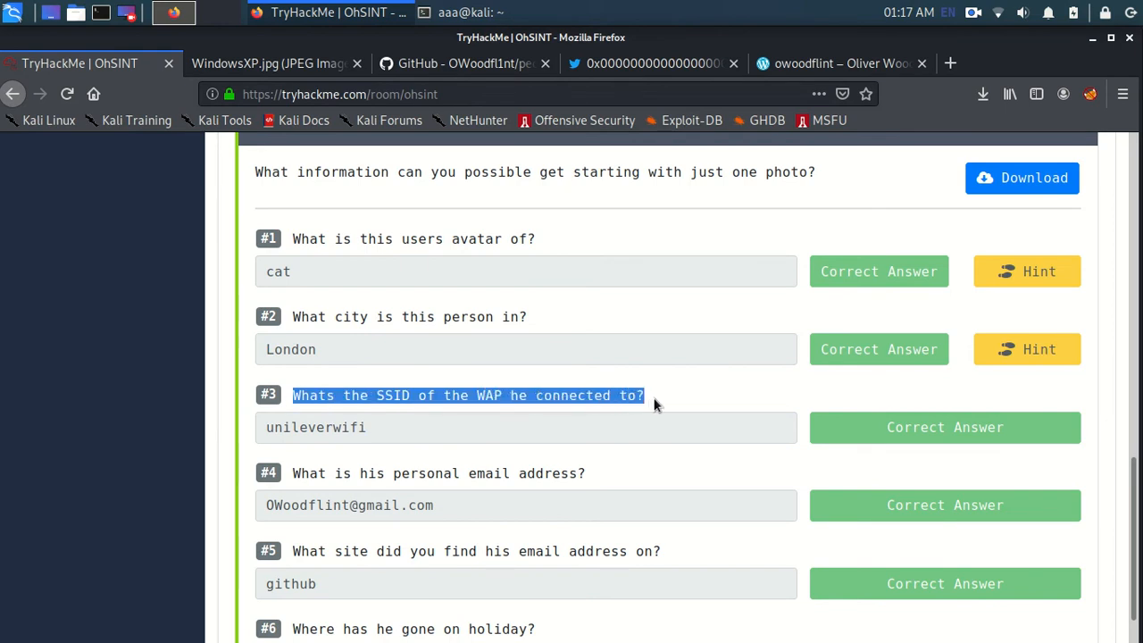
{"action": "scroll", "scroll_direction": "down", "scroll_amount": 3}
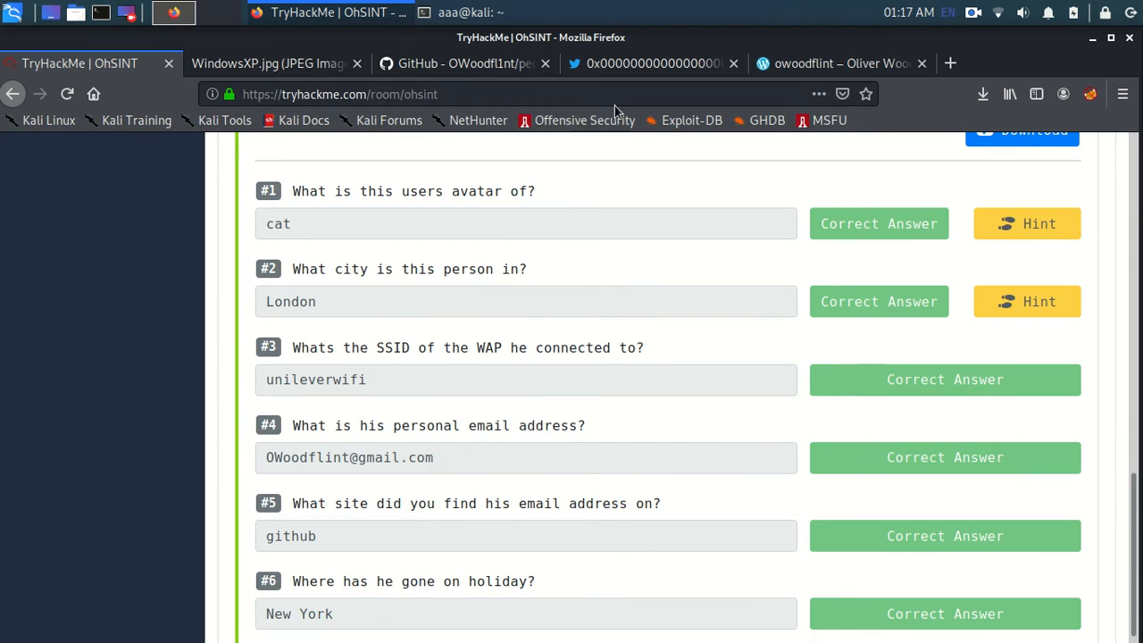
{"action": "left_click", "coordinate": [461, 65]}
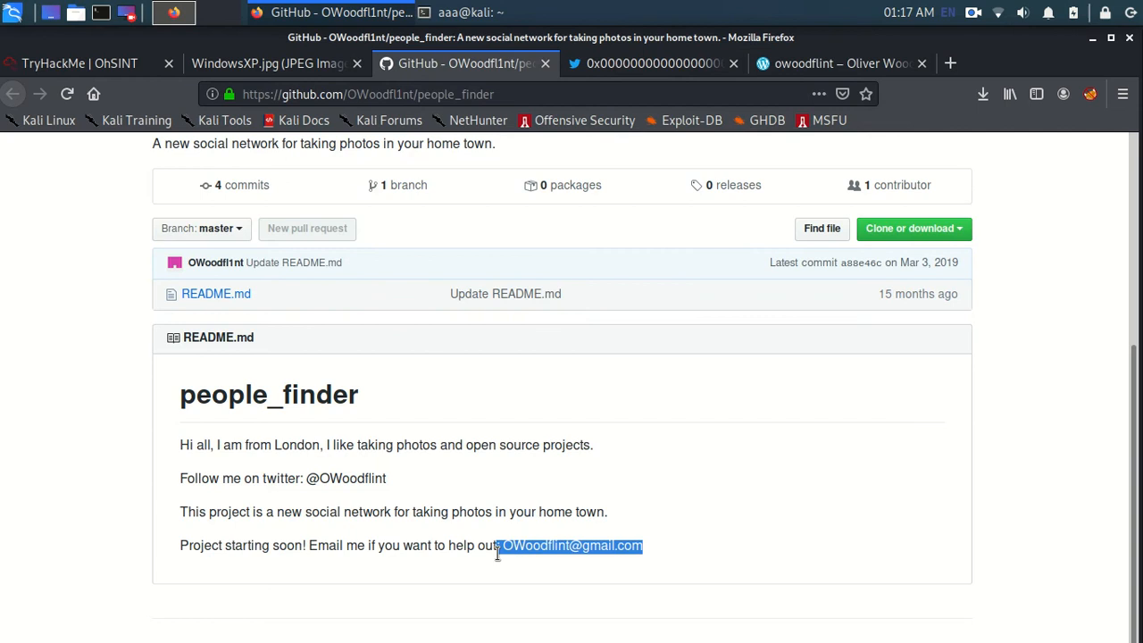
{"action": "left_click", "coordinate": [268, 64]}
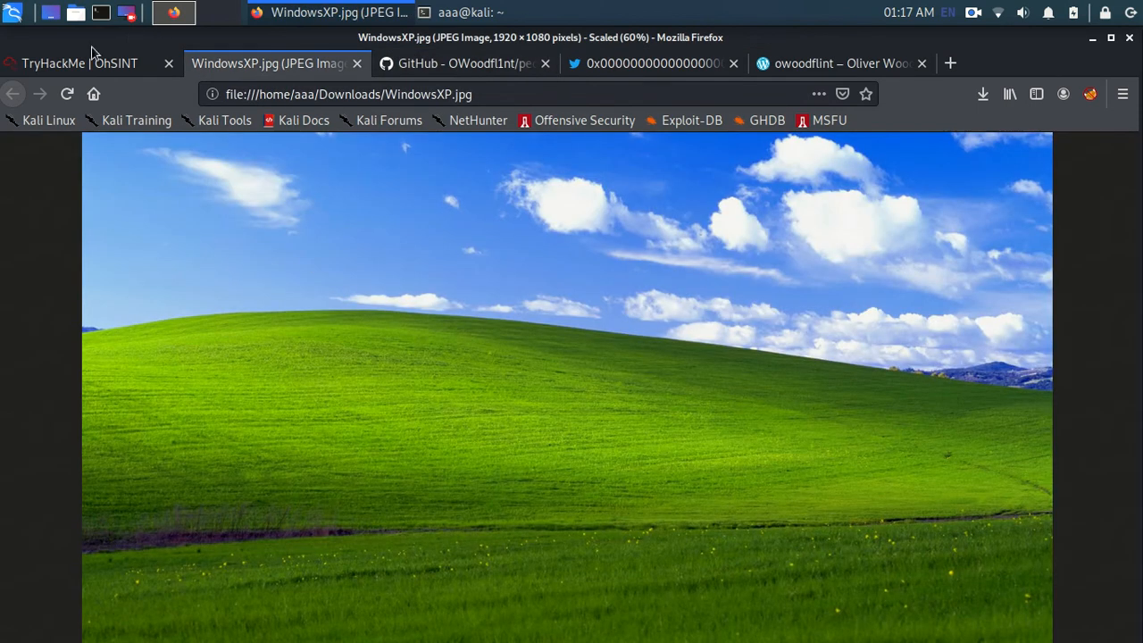
{"action": "left_click", "coordinate": [79, 64]}
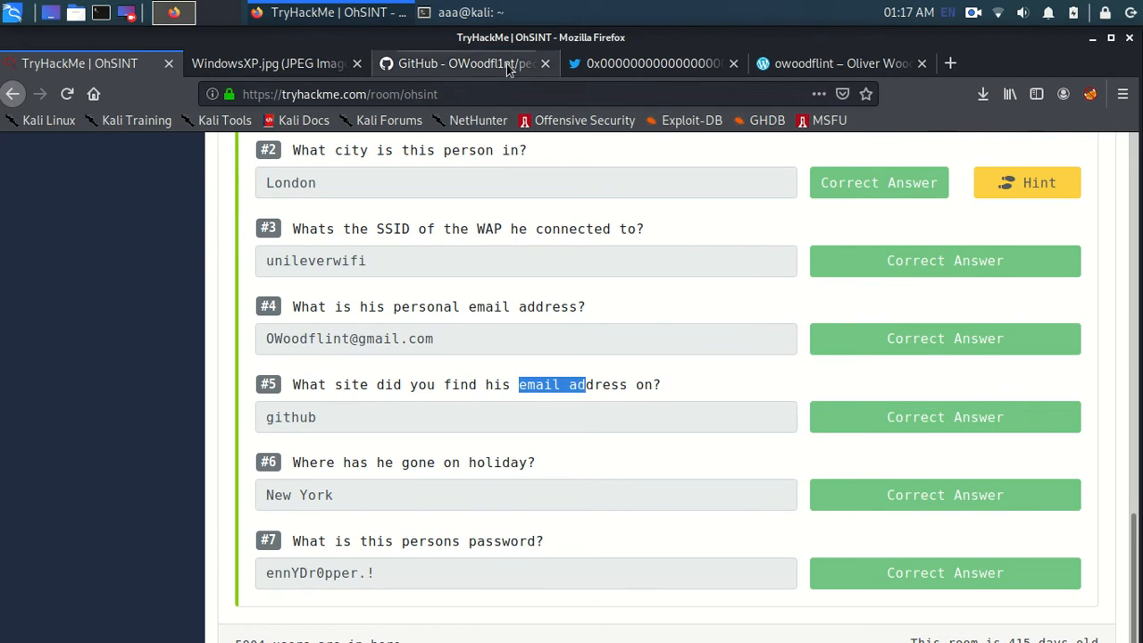
{"action": "mouse_move", "coordinate": [290, 331]}
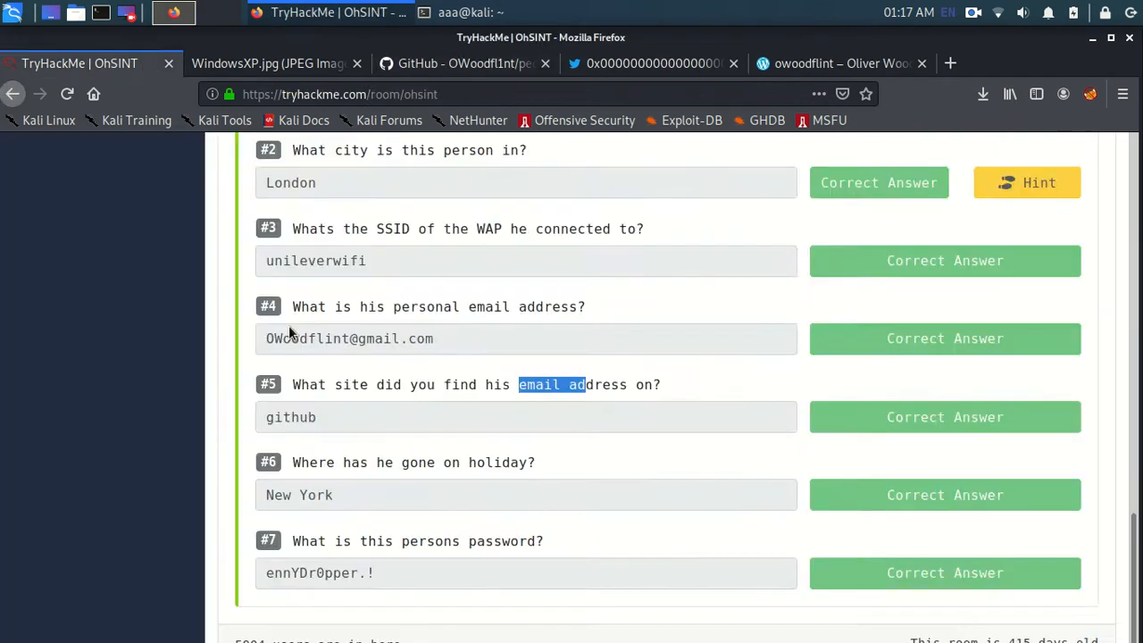
{"action": "mouse_move", "coordinate": [514, 461]}
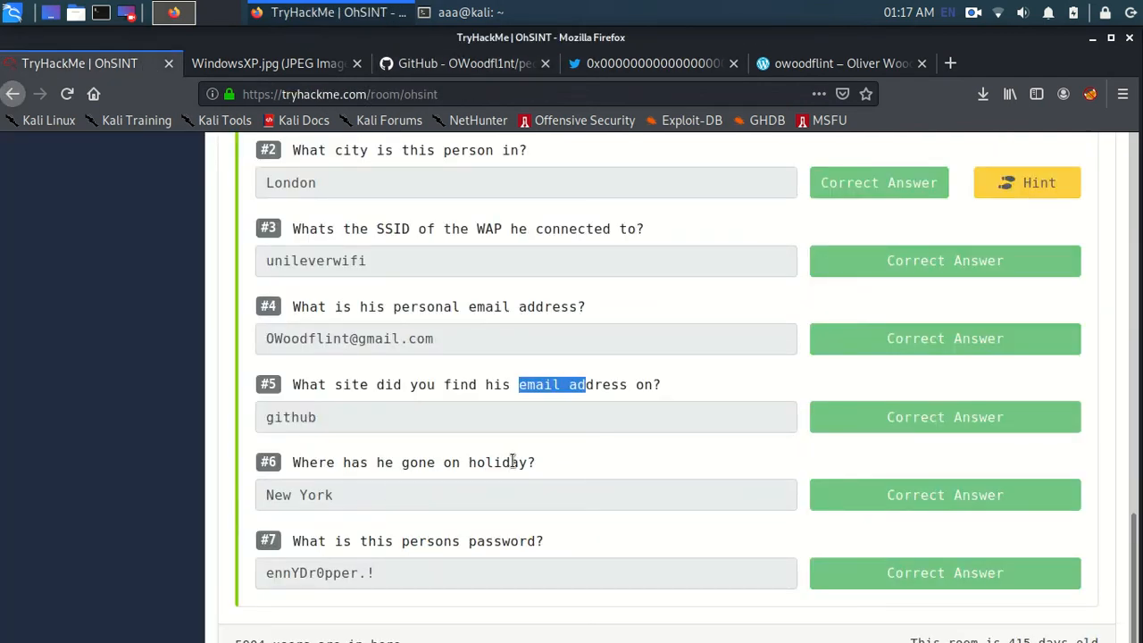
- Scroll the WordPress blog to the 'Hey' post and highlight its mention of New York
{"action": "left_click", "coordinate": [840, 65]}
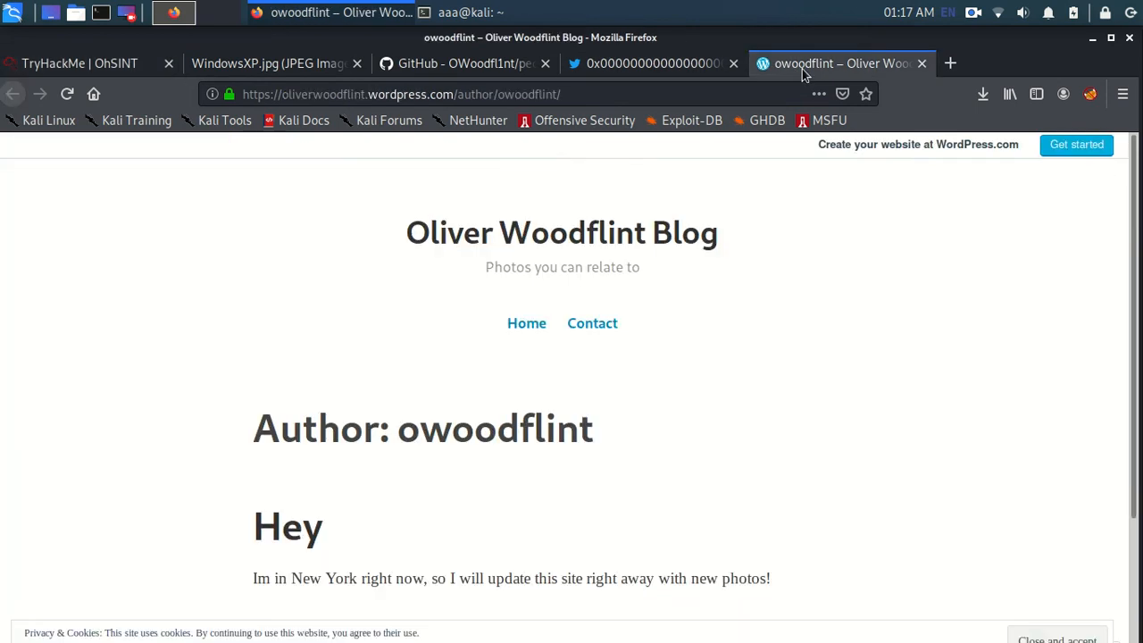
{"action": "scroll", "scroll_direction": "down", "scroll_amount": 3}
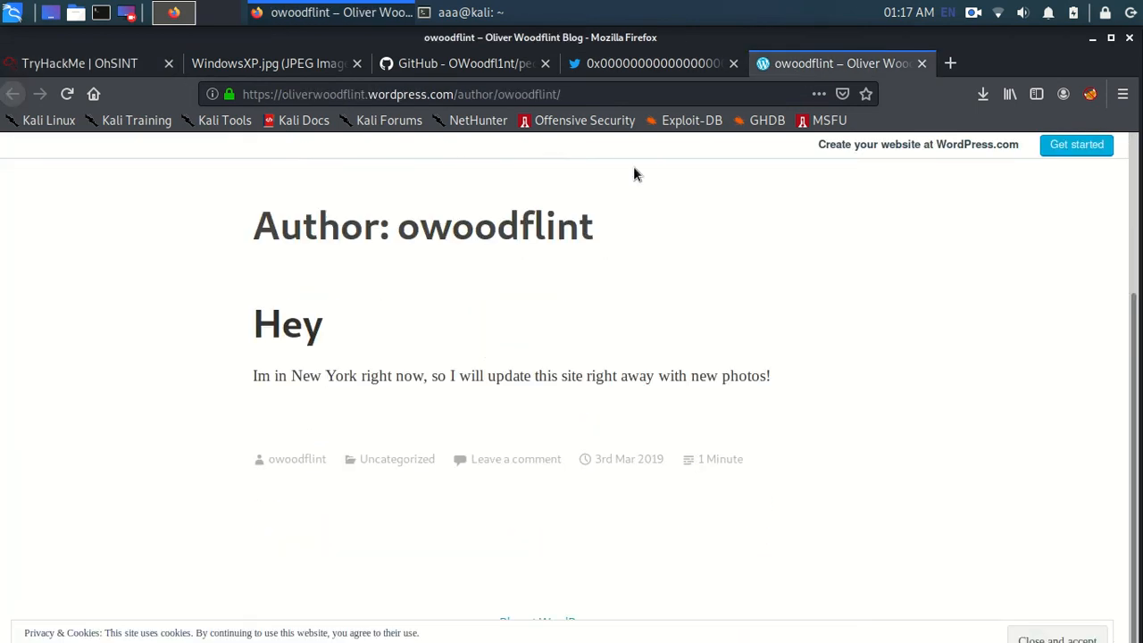
{"action": "mouse_move", "coordinate": [283, 374]}
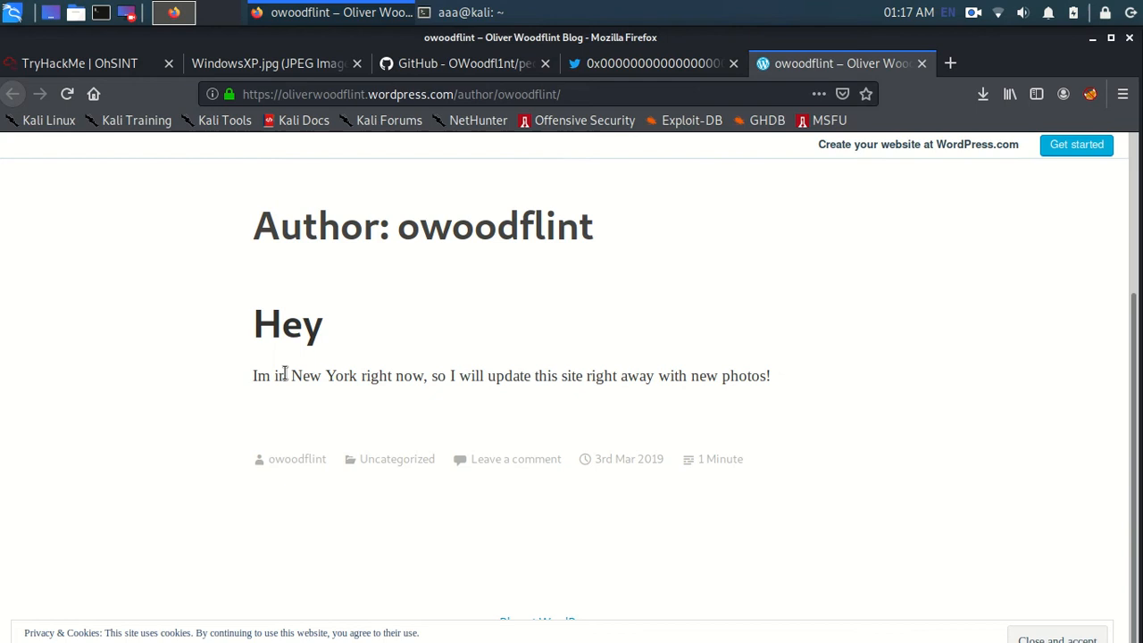
{"action": "double_click", "coordinate": [322, 375]}
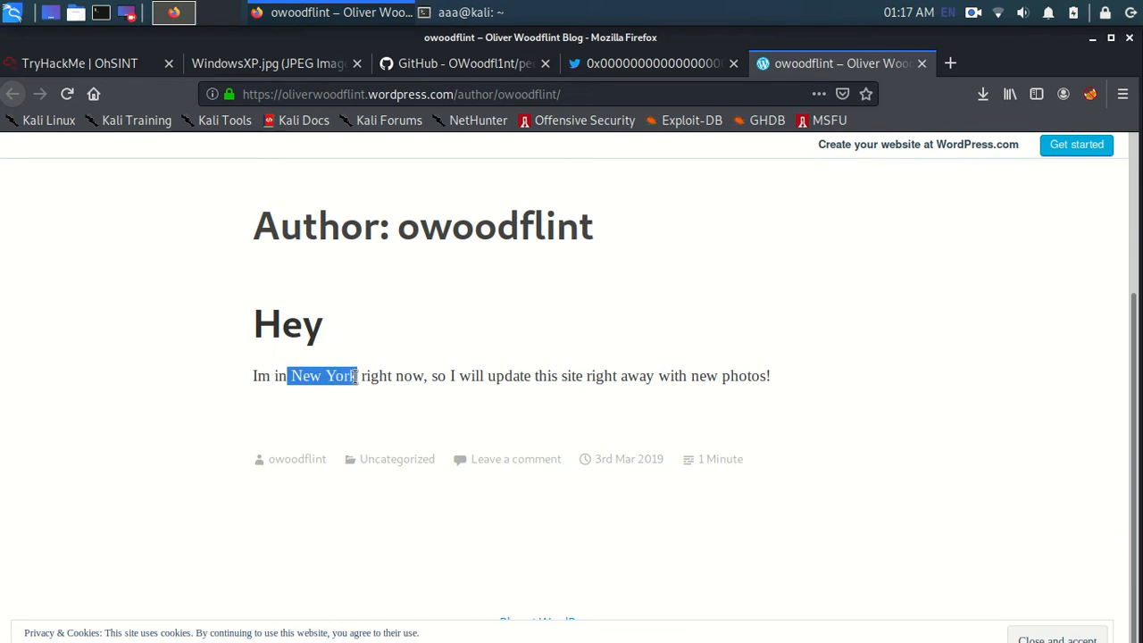
{"action": "left_click", "coordinate": [433, 354]}
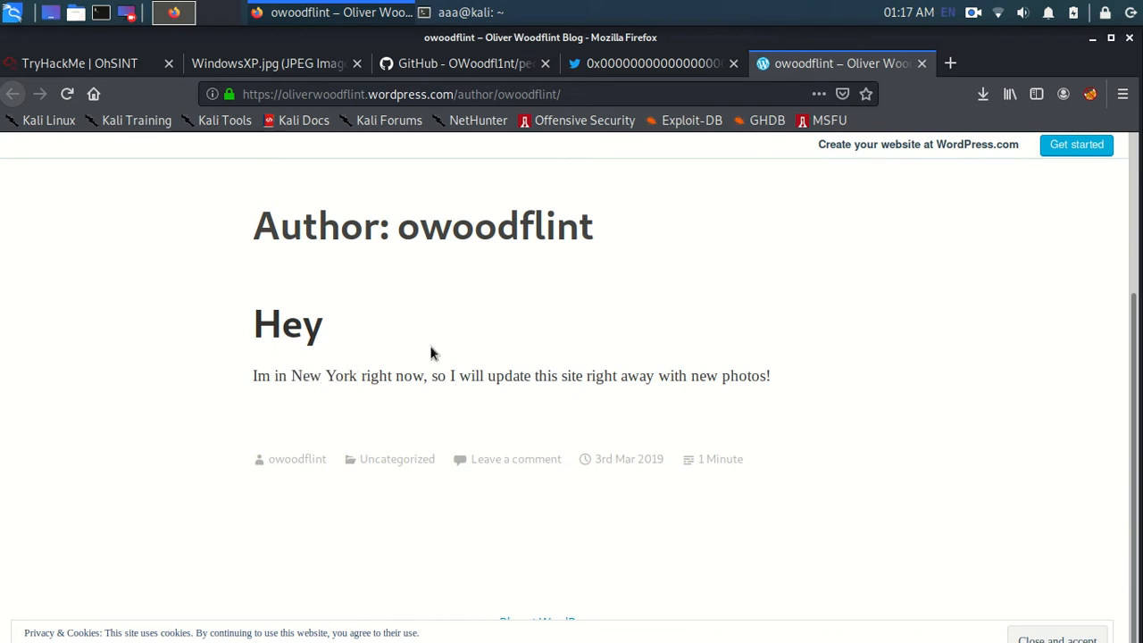
{"action": "left_click_drag", "start_coordinate": [268, 318], "coordinate": [770, 375]}
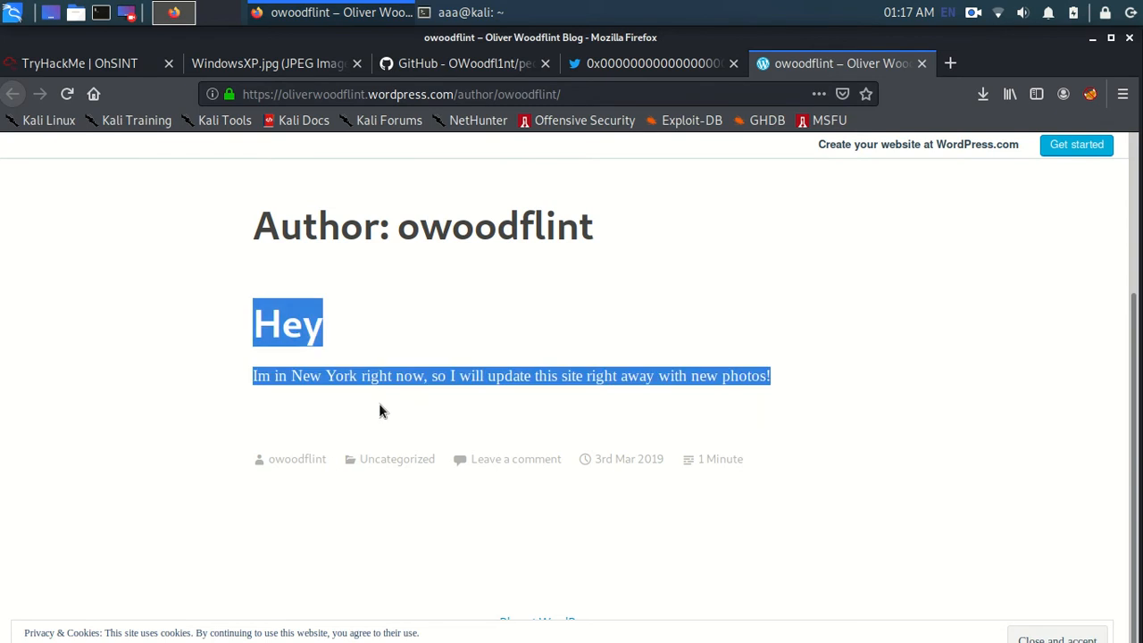
{"action": "left_click", "coordinate": [382, 424]}
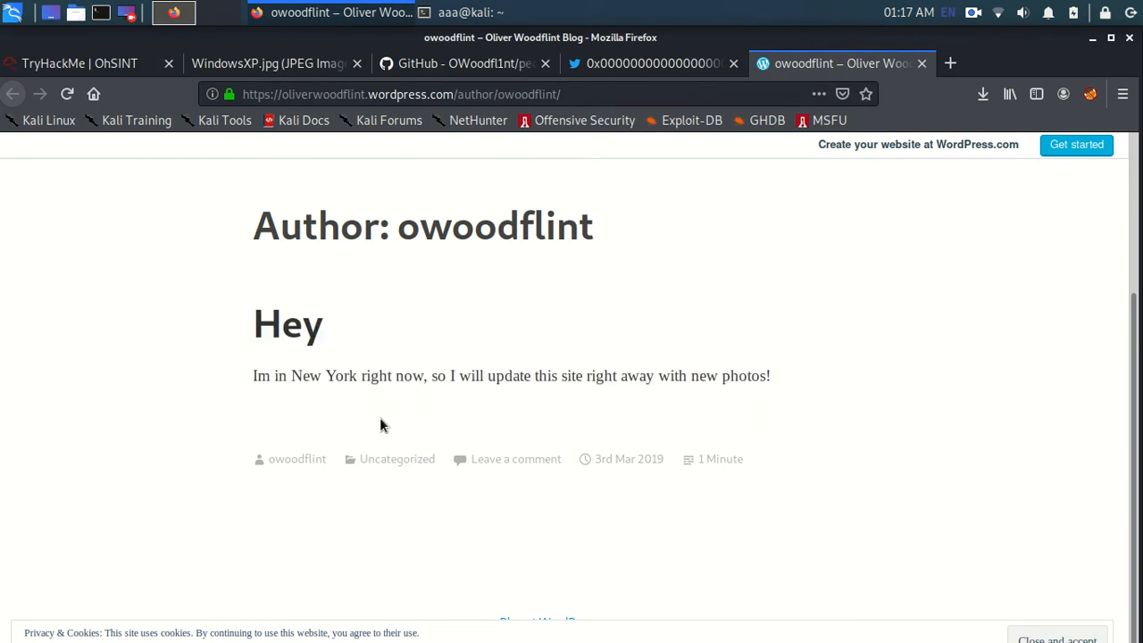
{"action": "mouse_move", "coordinate": [390, 426]}
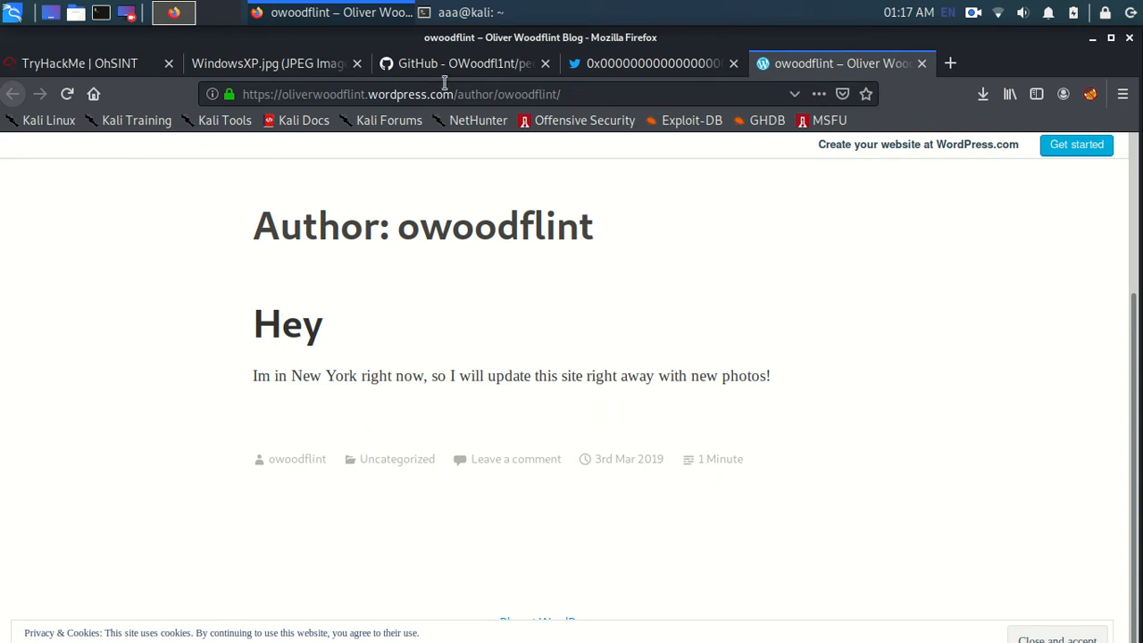
{"action": "mouse_move", "coordinate": [268, 62]}
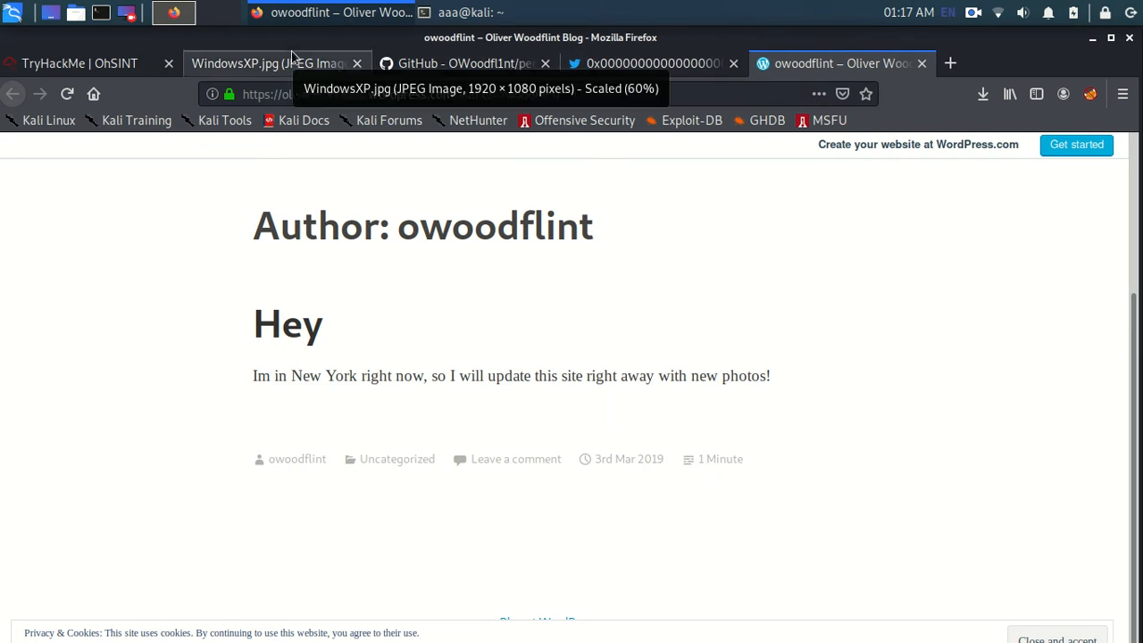
- Return to the room questions, glance at the blog and image tabs, and reveal the SSID question's hint
{"action": "left_click", "coordinate": [80, 65]}
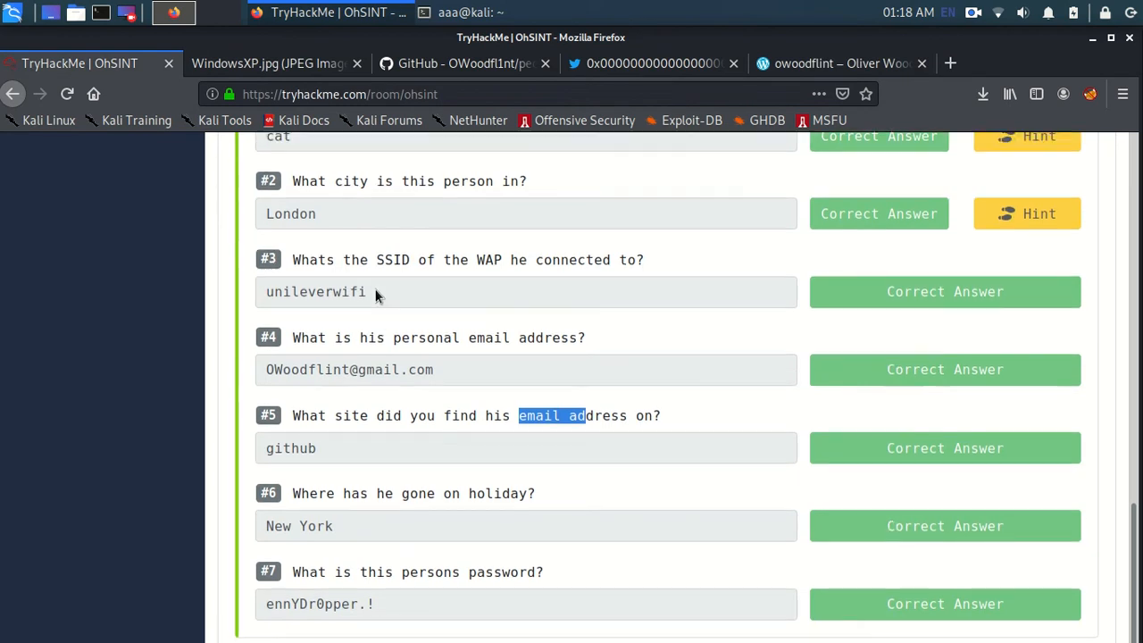
{"action": "scroll", "scroll_direction": "up", "scroll_amount": 3}
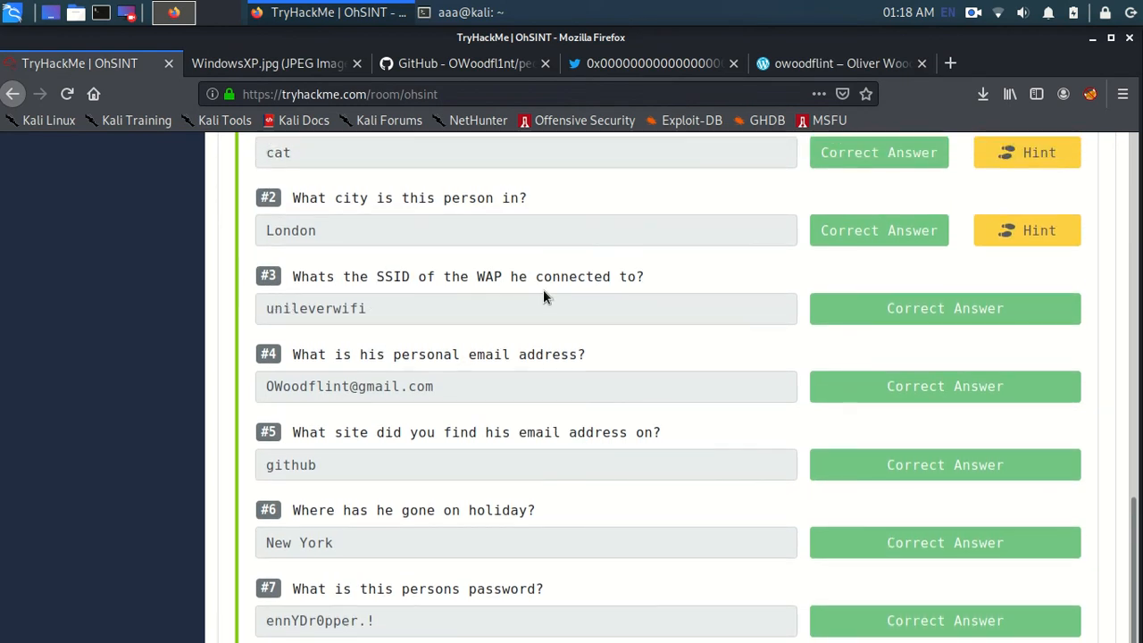
{"action": "scroll", "scroll_direction": "up", "scroll_amount": 3}
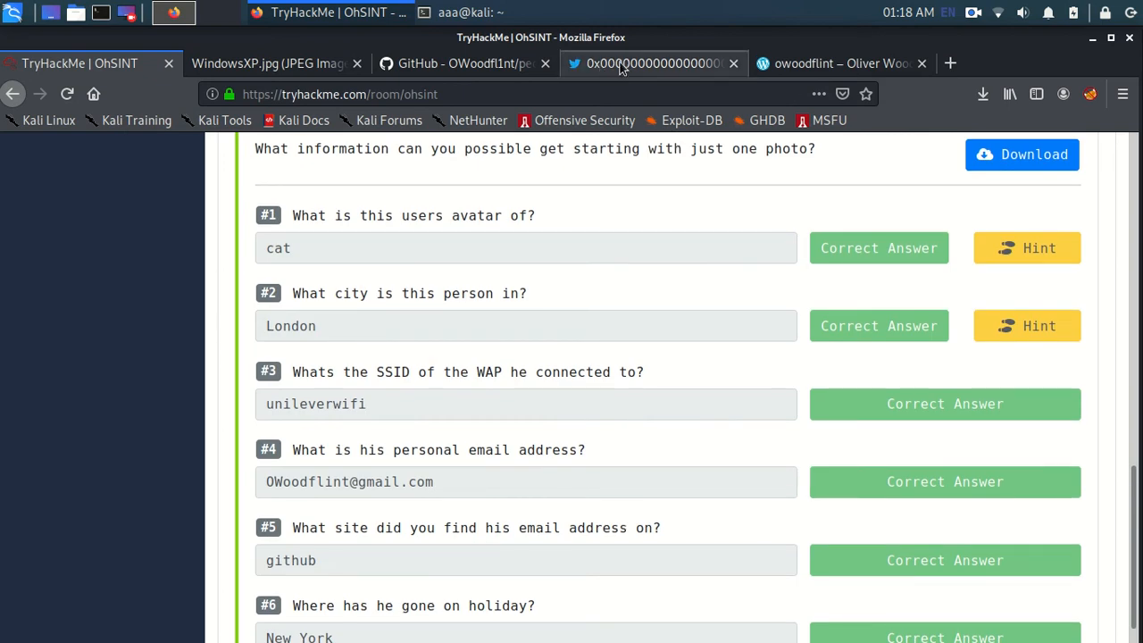
{"action": "left_click", "coordinate": [840, 64]}
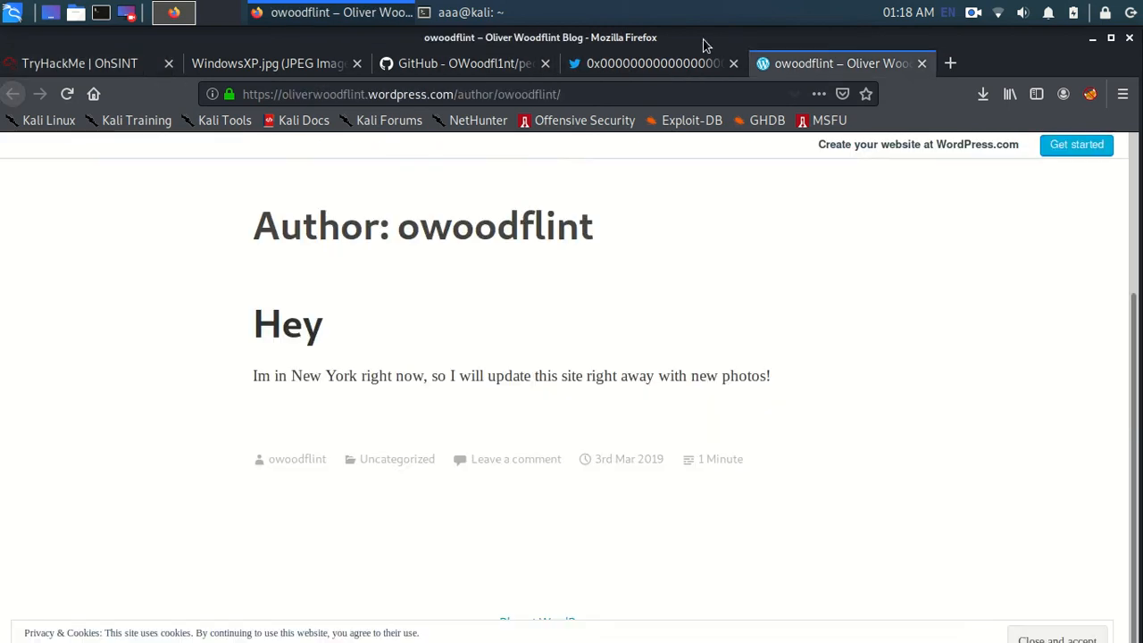
{"action": "left_click", "coordinate": [652, 64]}
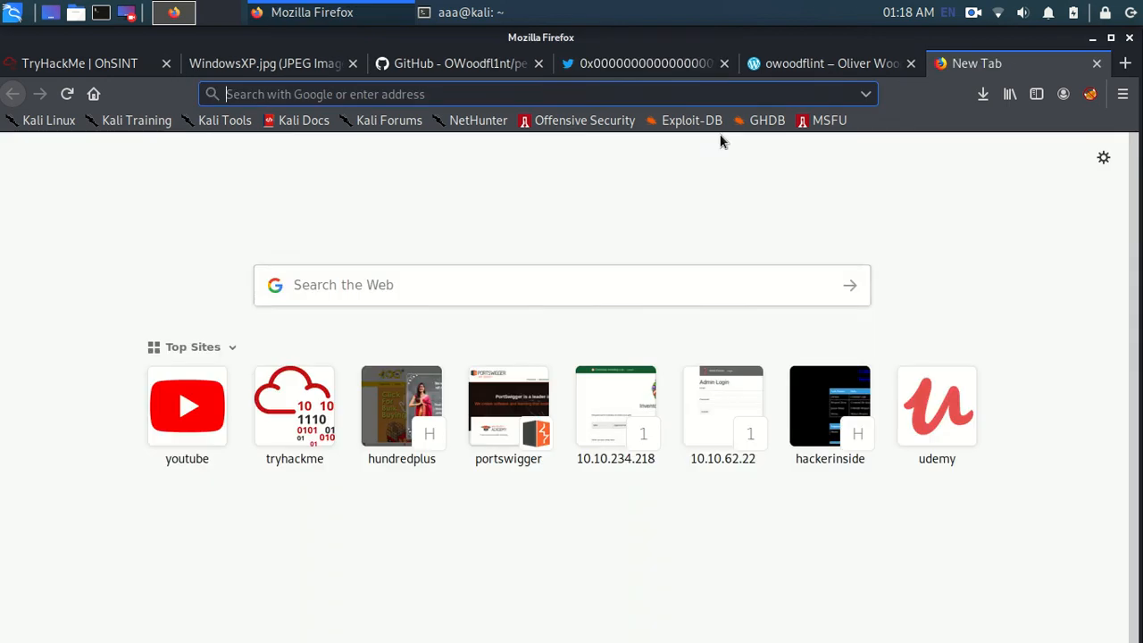
{"action": "mouse_move", "coordinate": [333, 143]}
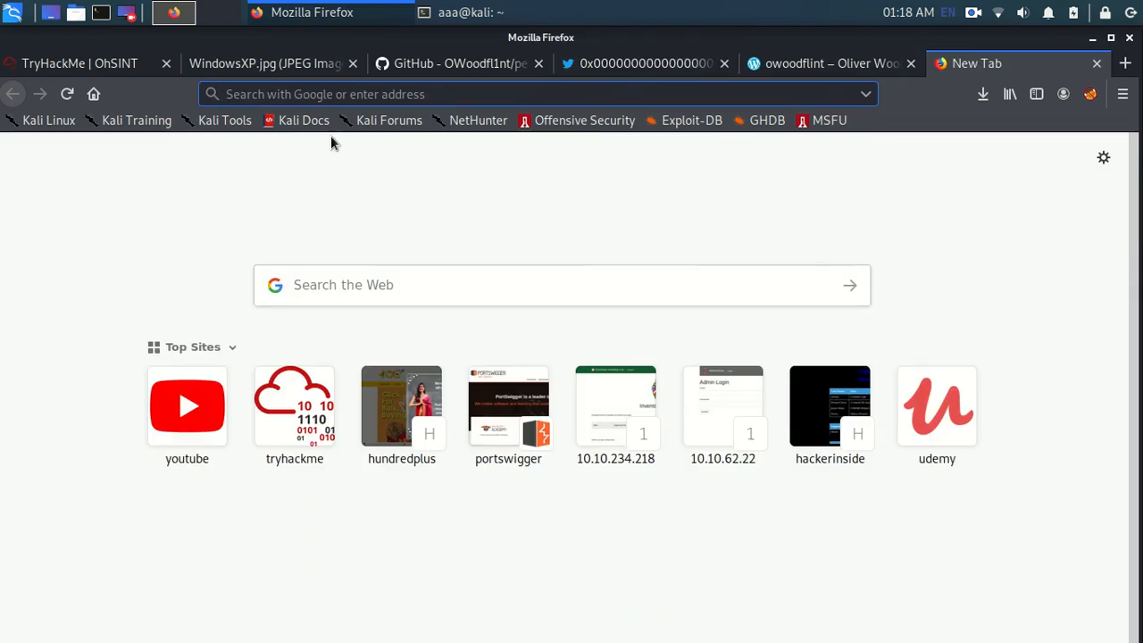
{"action": "mouse_move", "coordinate": [472, 303]}
{"action": "type", "text": "w"}
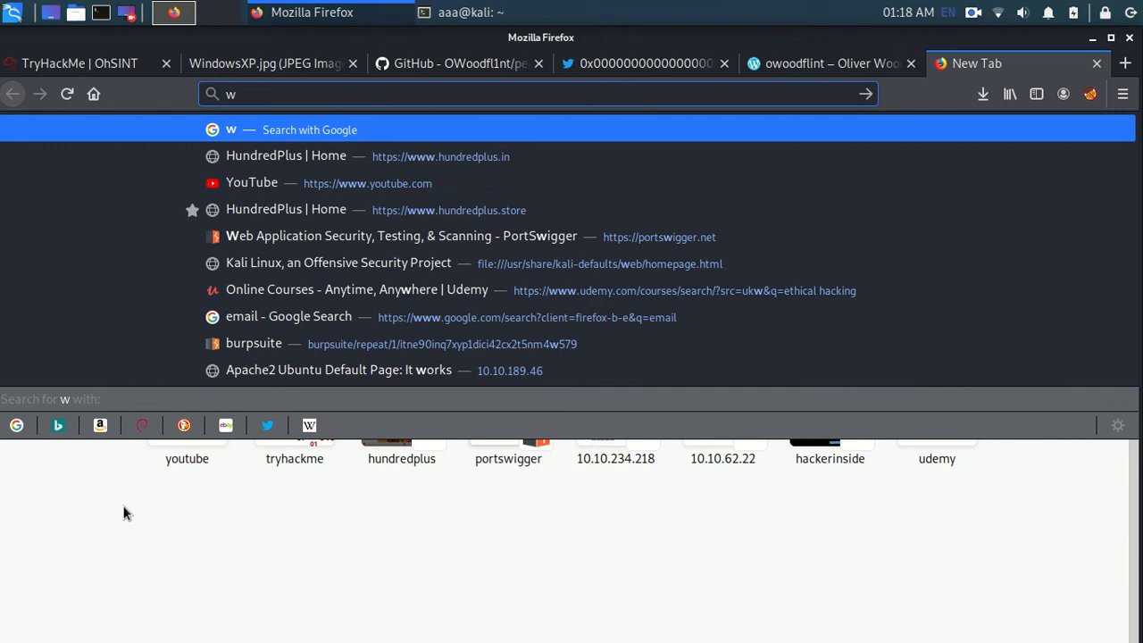
{"action": "left_click", "coordinate": [268, 64]}
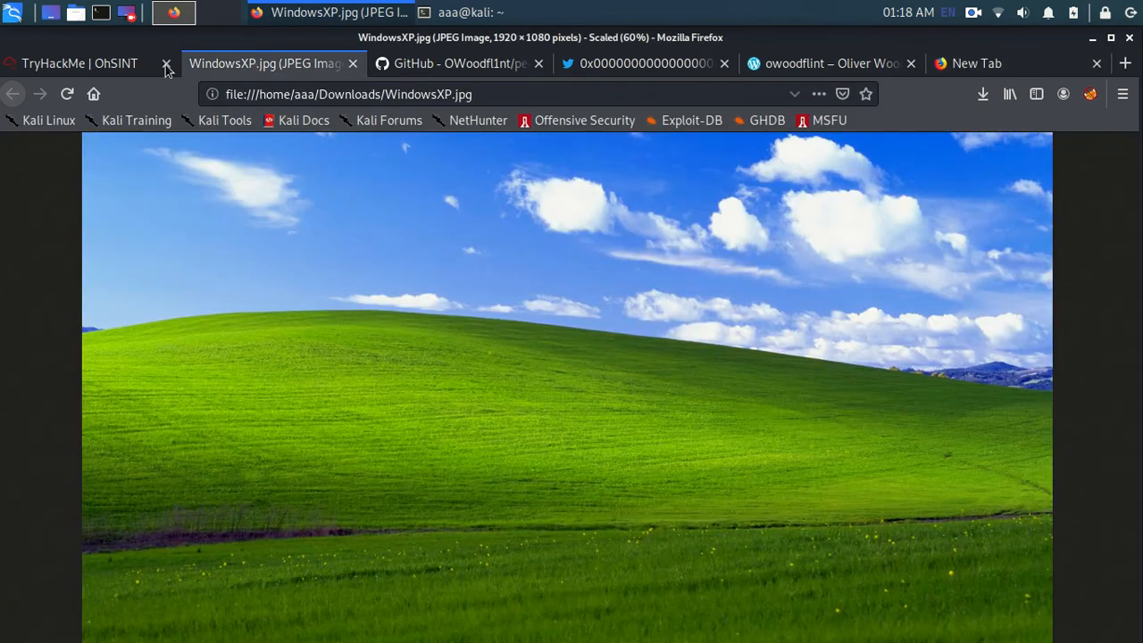
{"action": "left_click", "coordinate": [79, 63]}
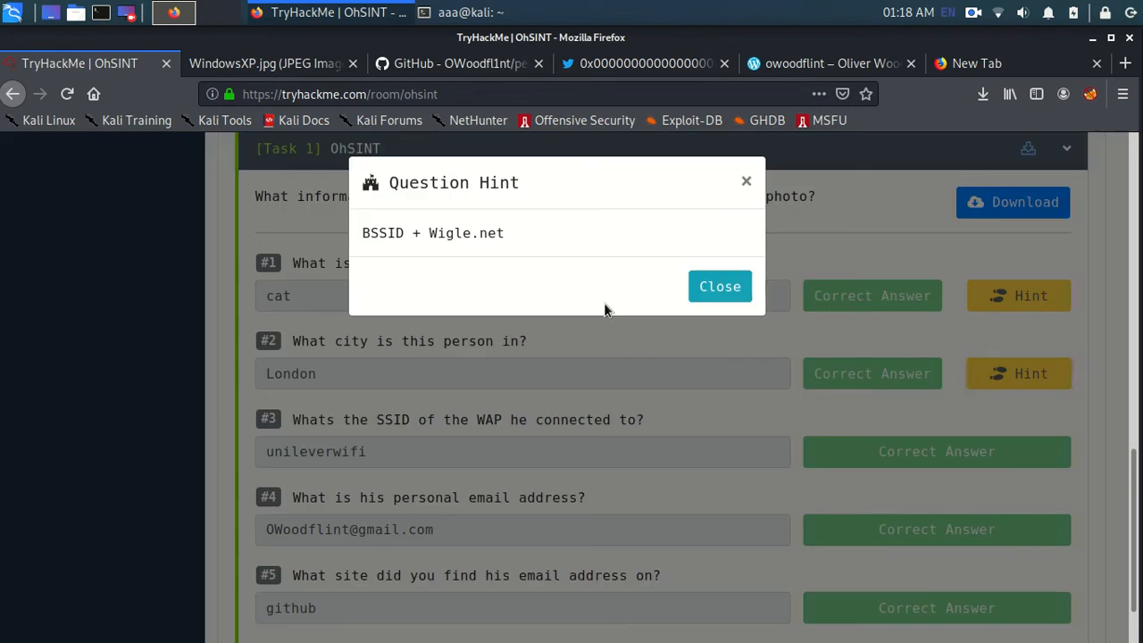
- Search Google for wiggel.net in the new tab to find the WiGLE site
{"action": "double_click", "coordinate": [455, 232]}
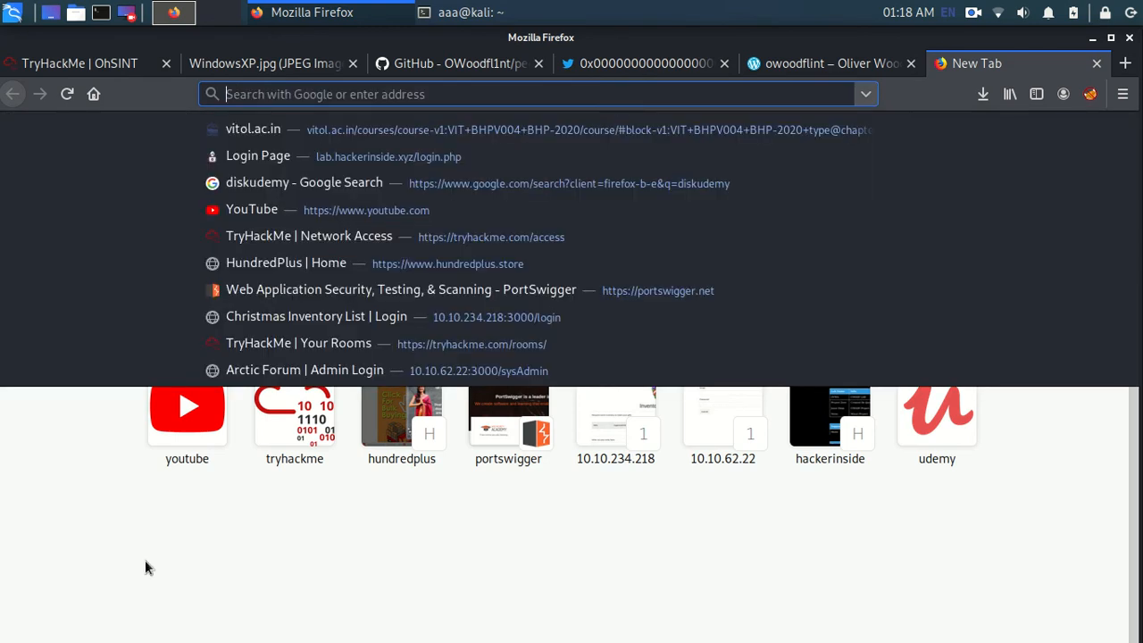
{"action": "type", "text": "w"}
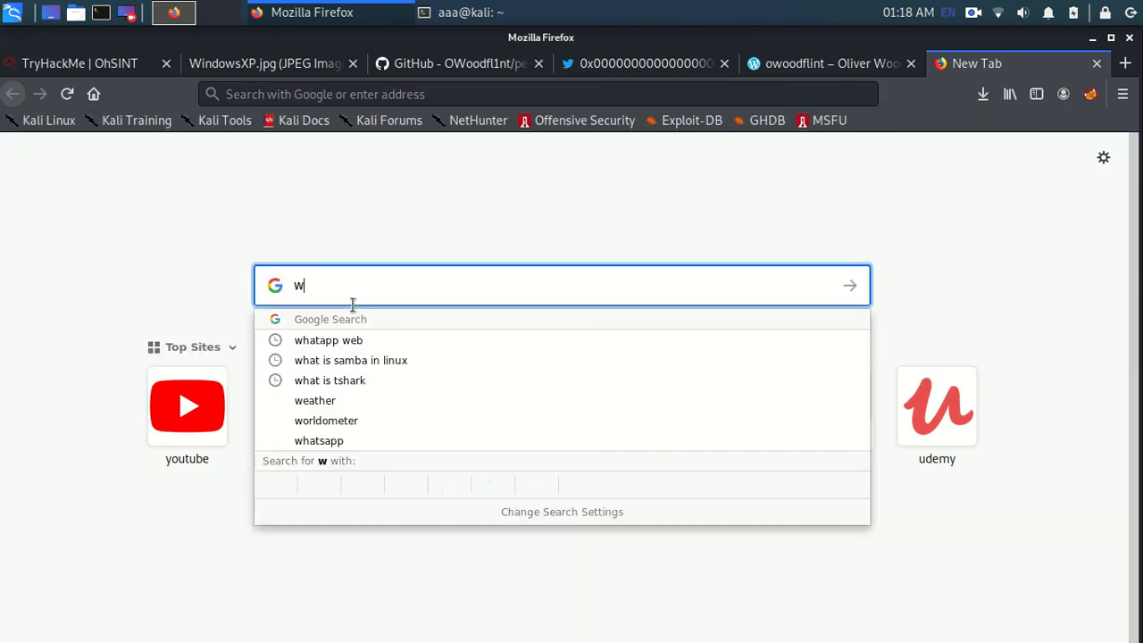
{"action": "type", "text": "iggel.n"}
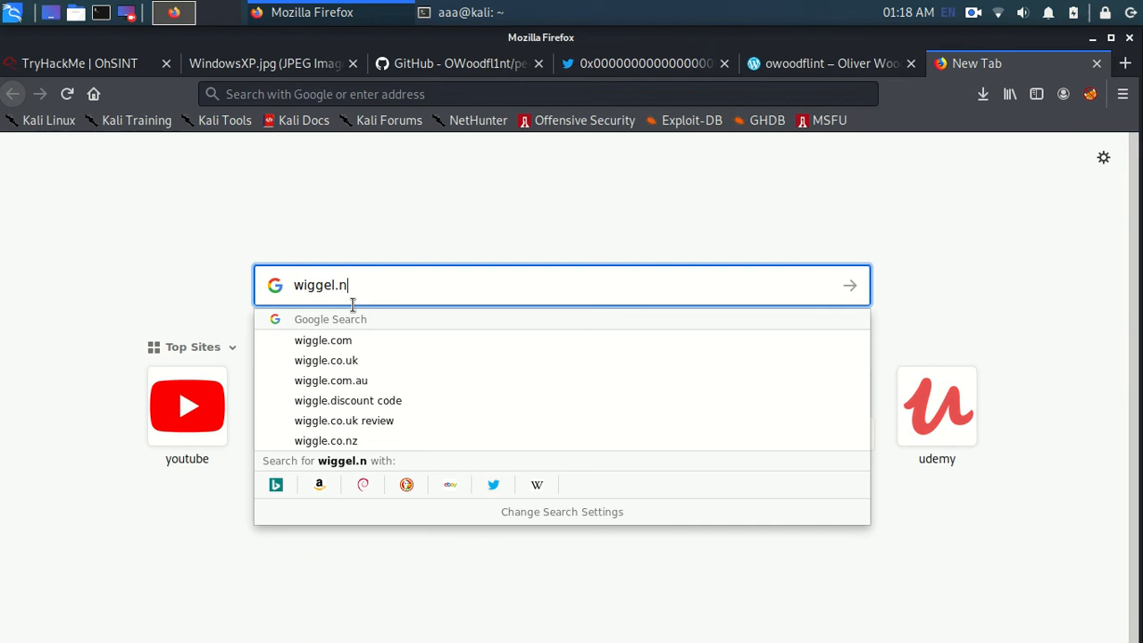
{"action": "key", "text": "Return"}
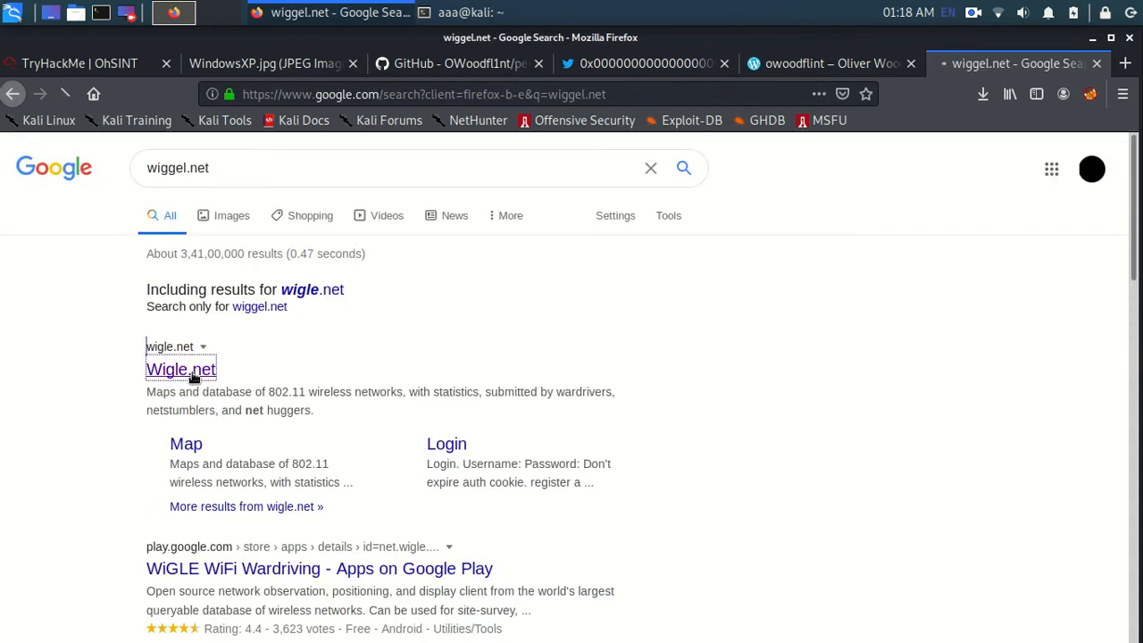
- Open Wigle.net, deny its location request and focus the BSSID search field
{"action": "left_click", "coordinate": [181, 368]}
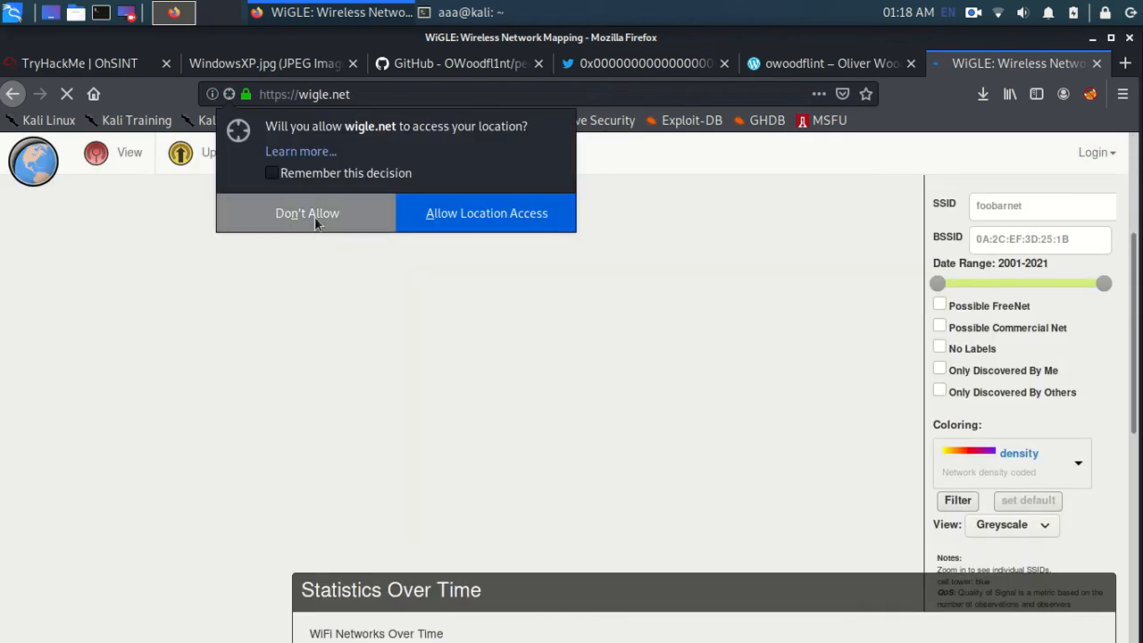
{"action": "left_click", "coordinate": [307, 213]}
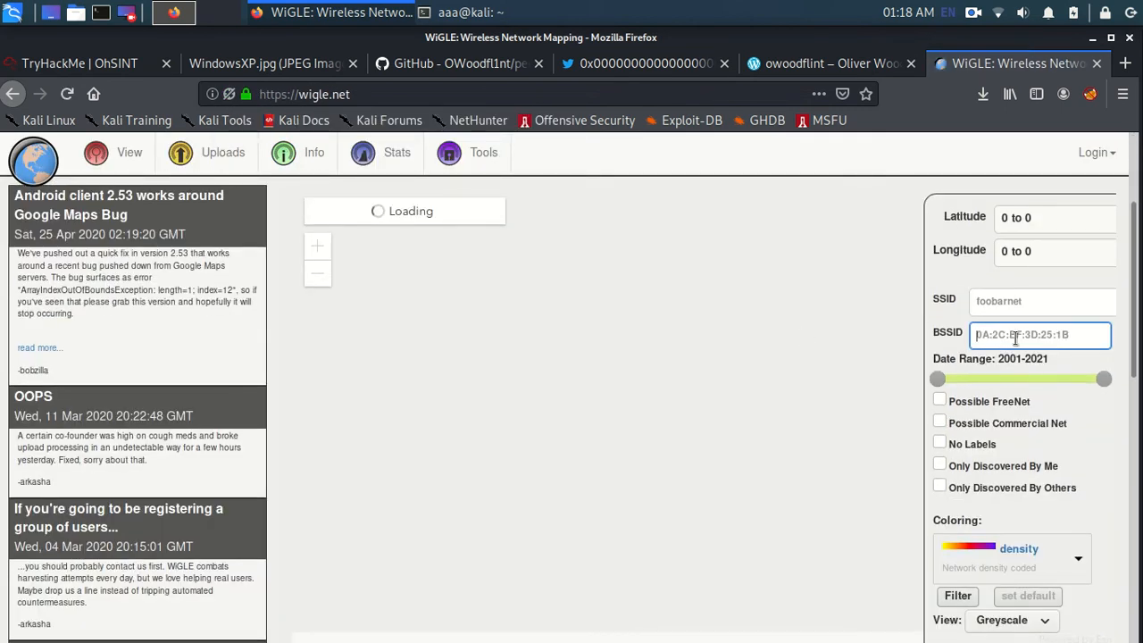
{"action": "left_click", "coordinate": [1036, 93]}
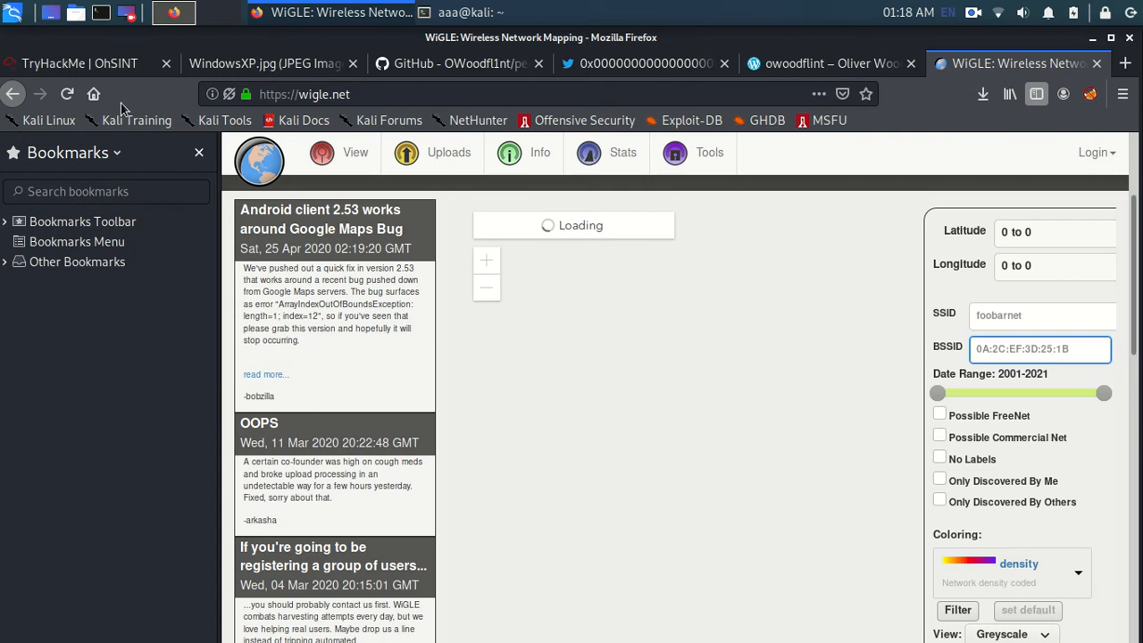
{"action": "left_click", "coordinate": [200, 152]}
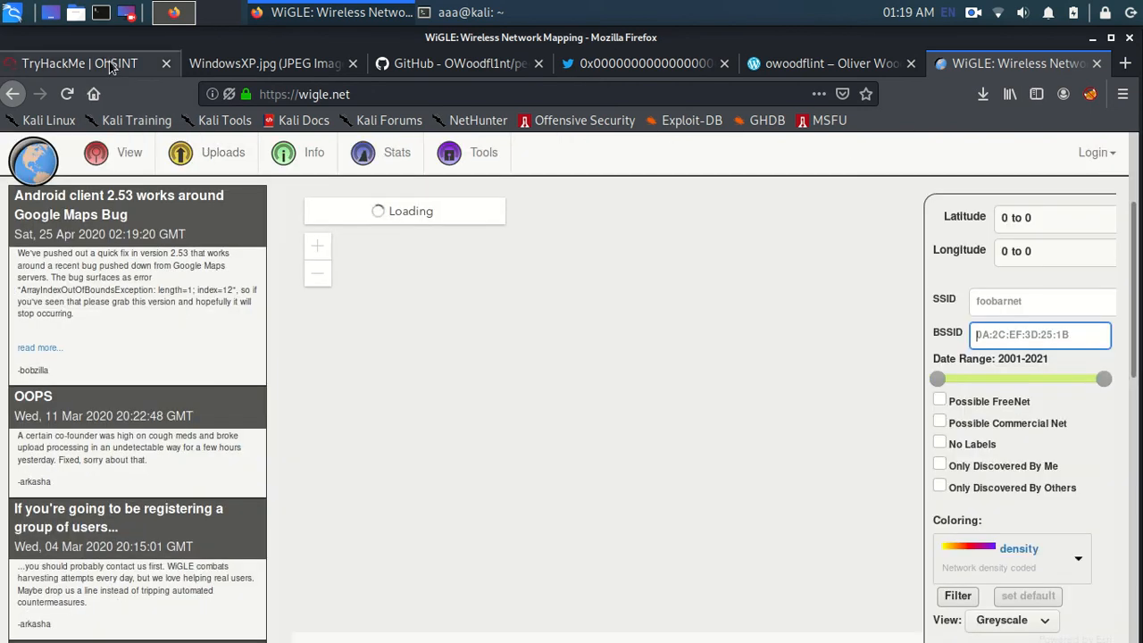
{"action": "left_click", "coordinate": [81, 63]}
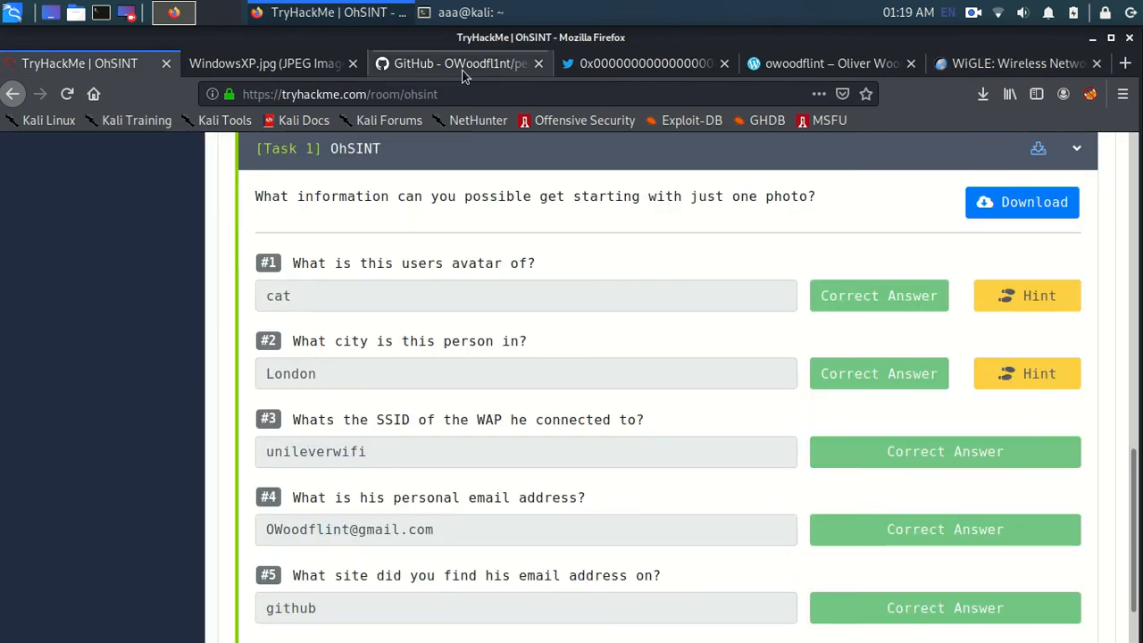
{"action": "left_click", "coordinate": [644, 64]}
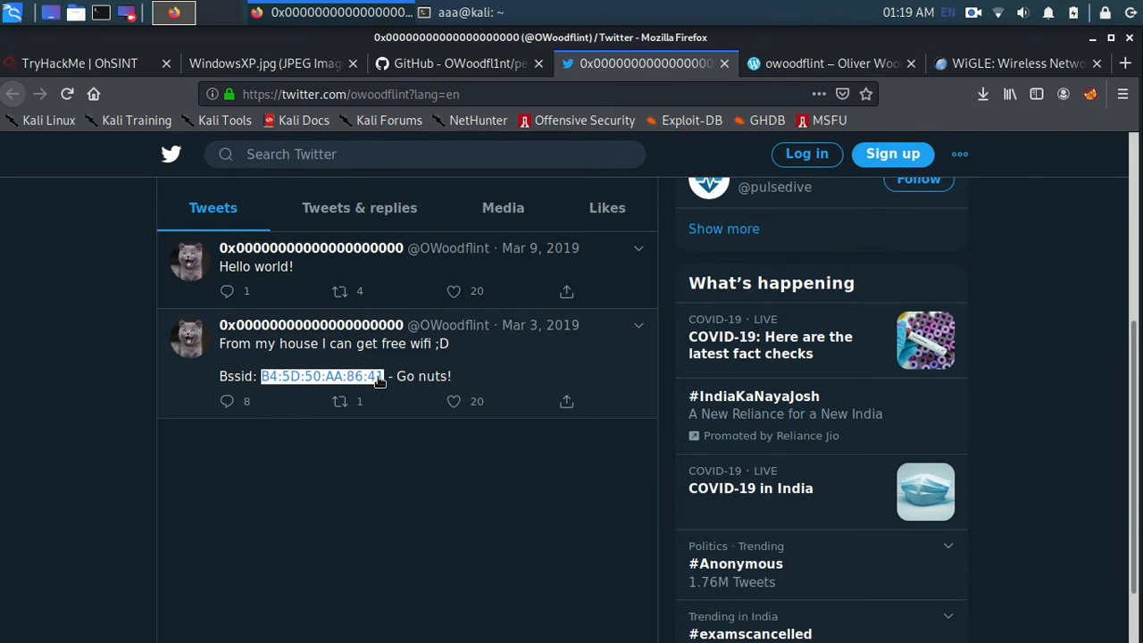
{"action": "mouse_move", "coordinate": [1004, 52]}
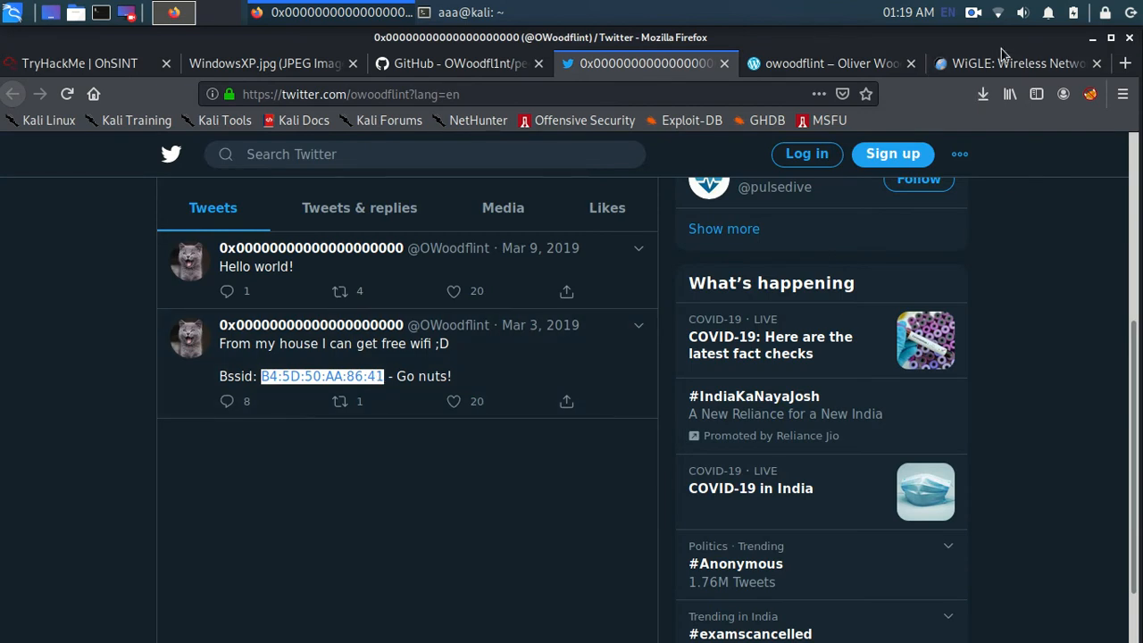
{"action": "left_click", "coordinate": [1018, 65]}
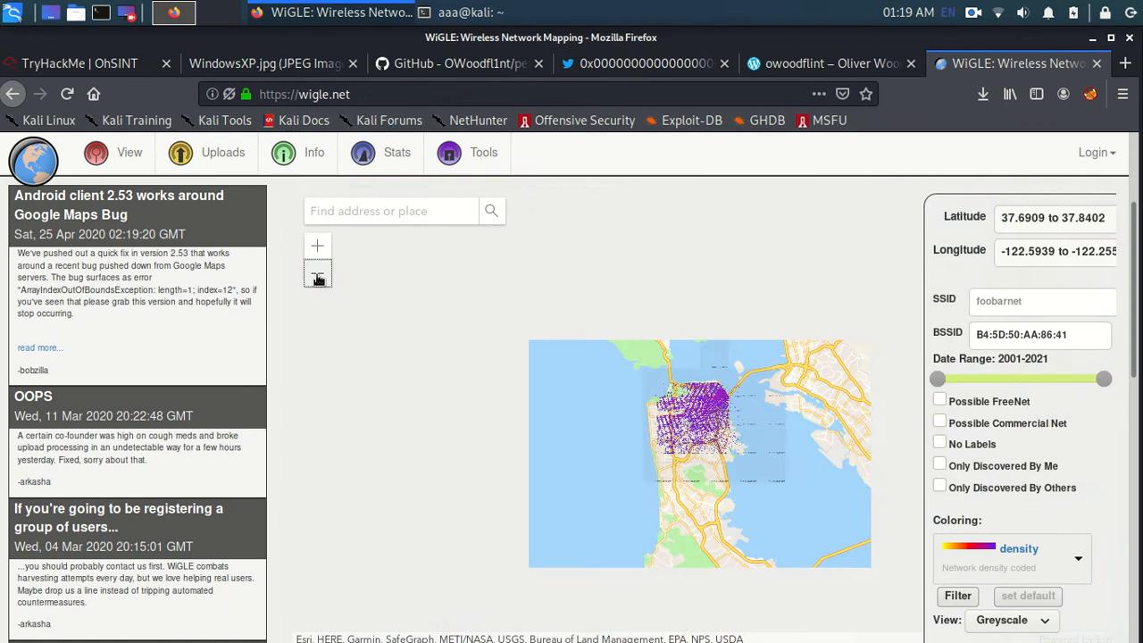
- Zoom the WiGLE map out from San Francisco to a wide view across the United States
{"action": "left_click", "coordinate": [318, 273]}
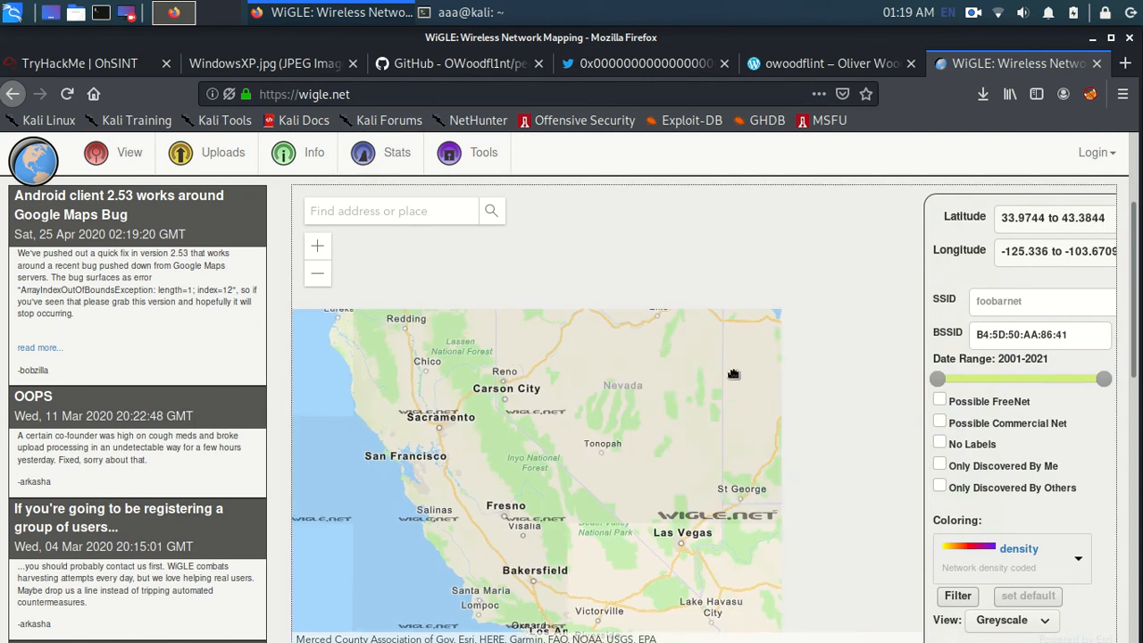
{"action": "left_click_drag", "start_coordinate": [733, 373], "coordinate": [700, 386]}
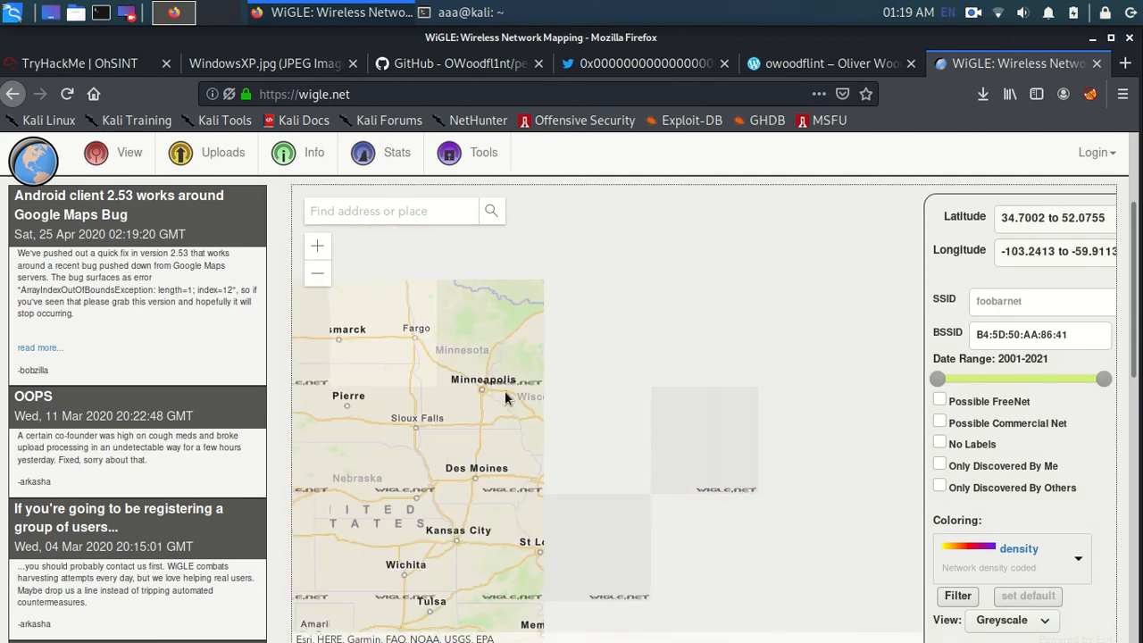
{"action": "left_click", "coordinate": [318, 274]}
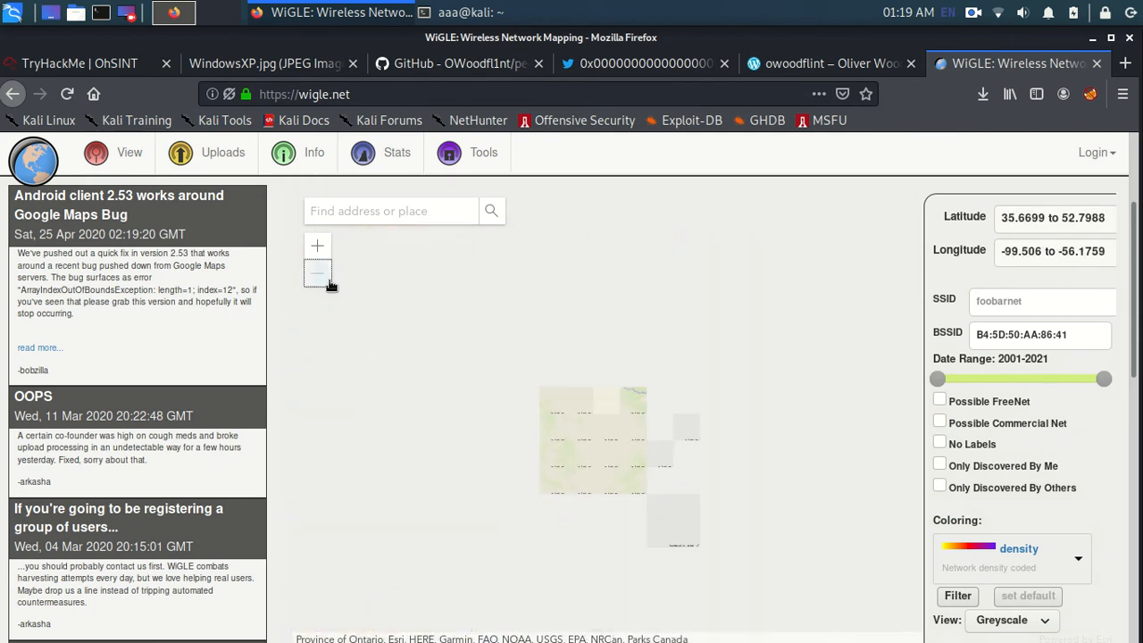
{"action": "left_click", "coordinate": [318, 273]}
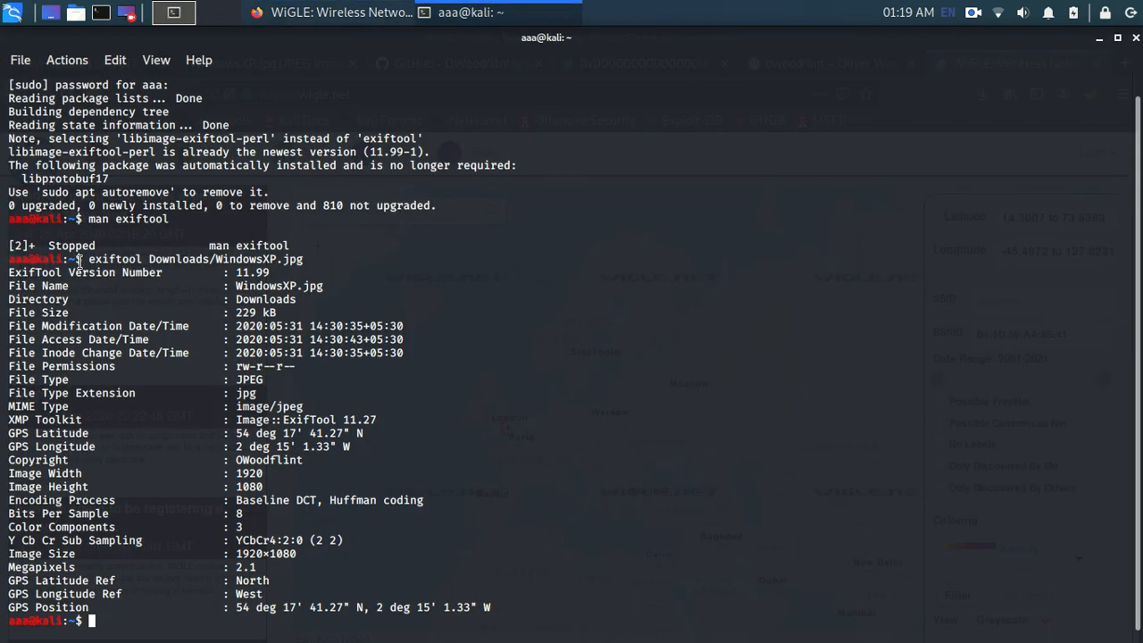
- Select the photo path in the exiftool command, then switch back to the WiGLE map over Europe
{"action": "double_click", "coordinate": [275, 461]}
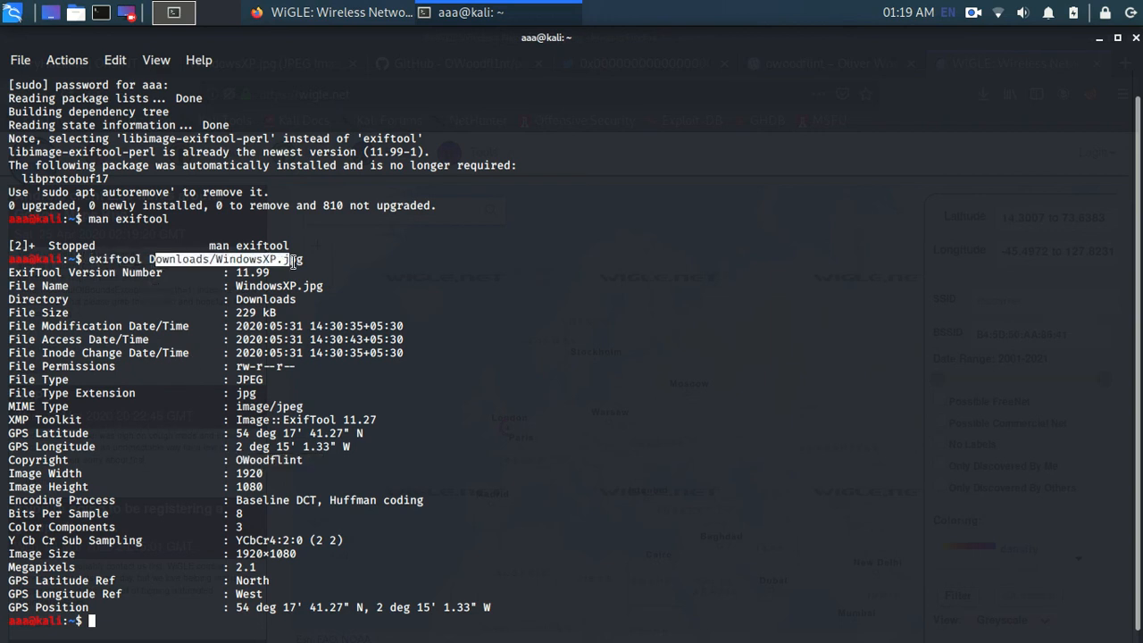
{"action": "left_click", "coordinate": [330, 11]}
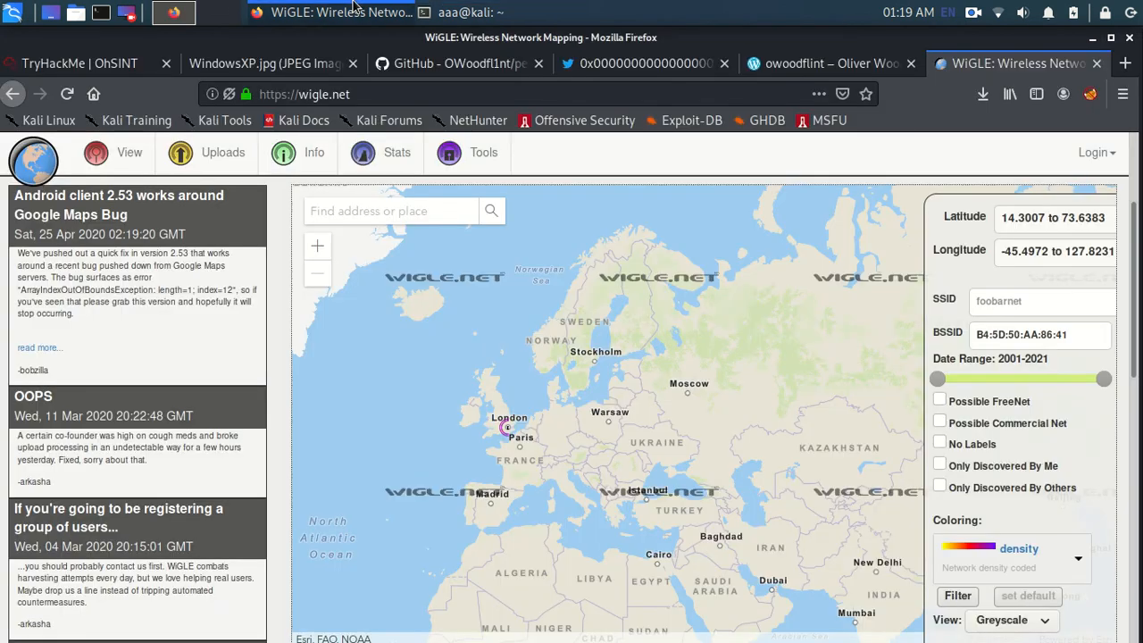
- Zoom the WiGLE map from Europe down to central London, centred on the purple network marker
{"action": "left_click", "coordinate": [483, 152]}
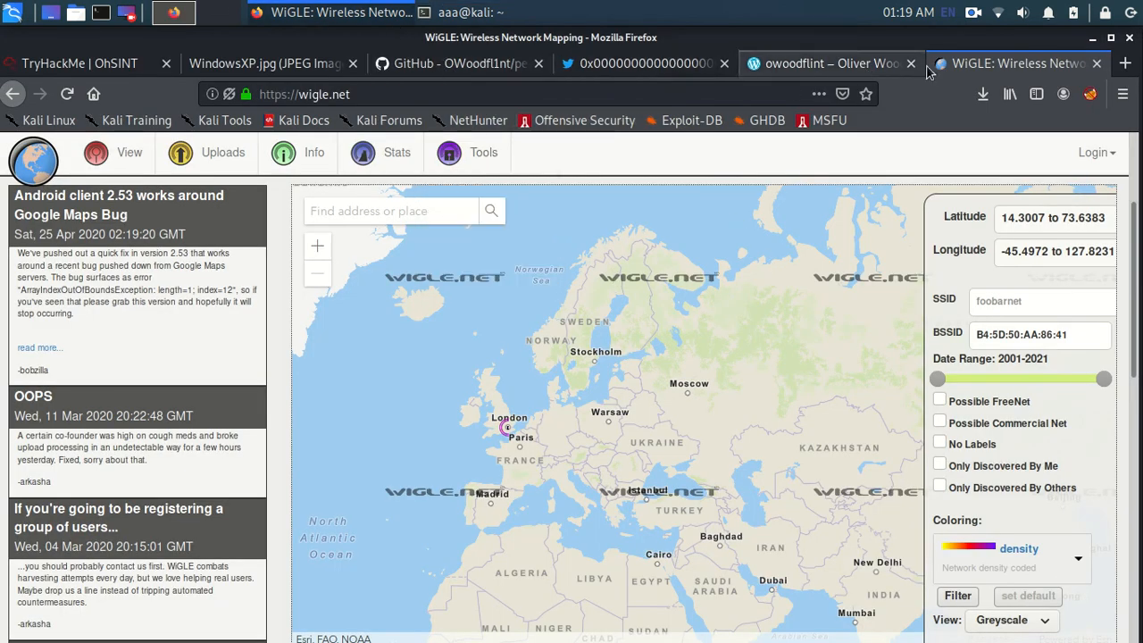
{"action": "mouse_move", "coordinate": [486, 297]}
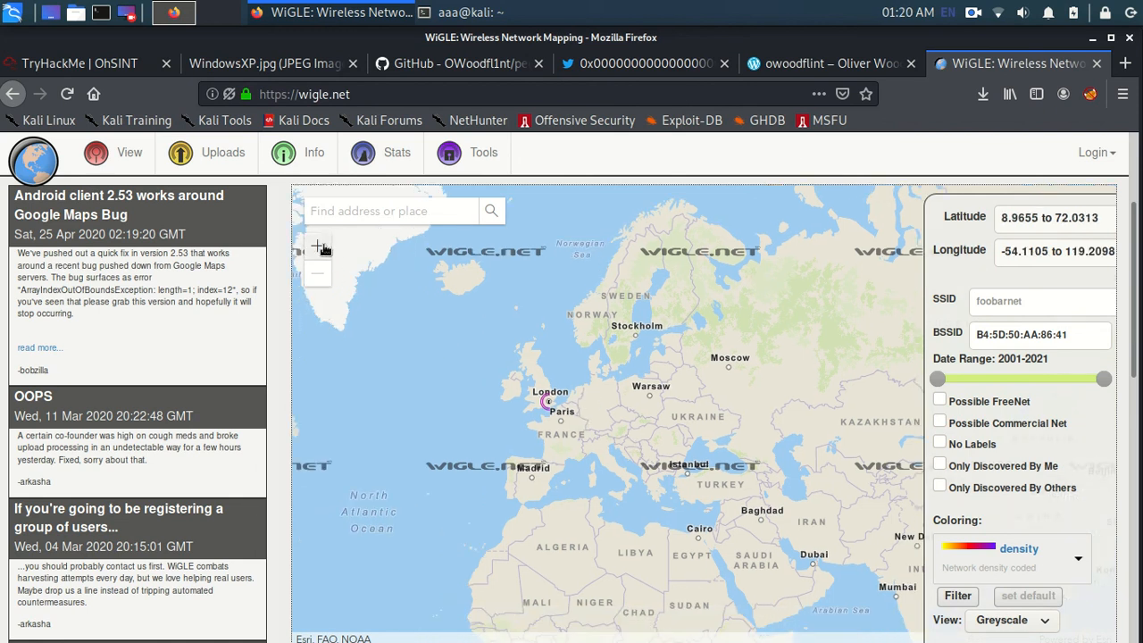
{"action": "left_click", "coordinate": [318, 247]}
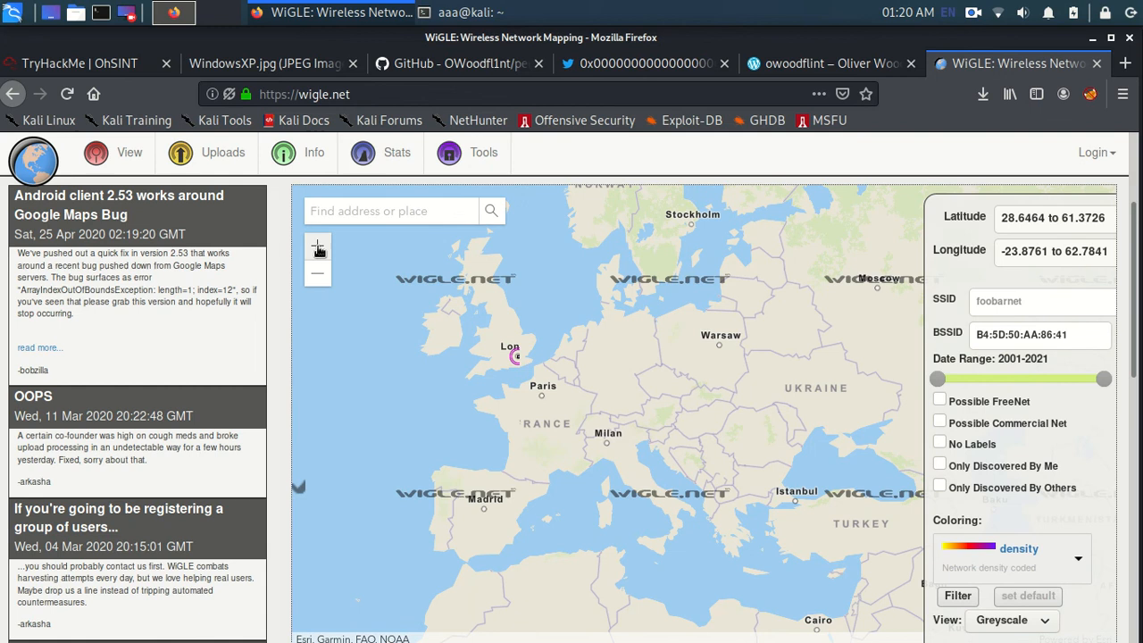
{"action": "left_click", "coordinate": [318, 247]}
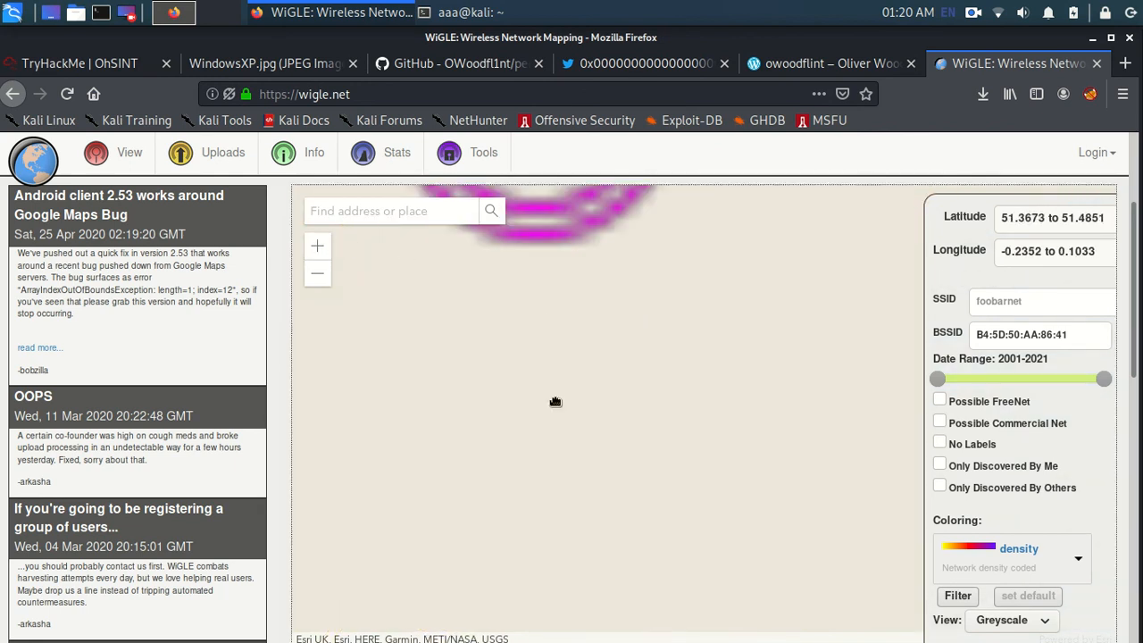
{"action": "left_click", "coordinate": [318, 245]}
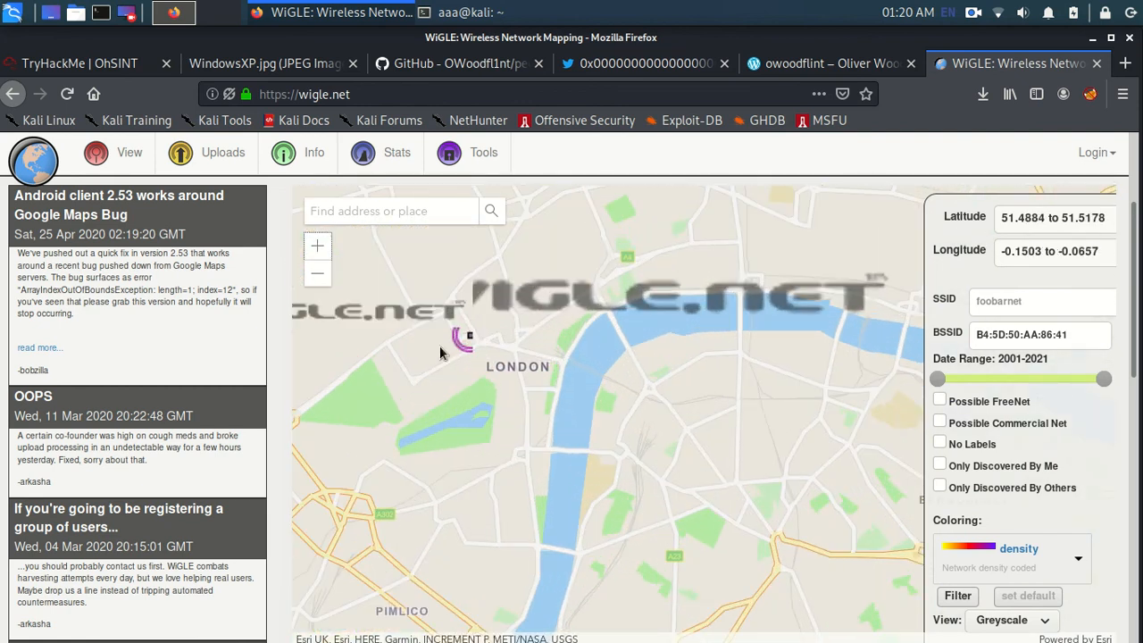
{"action": "left_click_drag", "start_coordinate": [438, 354], "coordinate": [411, 336]}
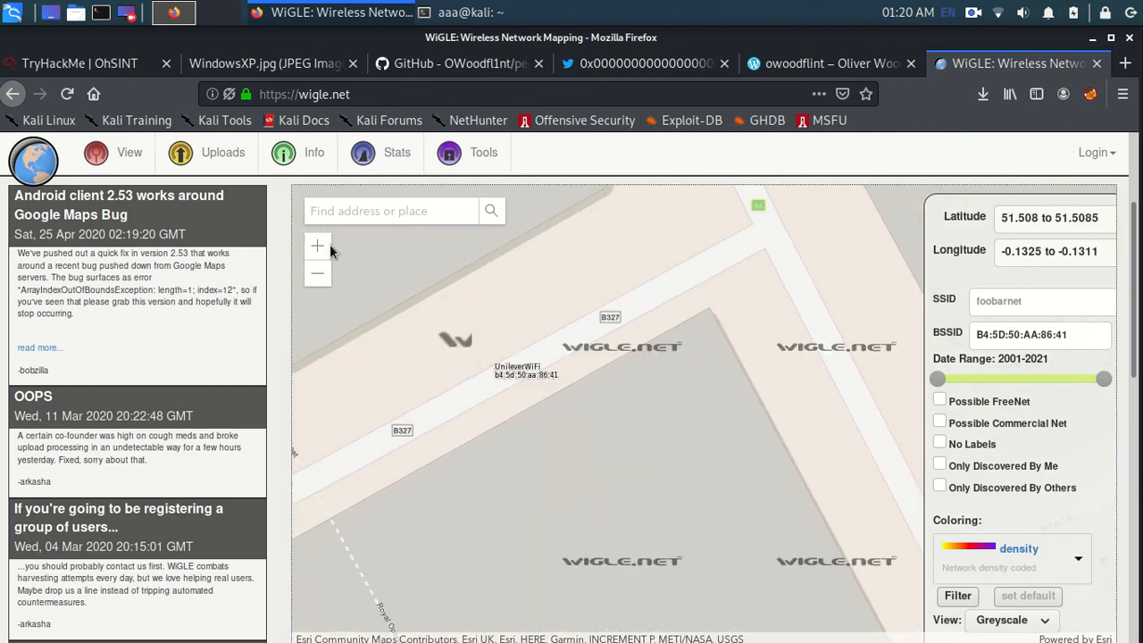
- Zoom onto the street showing the searched BSSID labelled UnileverWiFi and select the SSID filter field
{"action": "left_click", "coordinate": [318, 247]}
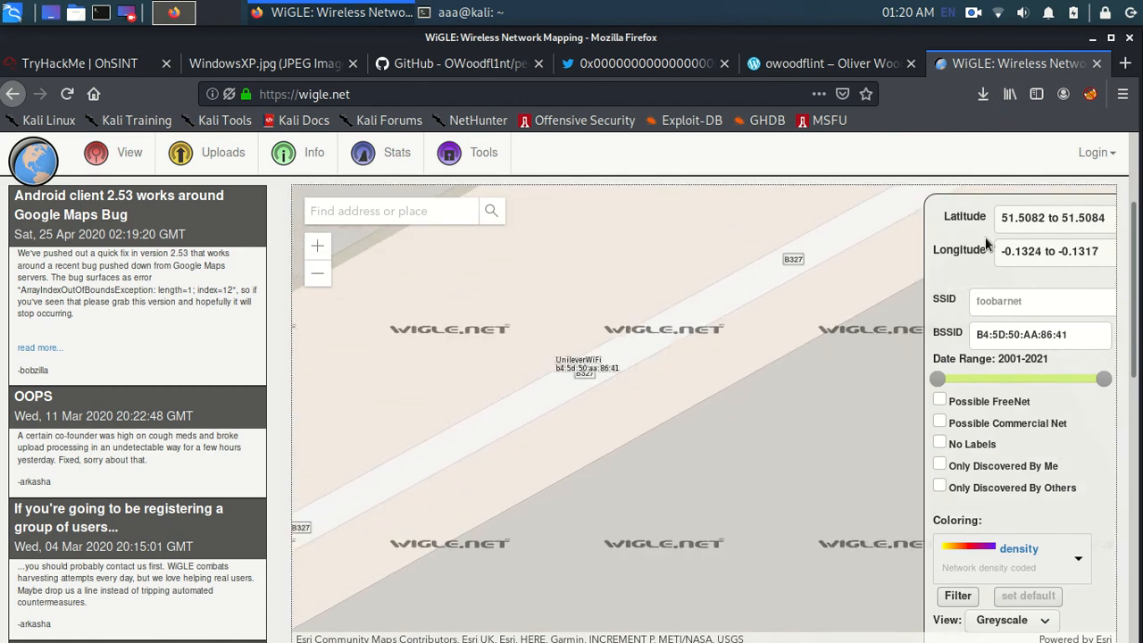
{"action": "left_click", "coordinate": [1044, 300]}
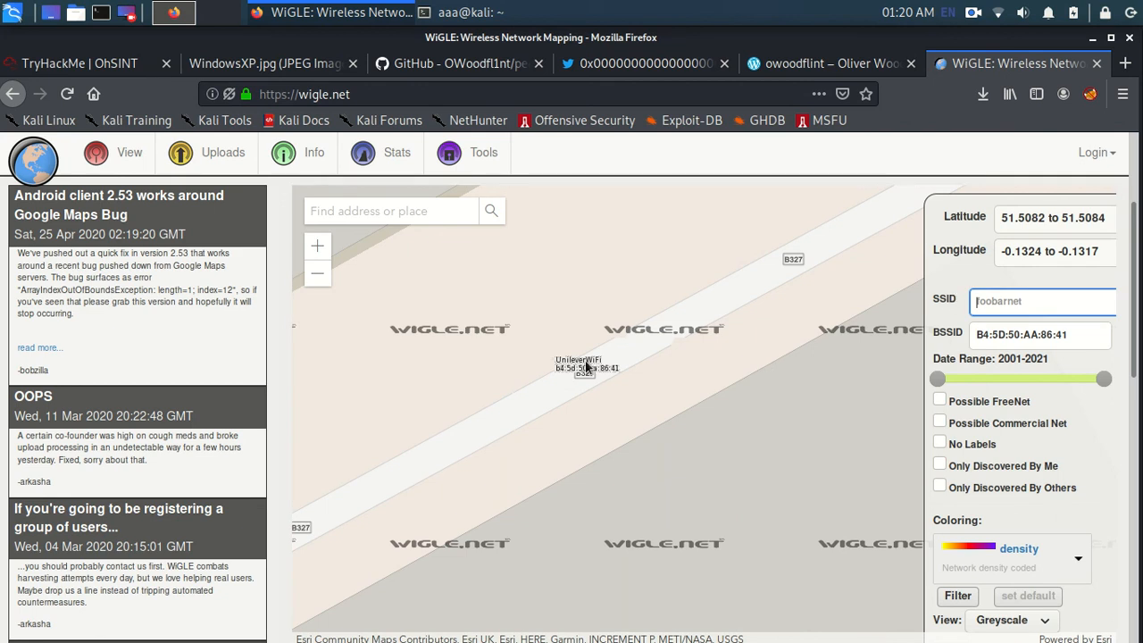
{"action": "mouse_move", "coordinate": [594, 368]}
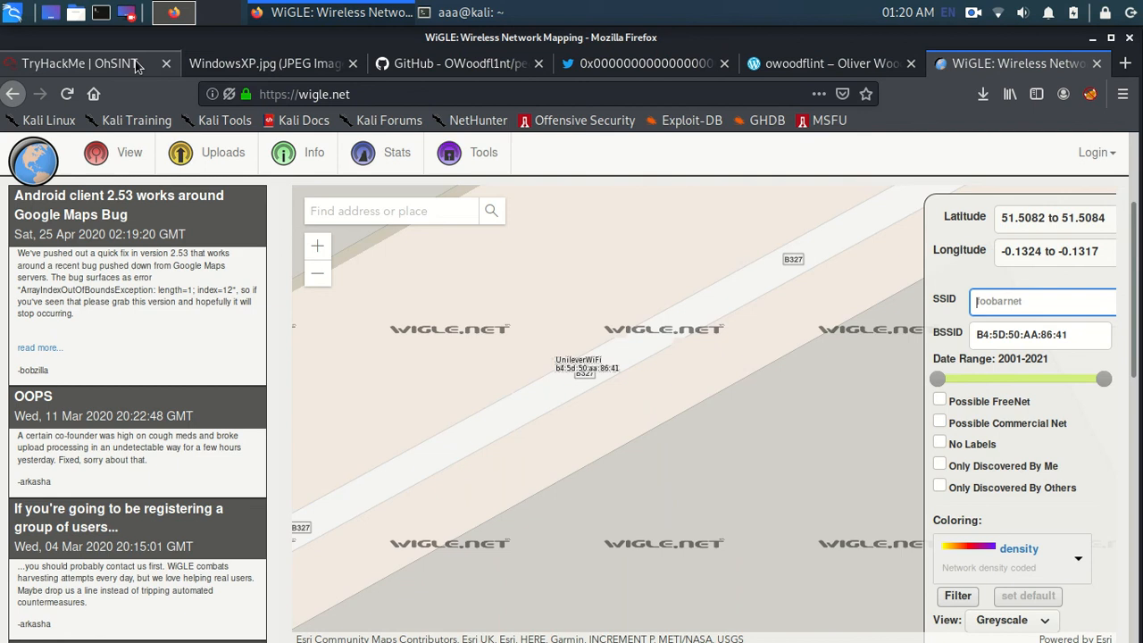
- Return to the OhSINT room and review the accepted answers through ennYDr0pper with the task bar at 100%
{"action": "left_click", "coordinate": [81, 64]}
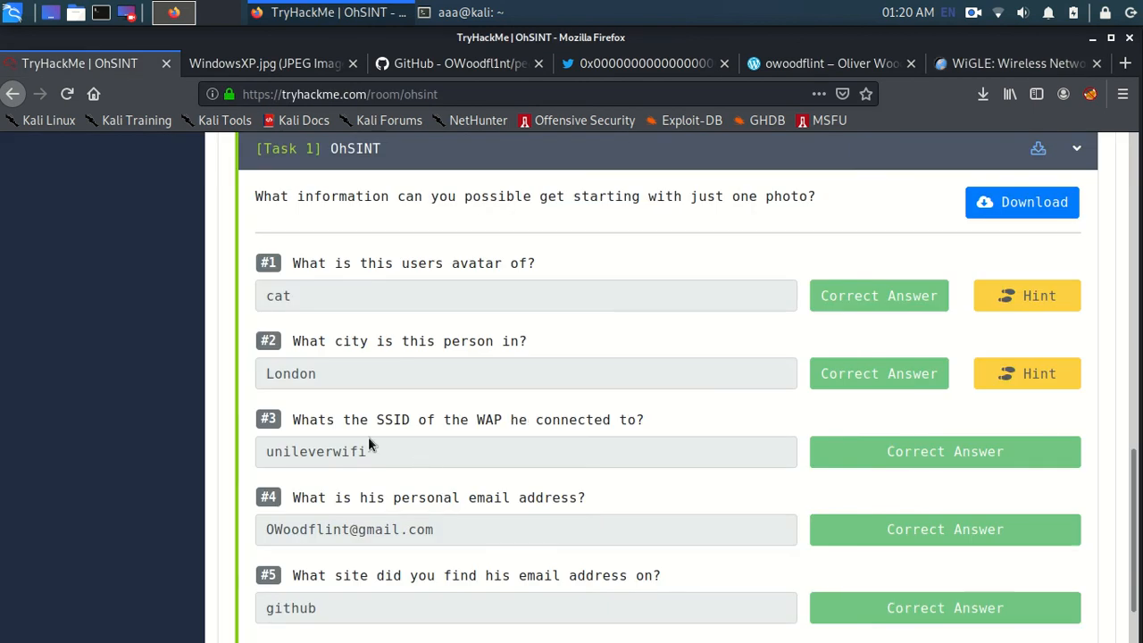
{"action": "mouse_move", "coordinate": [429, 457]}
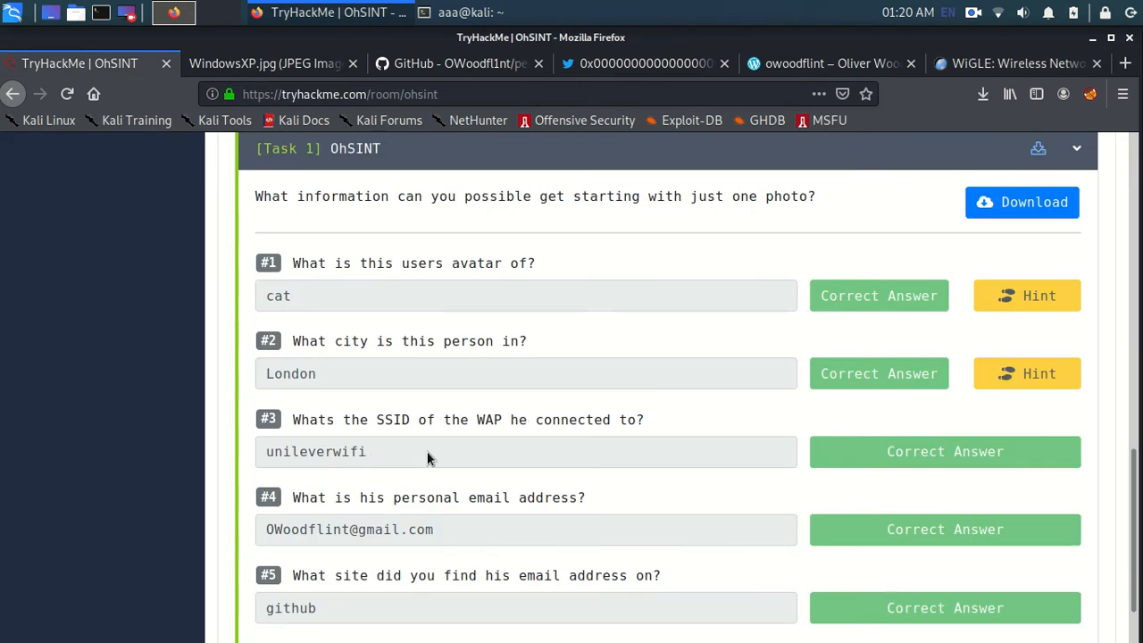
{"action": "scroll", "scroll_direction": "down", "scroll_amount": 3}
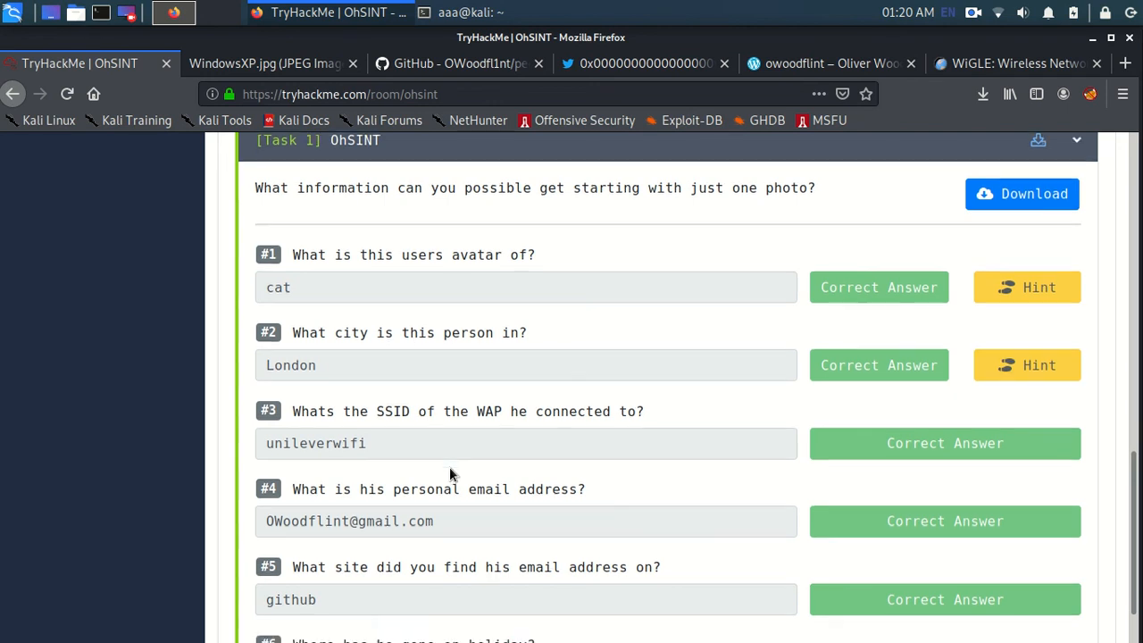
{"action": "scroll", "scroll_direction": "down", "scroll_amount": 3}
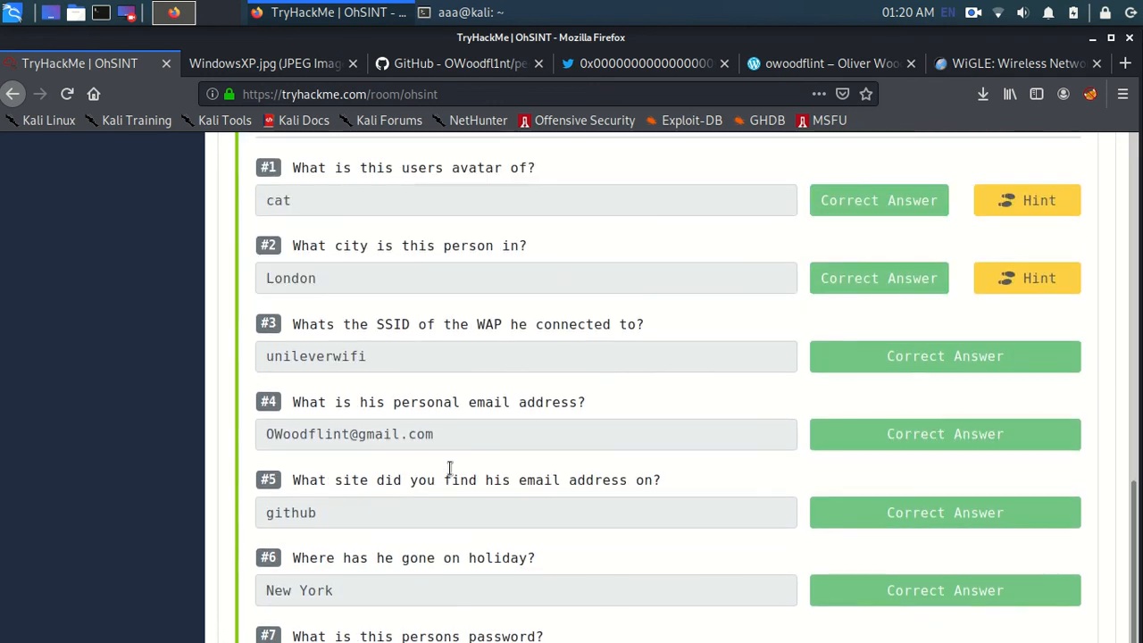
{"action": "scroll", "scroll_direction": "up", "scroll_amount": 3}
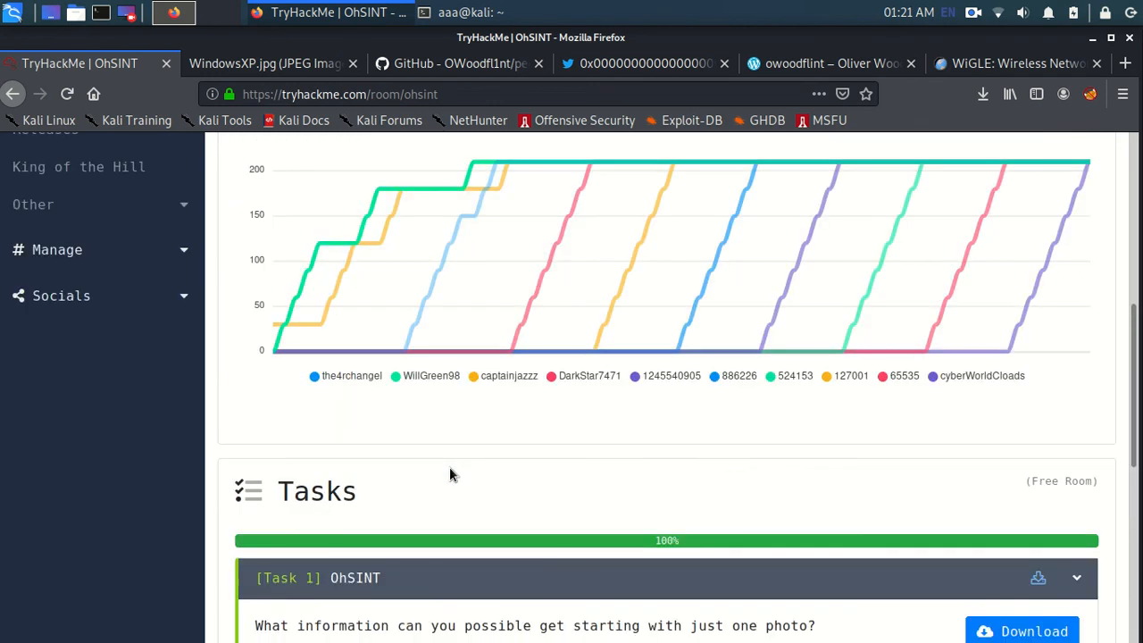
{"action": "scroll", "scroll_direction": "up", "scroll_amount": 3}
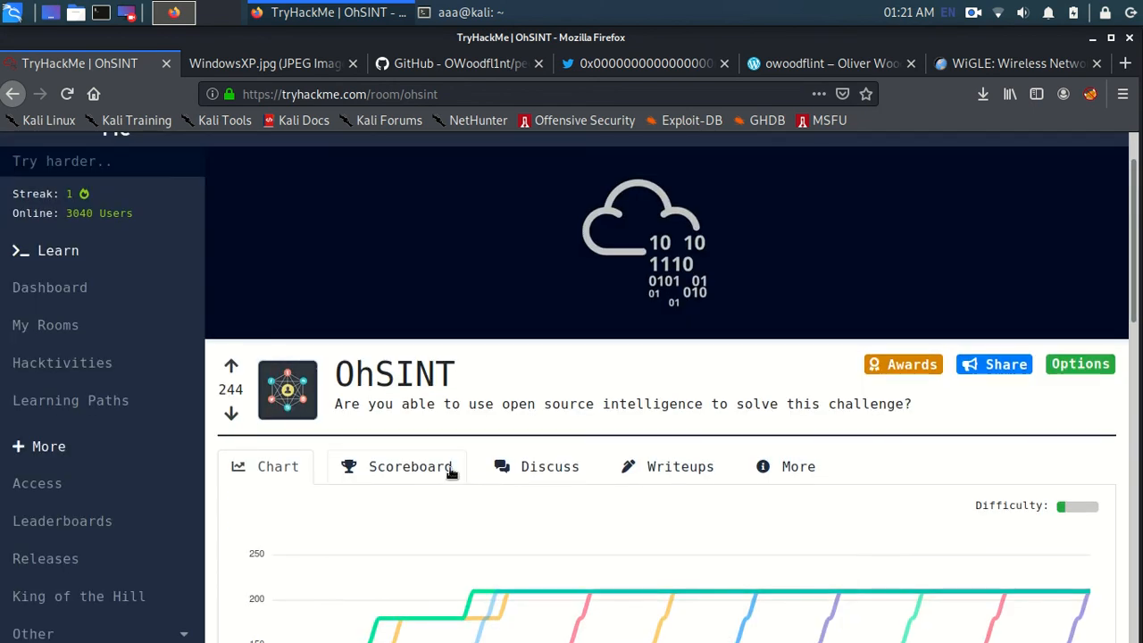
{"action": "scroll", "scroll_direction": "down", "scroll_amount": 3}
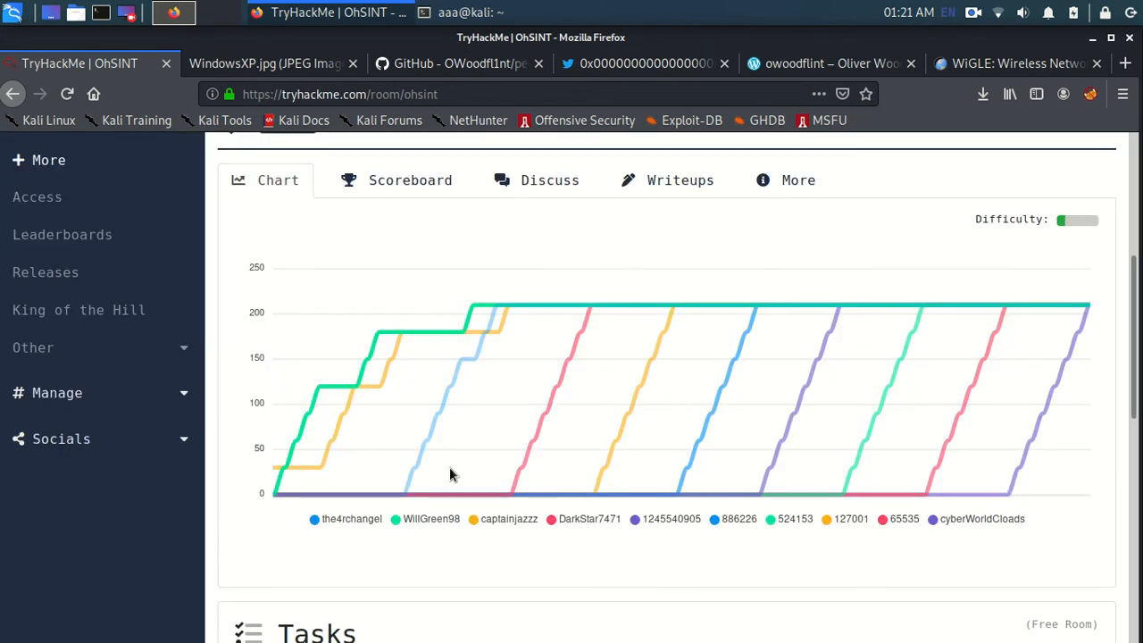
{"action": "scroll", "scroll_direction": "down", "scroll_amount": 3}
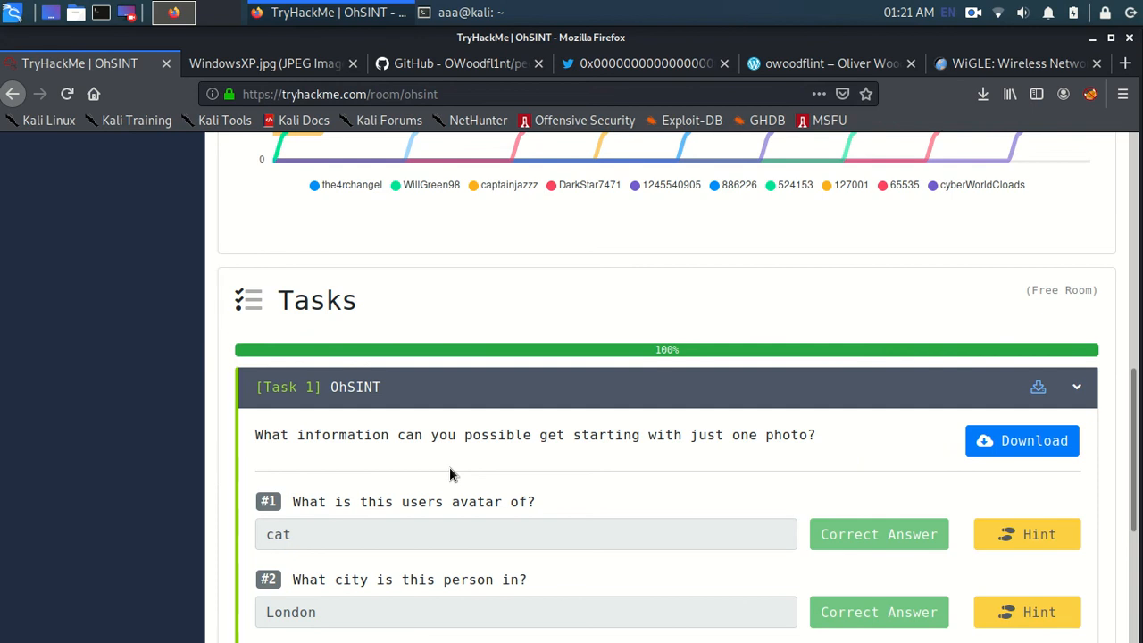
{"action": "scroll", "scroll_direction": "down", "scroll_amount": 3}
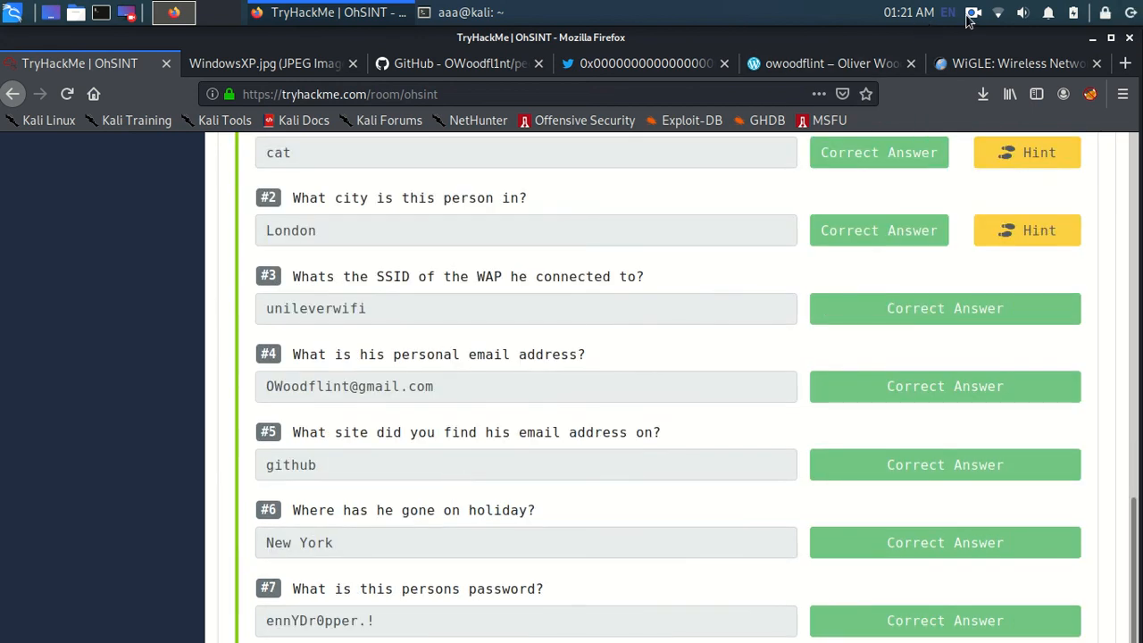